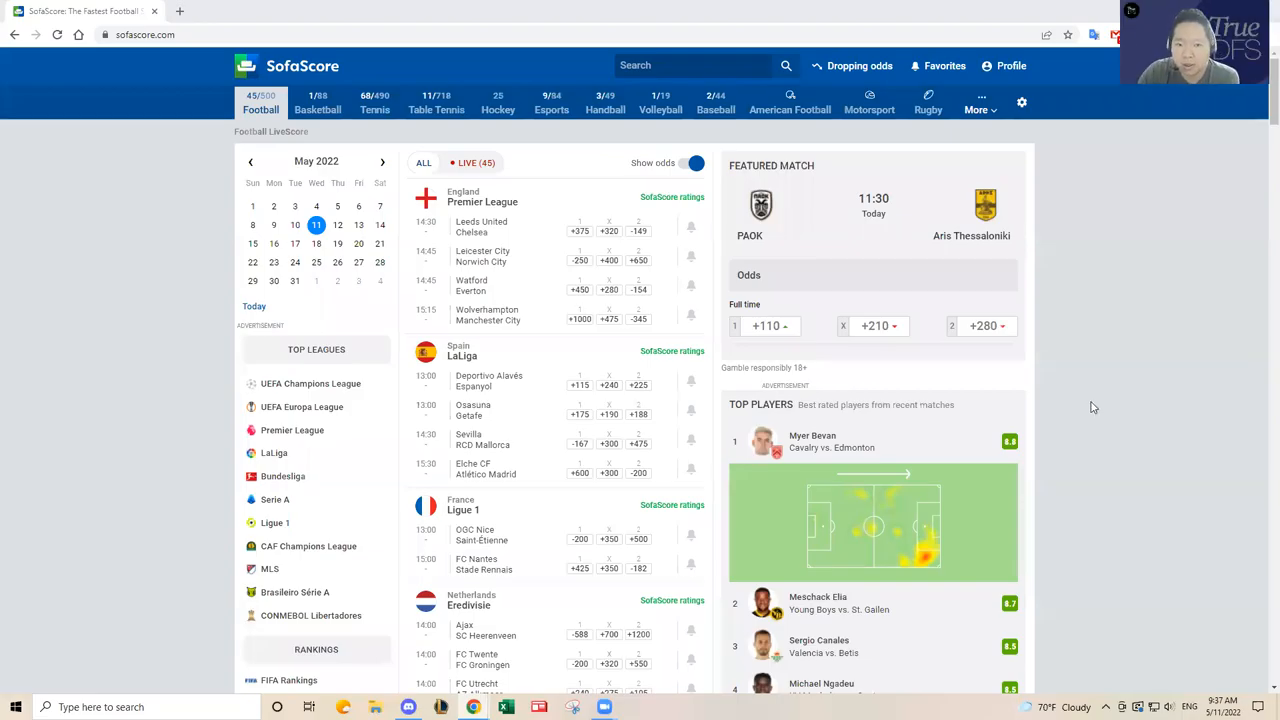
pyautogui.moveTo(1116, 342)
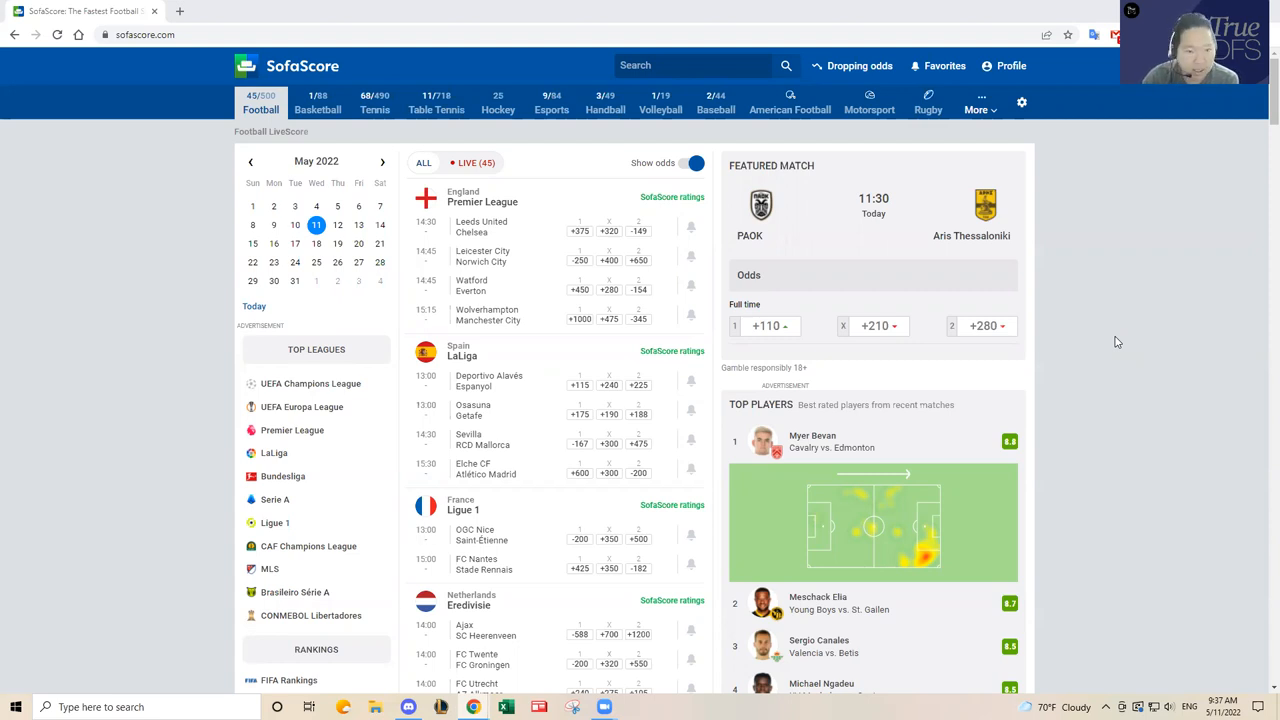
pyautogui.moveTo(416, 256)
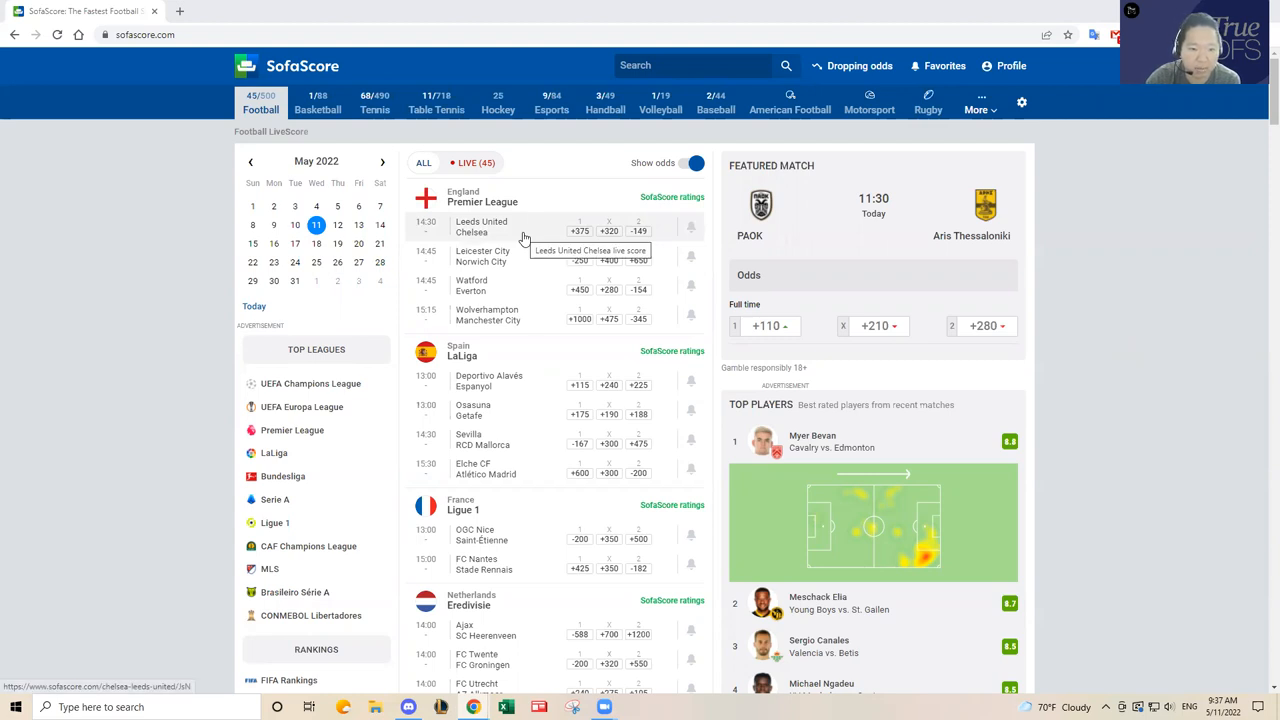
pyautogui.moveTo(536, 240)
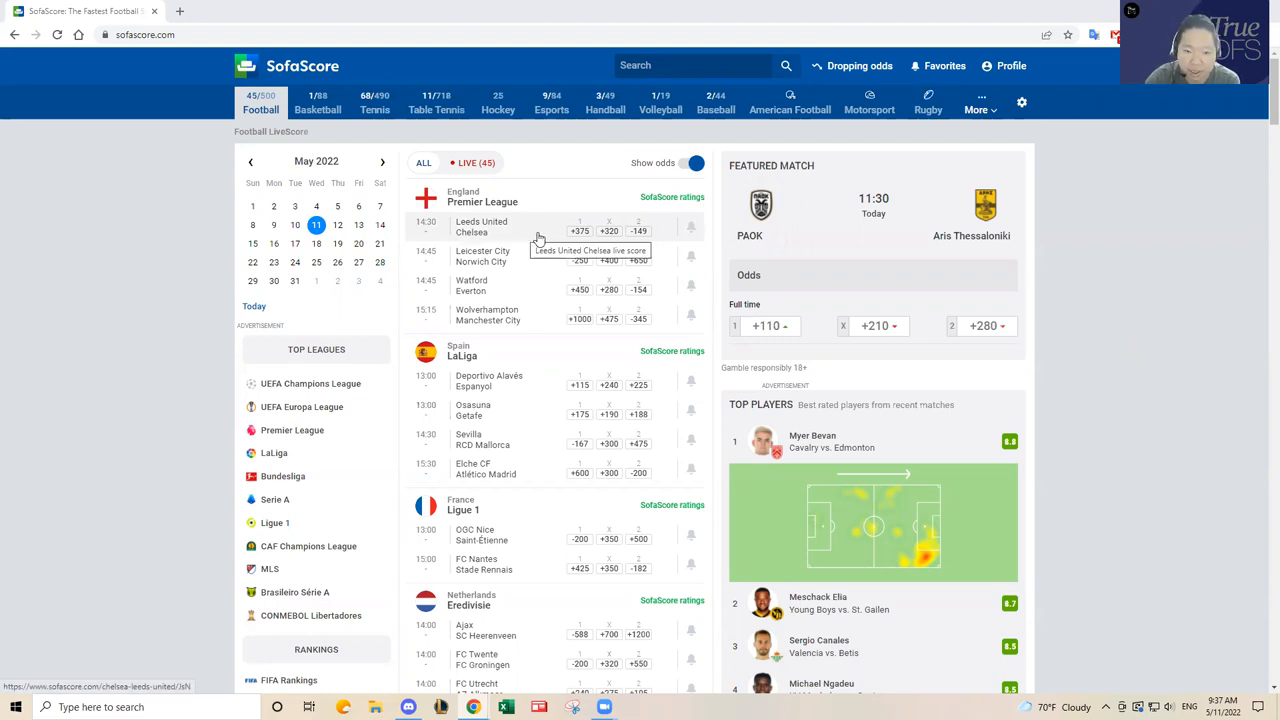
pyautogui.moveTo(1108, 300)
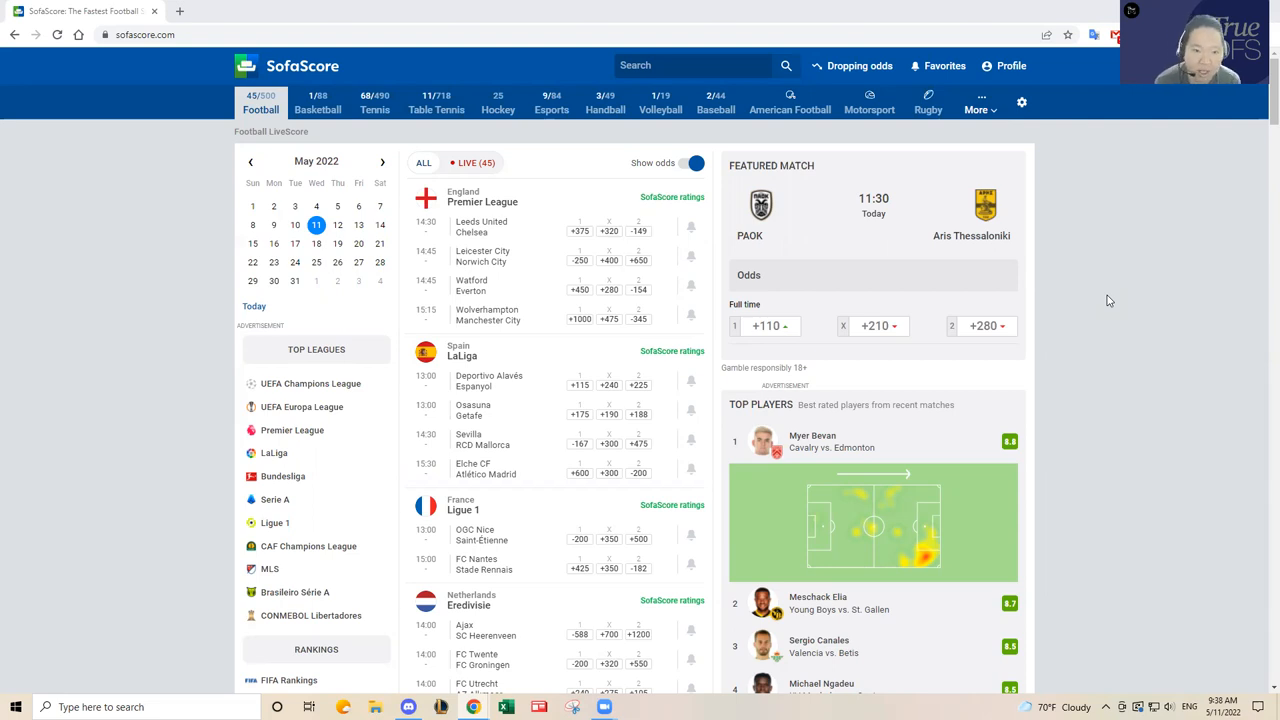
pyautogui.moveTo(916, 82)
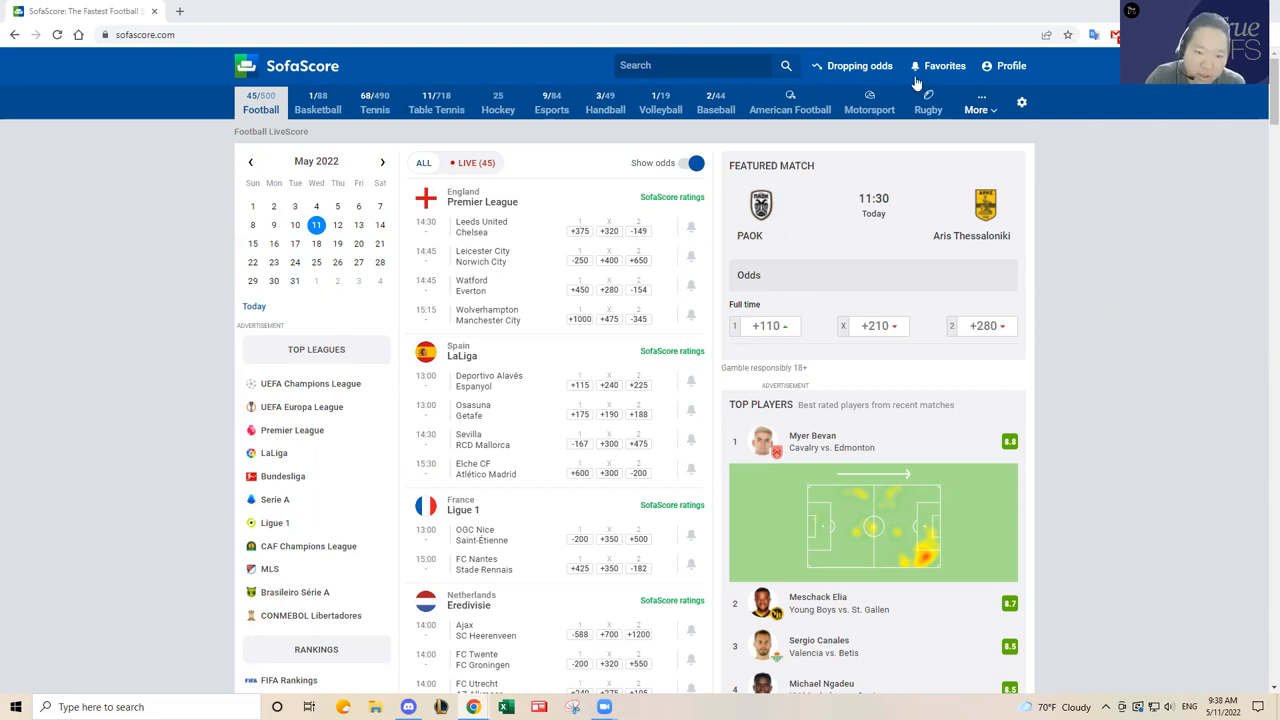
# Open the Leicester–Norwich and Wolves–Man City matches on background pages from the home page.
pyautogui.rightClick(480, 226)
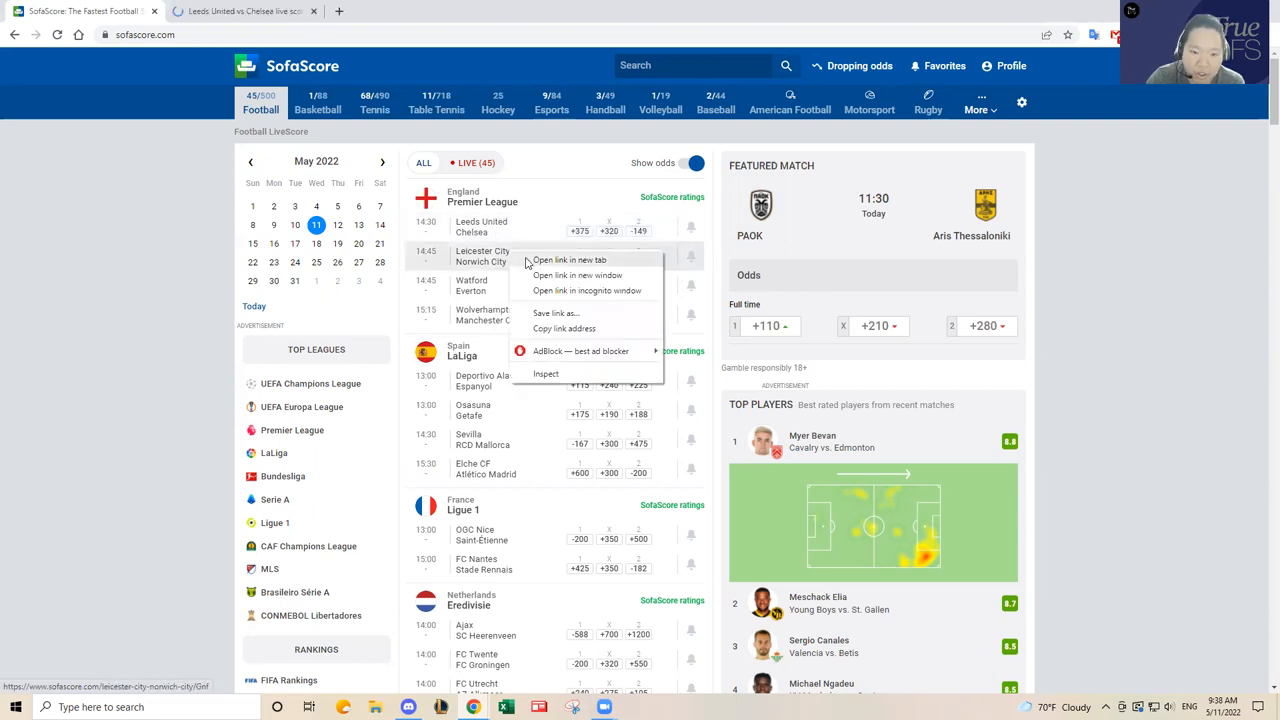
pyautogui.click(568, 260)
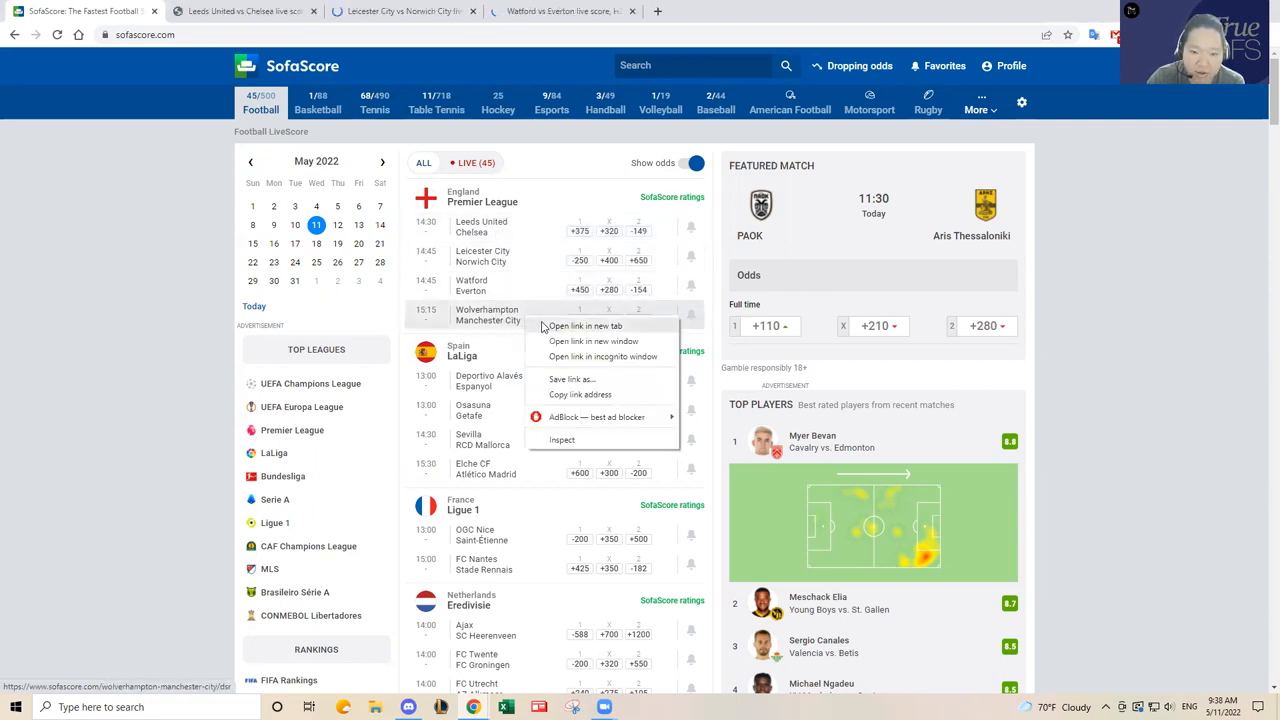
pyautogui.click(584, 326)
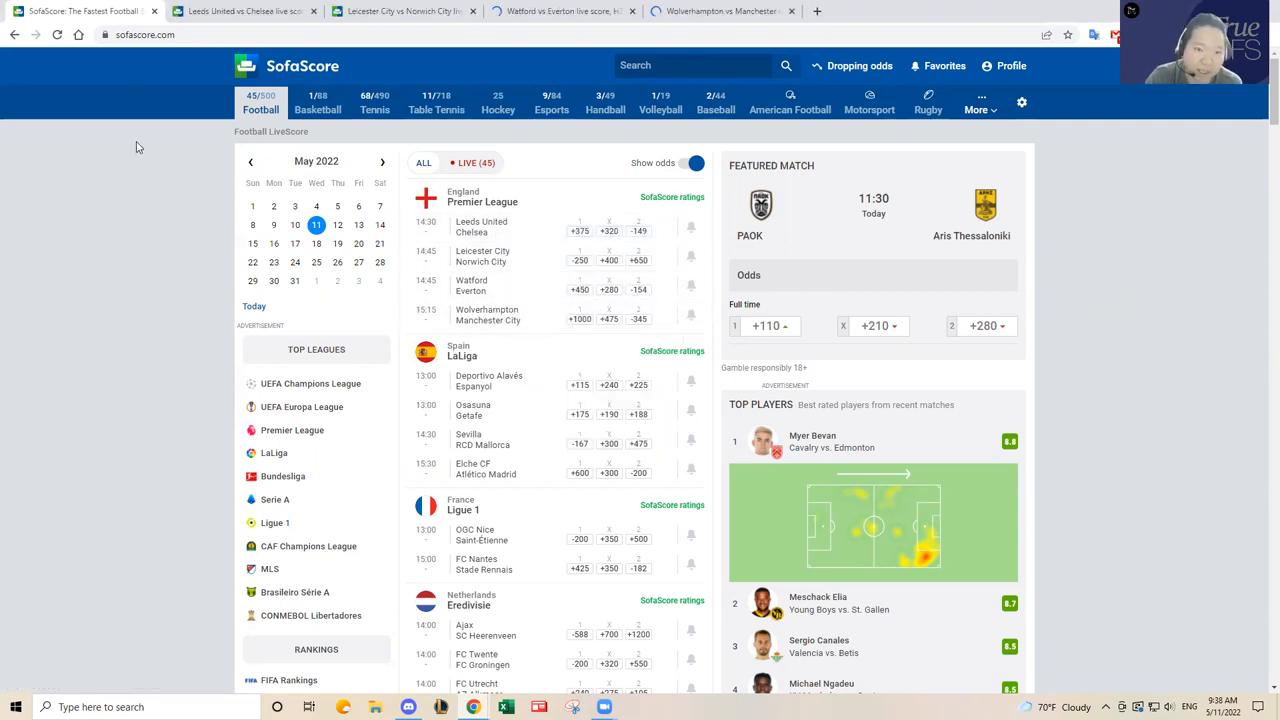
pyautogui.moveTo(226, 48)
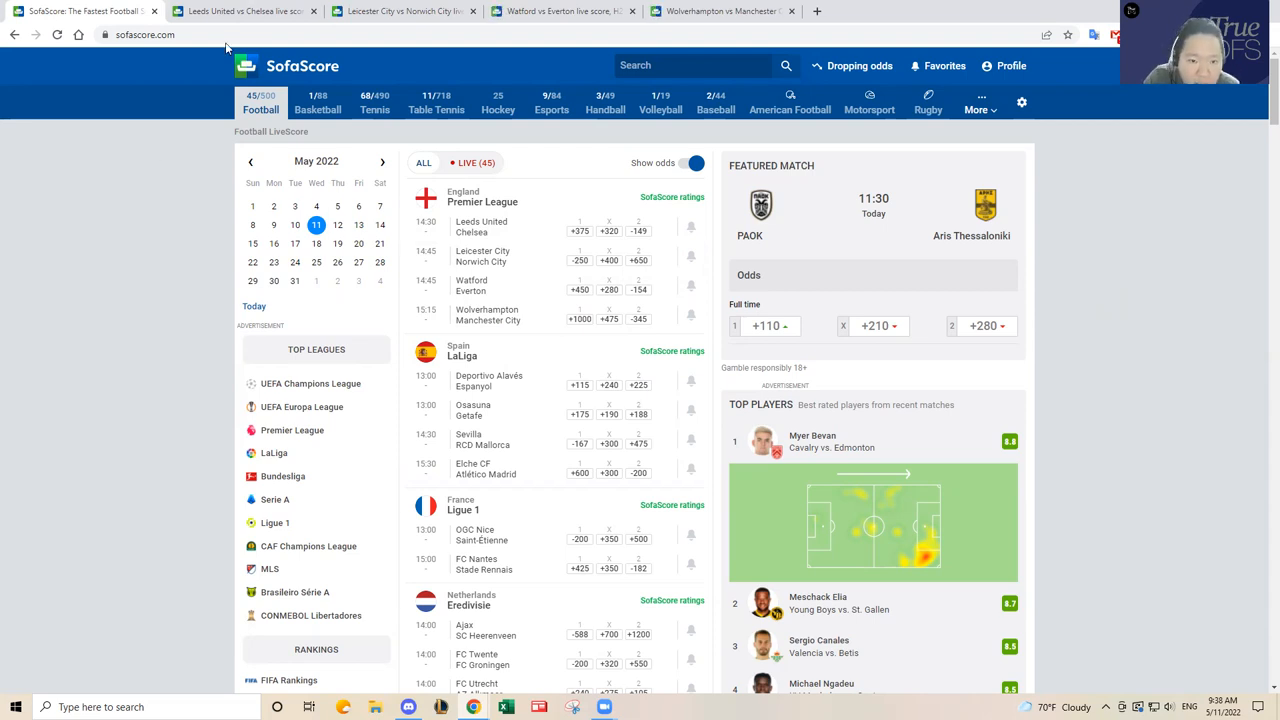
# Switch to the Leeds United–Chelsea page and review its lineups, missing players and standings.
pyautogui.click(480, 226)
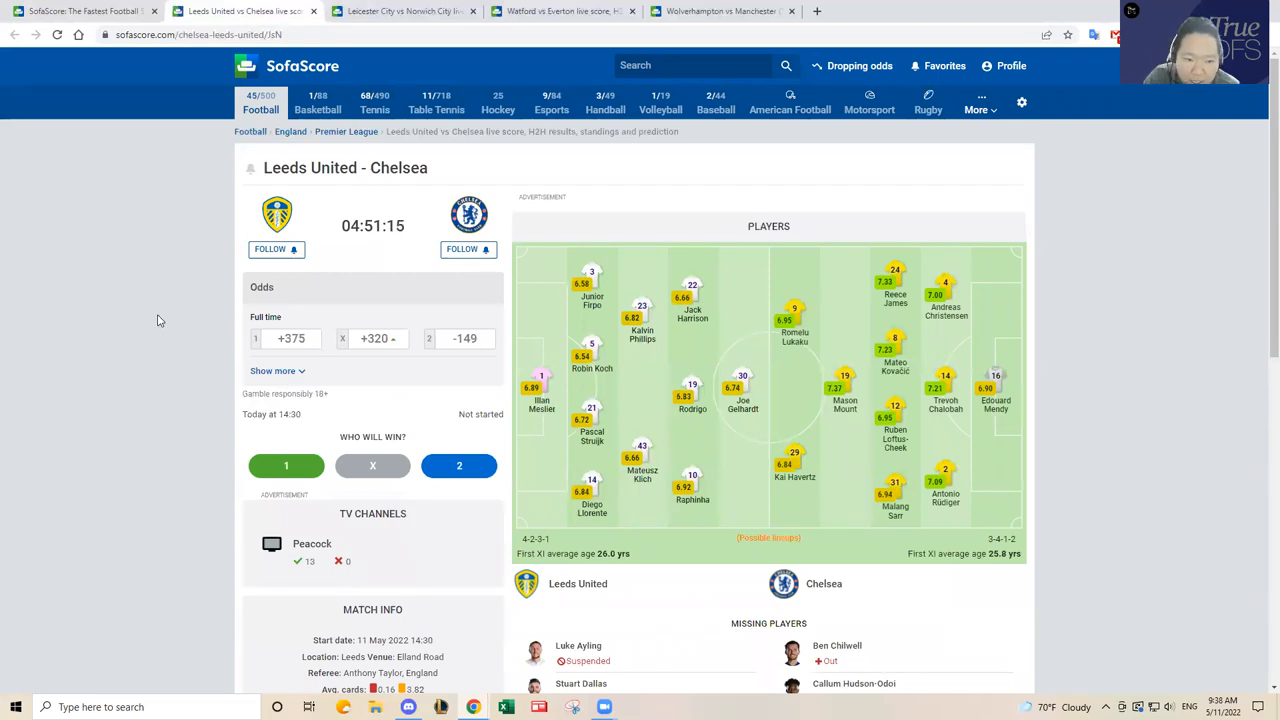
pyautogui.scroll(-3)
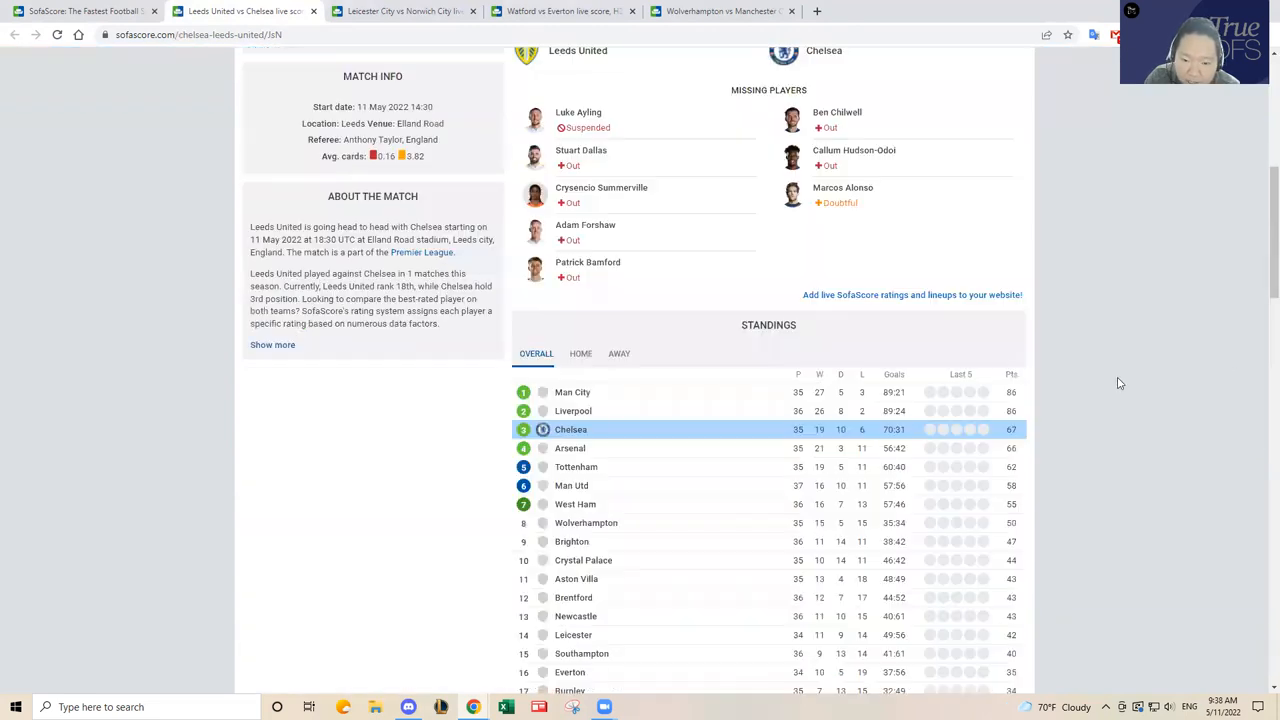
pyautogui.scroll(-3)
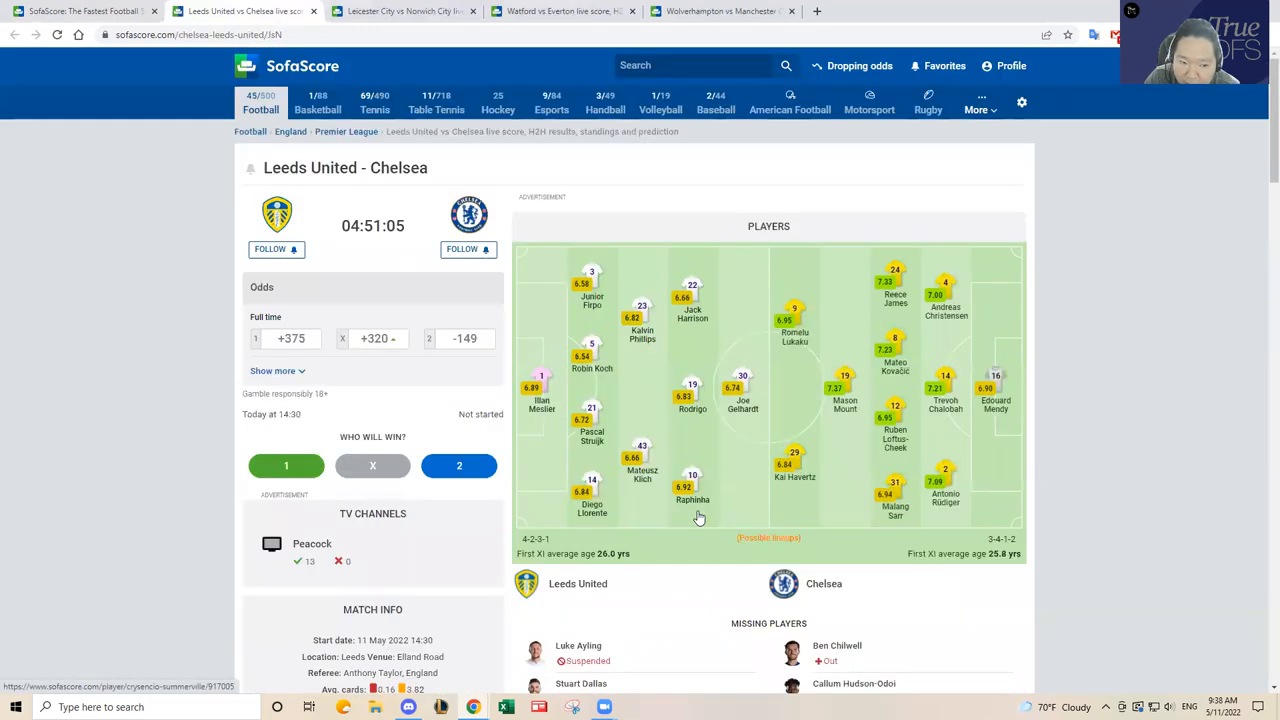
pyautogui.scroll(-3)
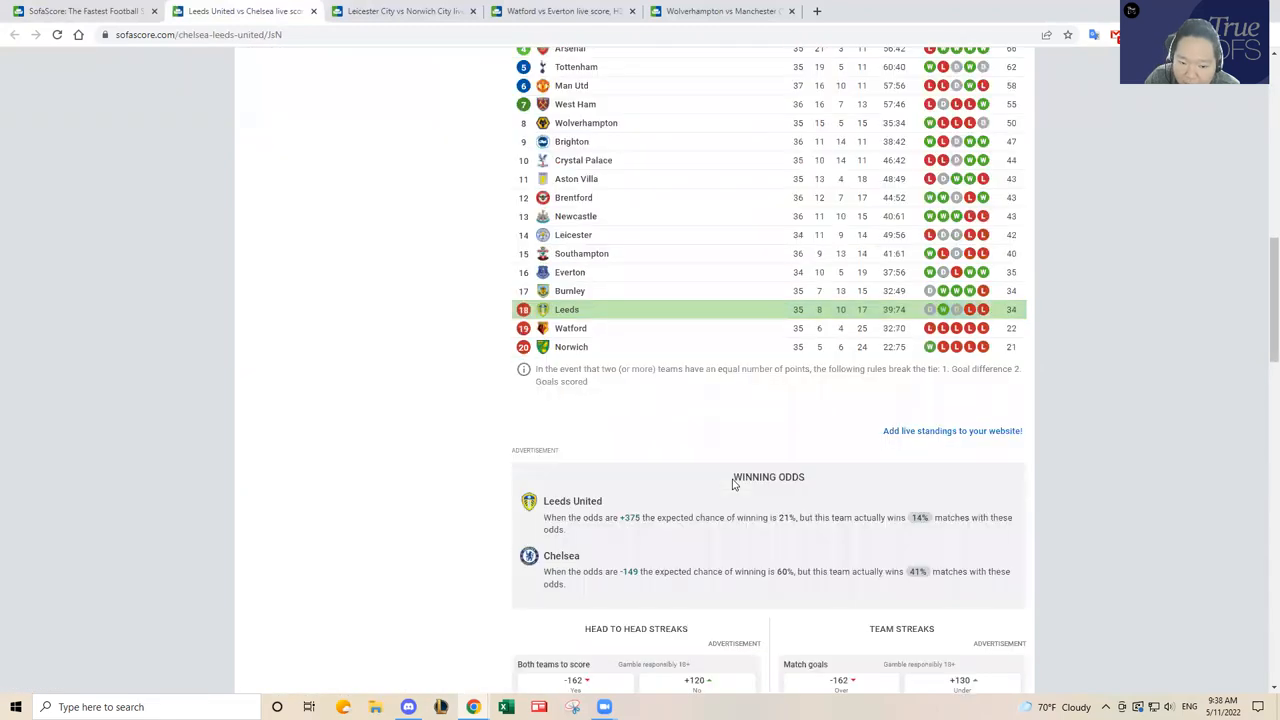
pyautogui.scroll(-3)
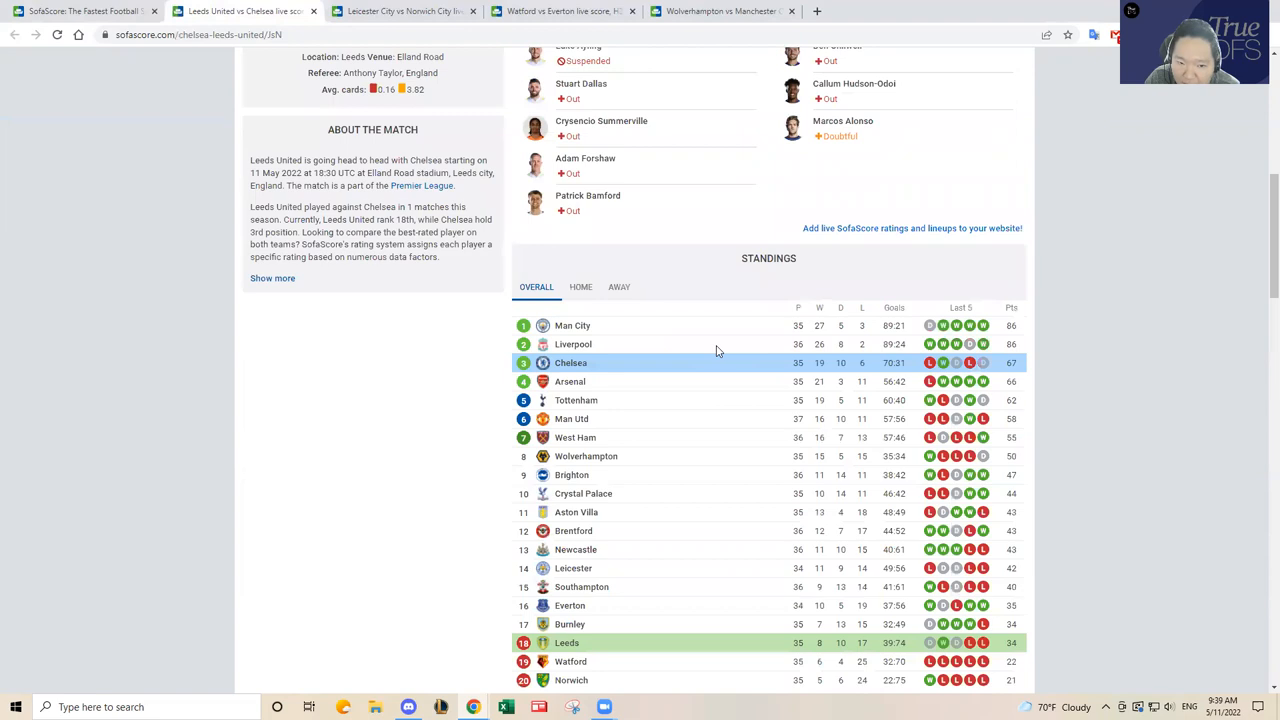
pyautogui.moveTo(686, 370)
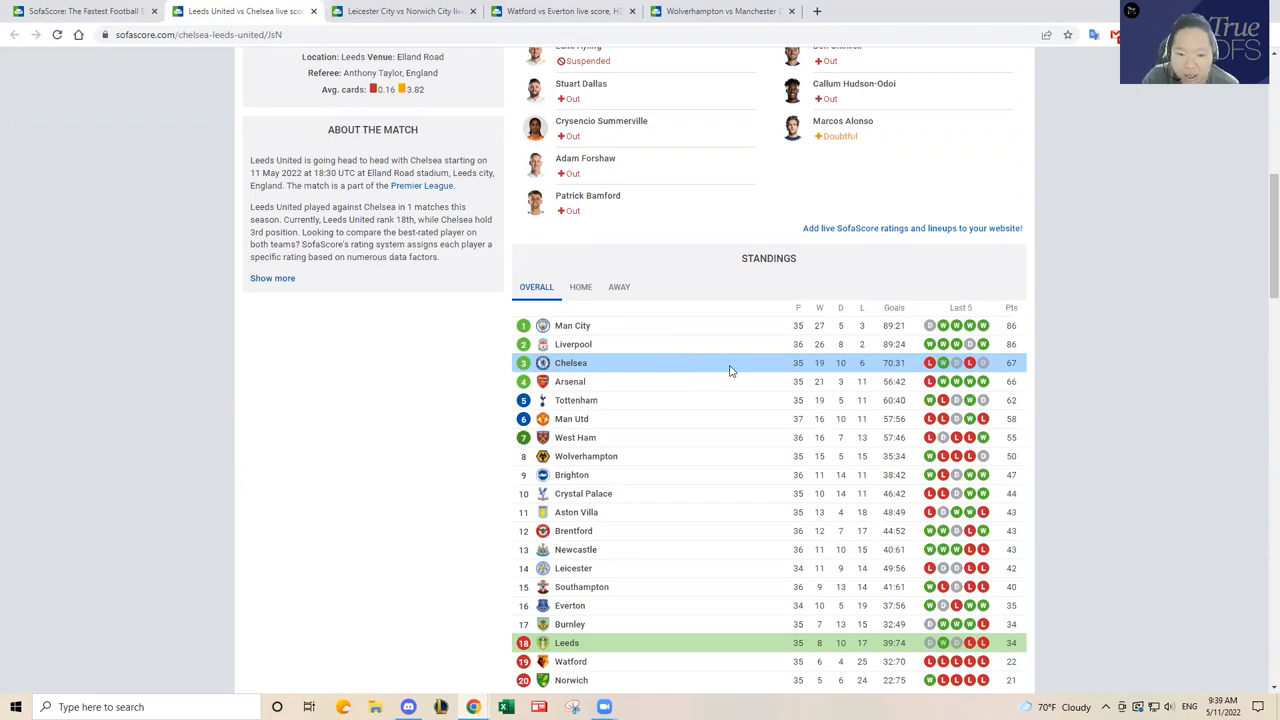
pyautogui.moveTo(716, 408)
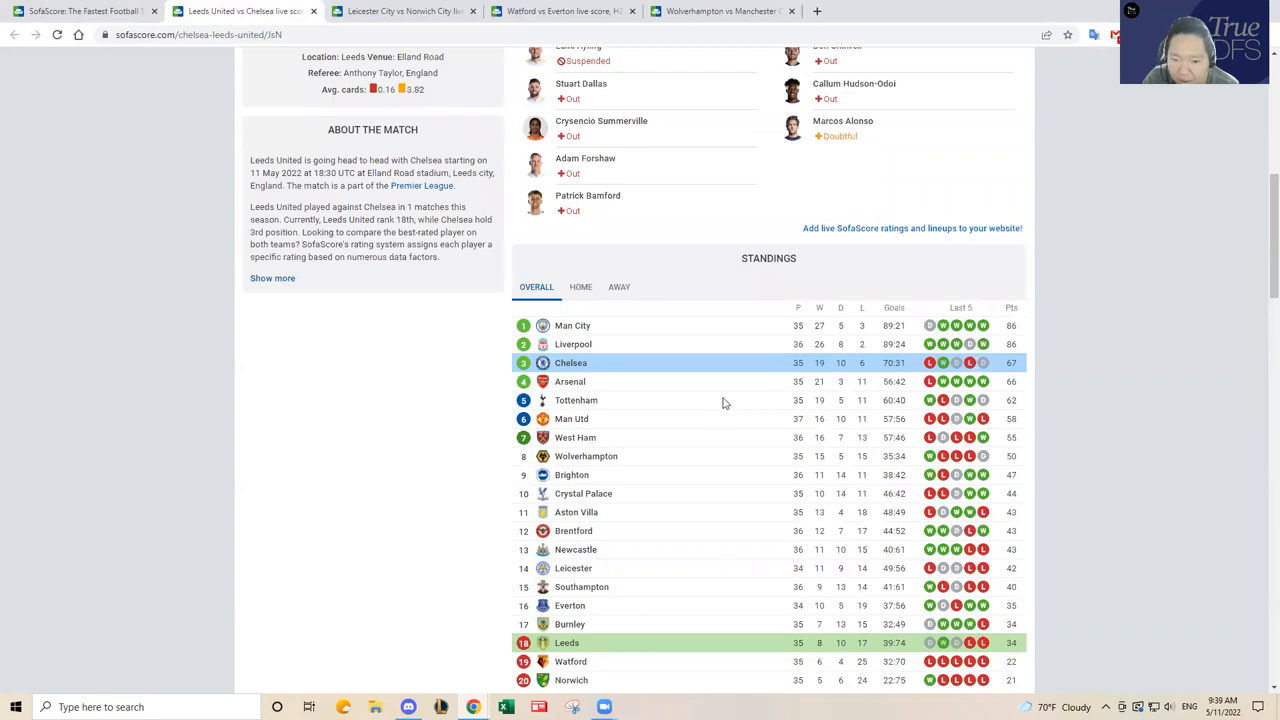
pyautogui.moveTo(688, 392)
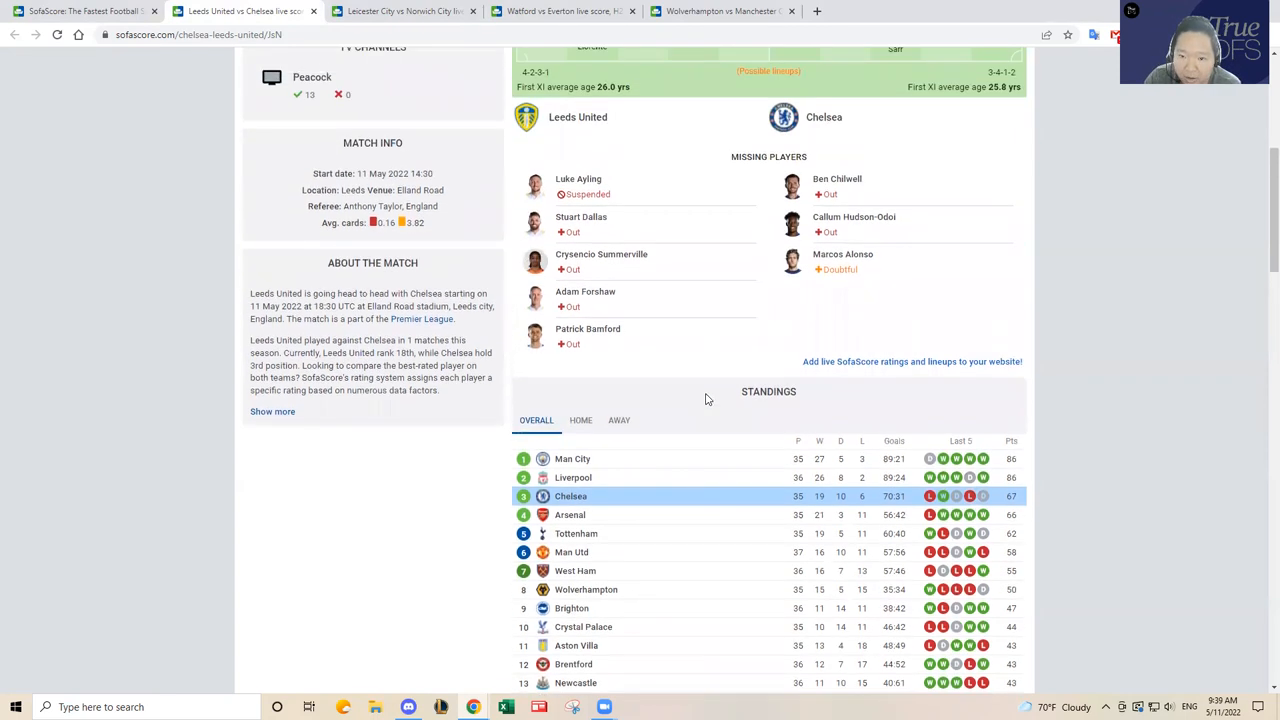
pyautogui.scroll(3)
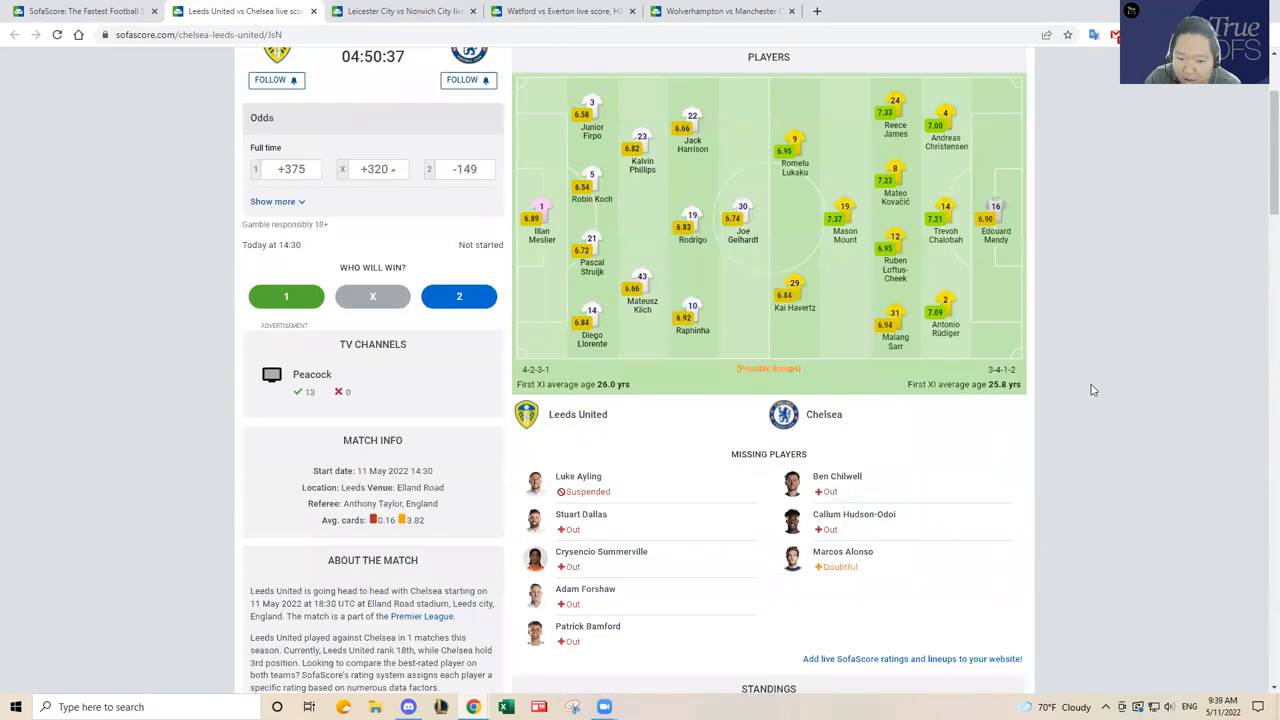
pyautogui.scroll(-3)
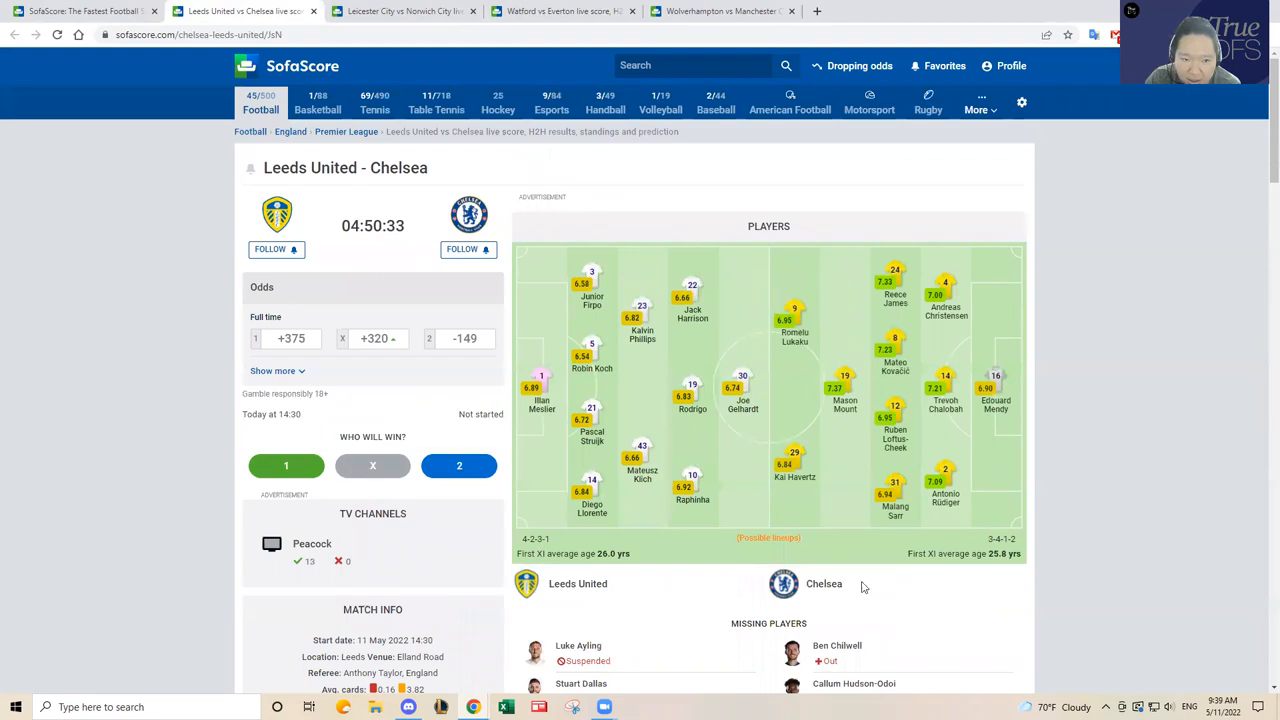
pyautogui.moveTo(1208, 440)
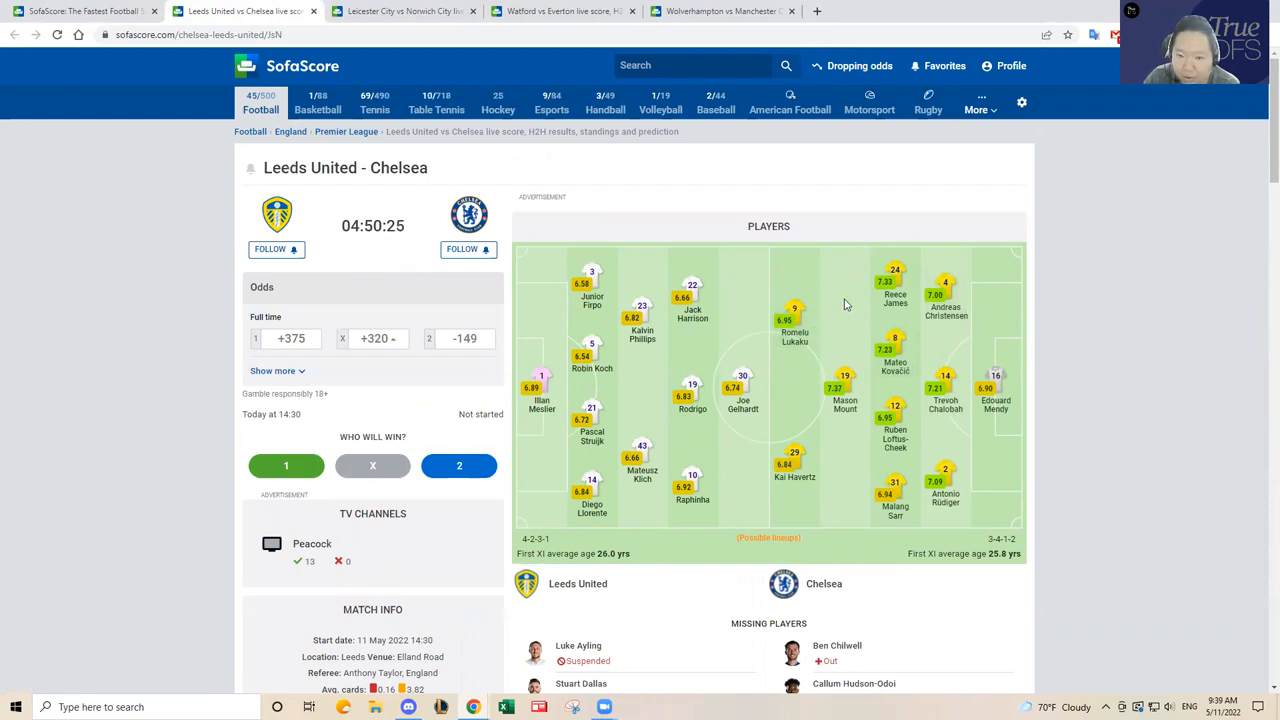
pyautogui.moveTo(844, 404)
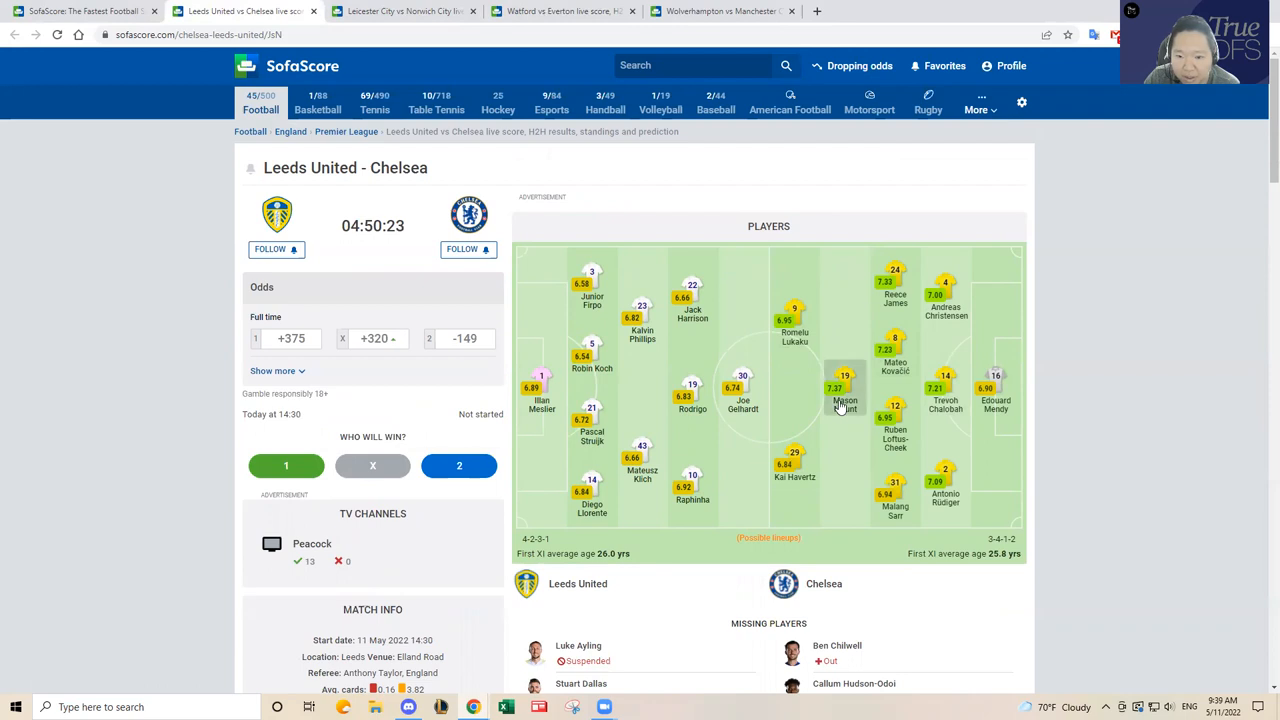
pyautogui.moveTo(844, 400)
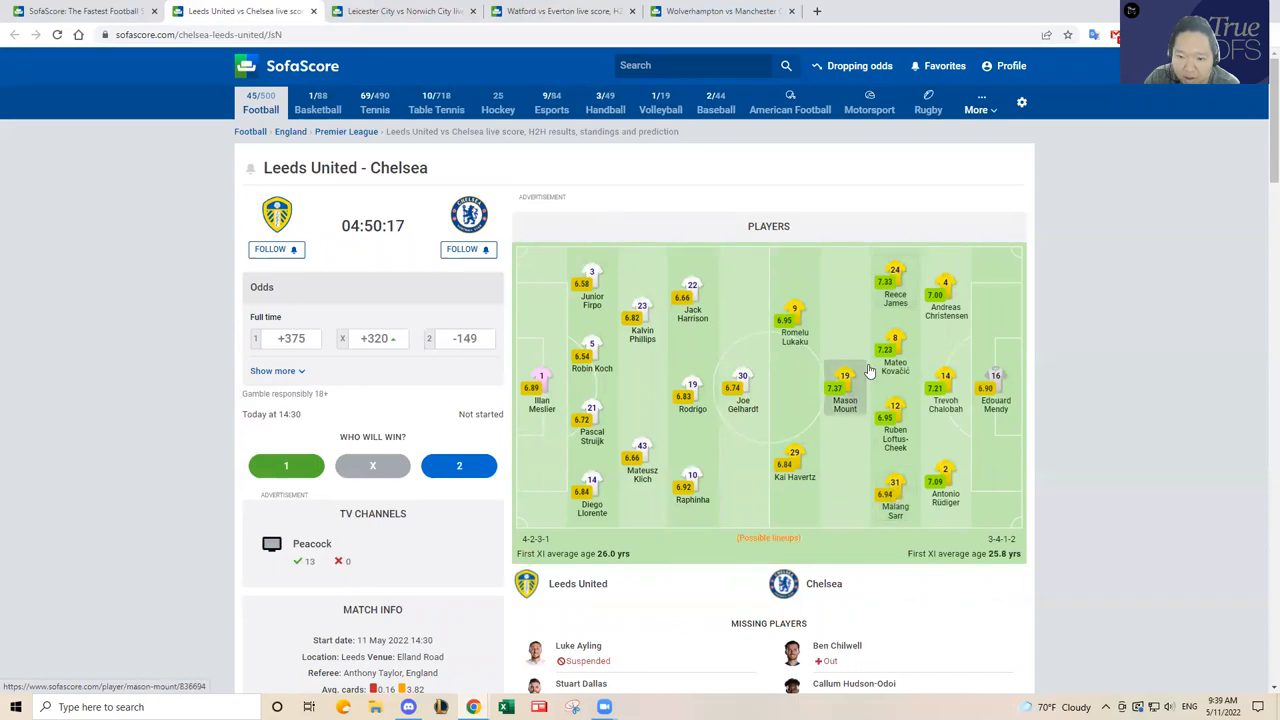
pyautogui.moveTo(850, 398)
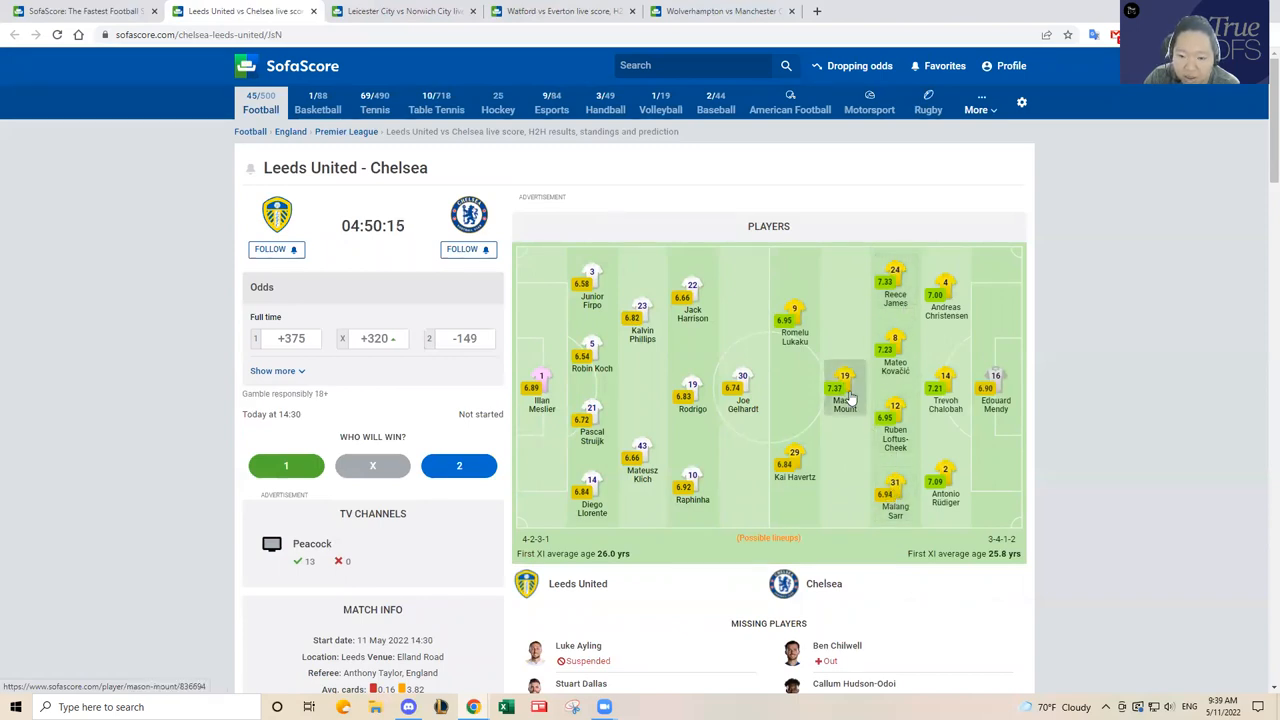
pyautogui.moveTo(896, 290)
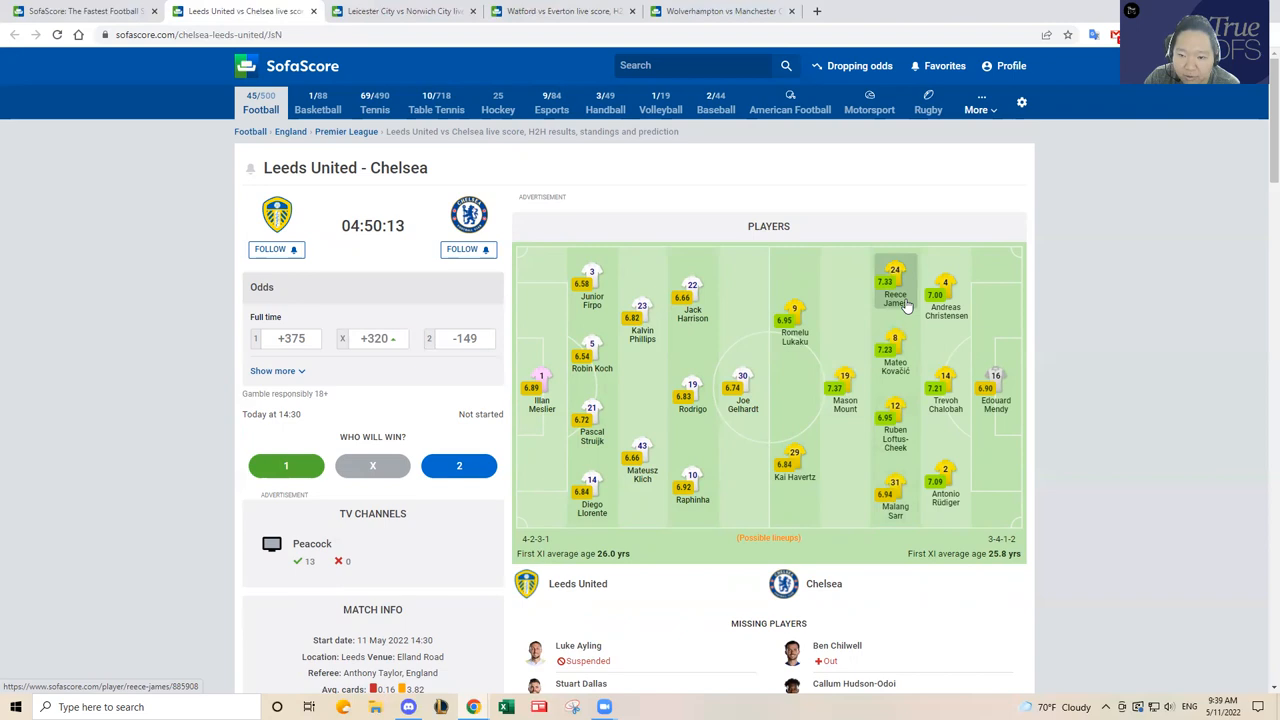
# Finish scanning the Leeds–Chelsea lineup pitch, then switch to the Leicester City–Norwich City page.
pyautogui.scroll(-3)
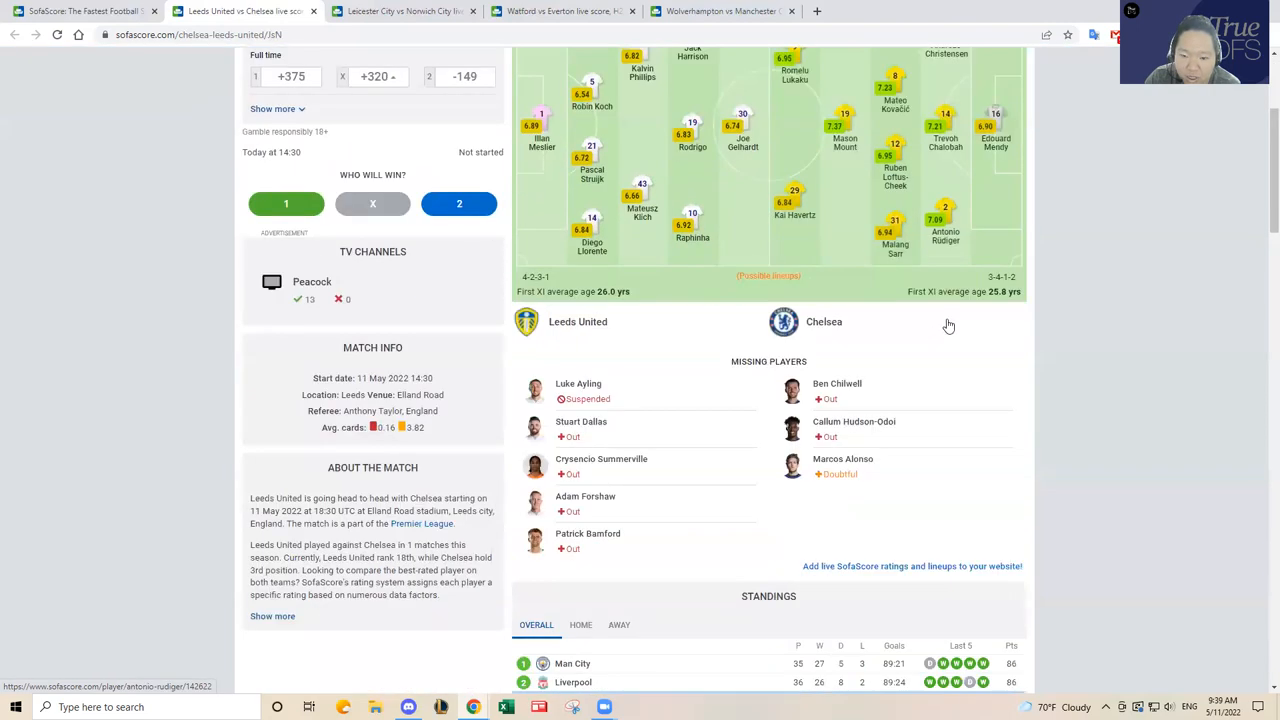
pyautogui.scroll(-3)
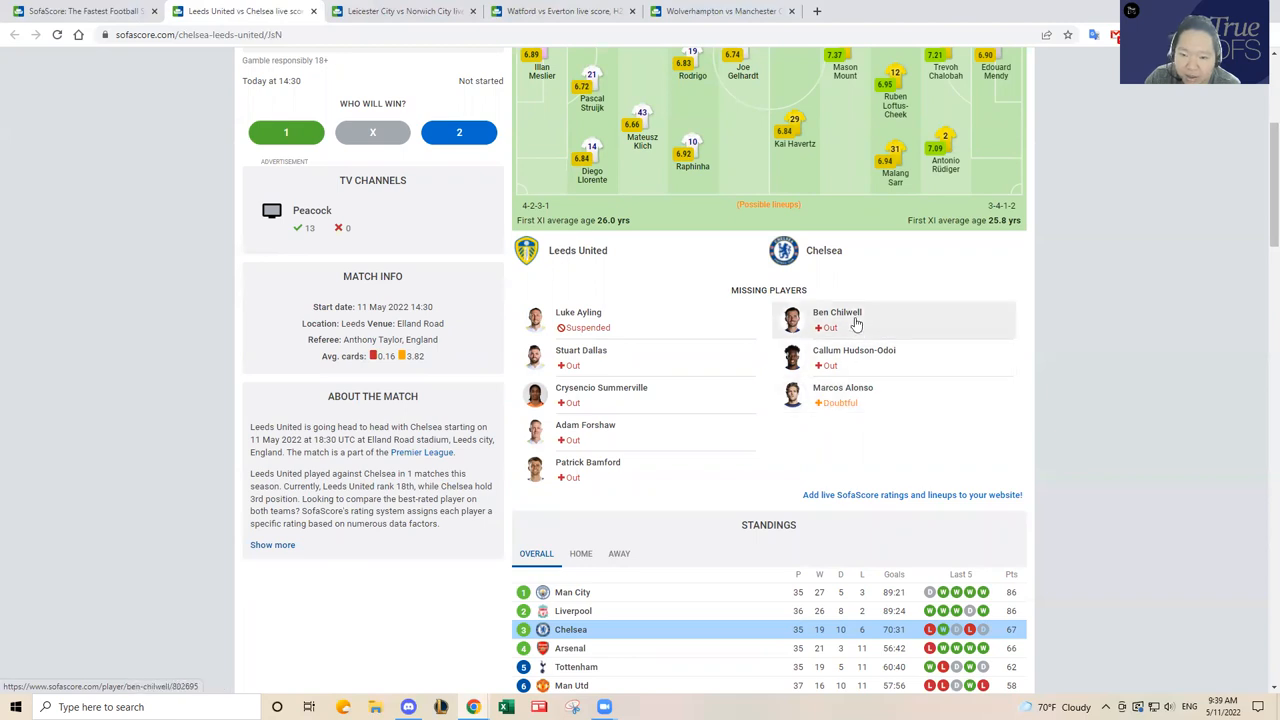
pyautogui.scroll(3)
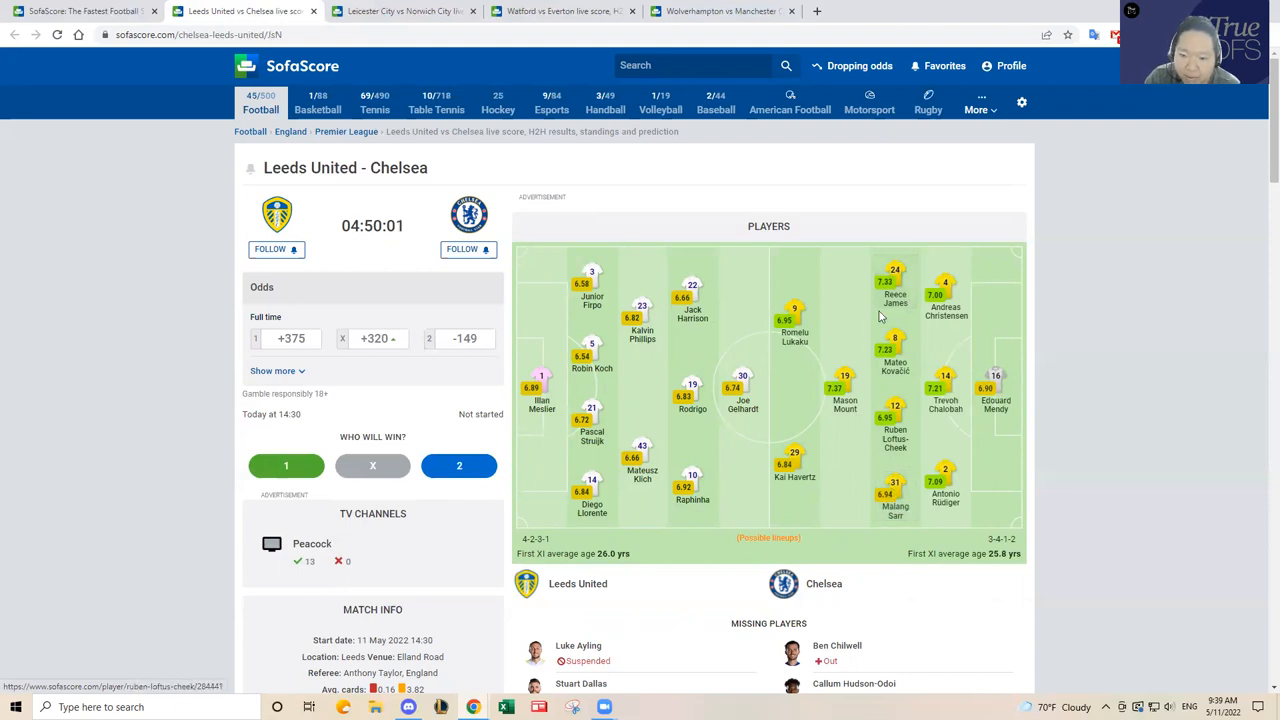
pyautogui.moveTo(912, 390)
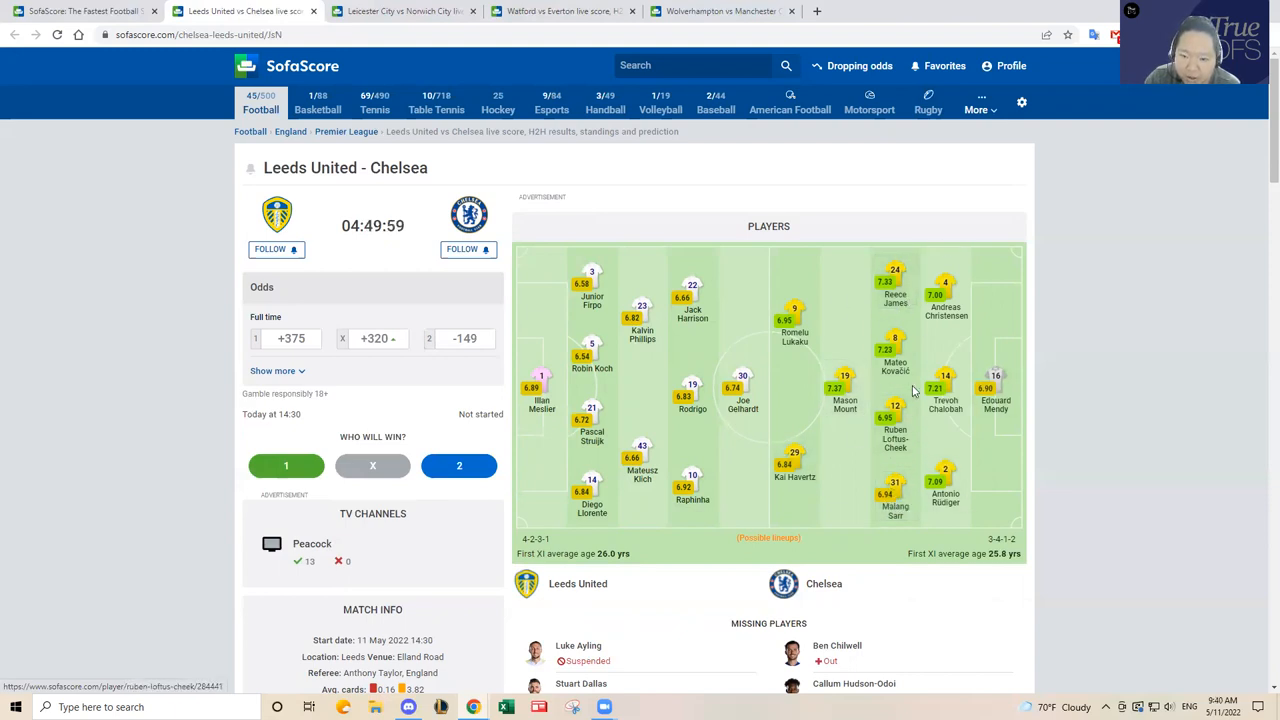
pyautogui.moveTo(844, 396)
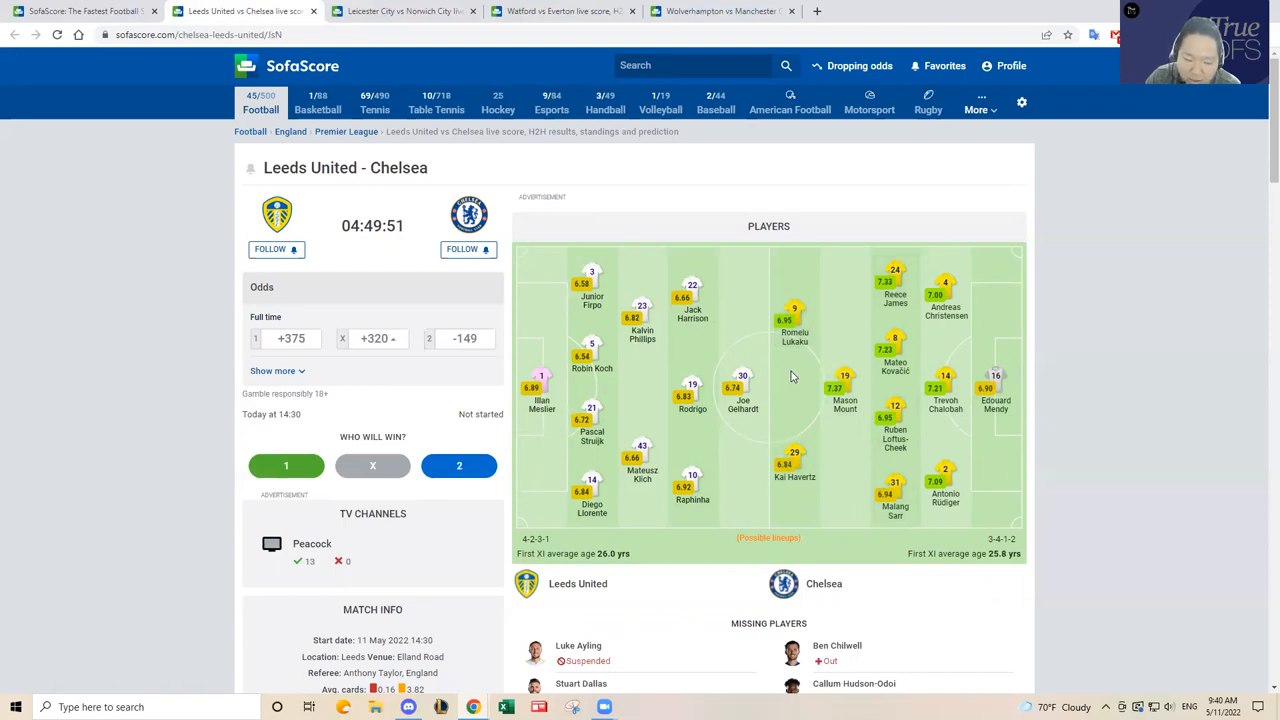
pyautogui.moveTo(800, 380)
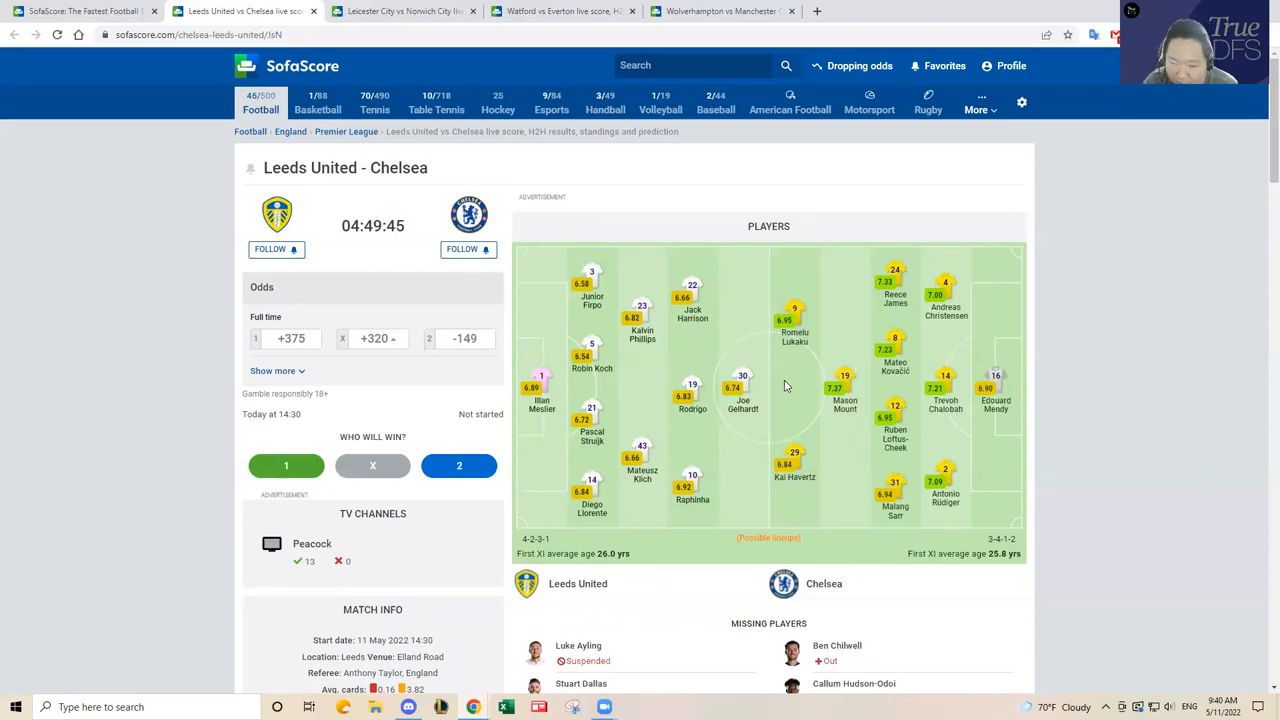
pyautogui.moveTo(800, 348)
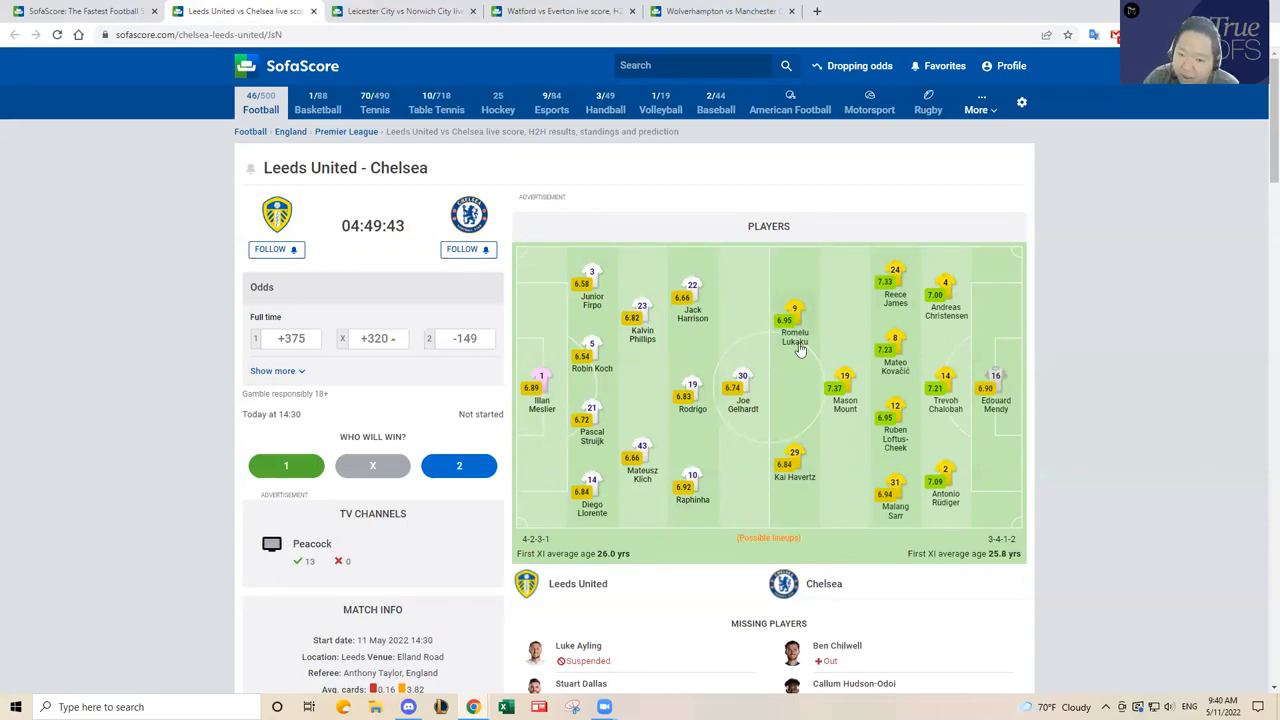
pyautogui.moveTo(804, 428)
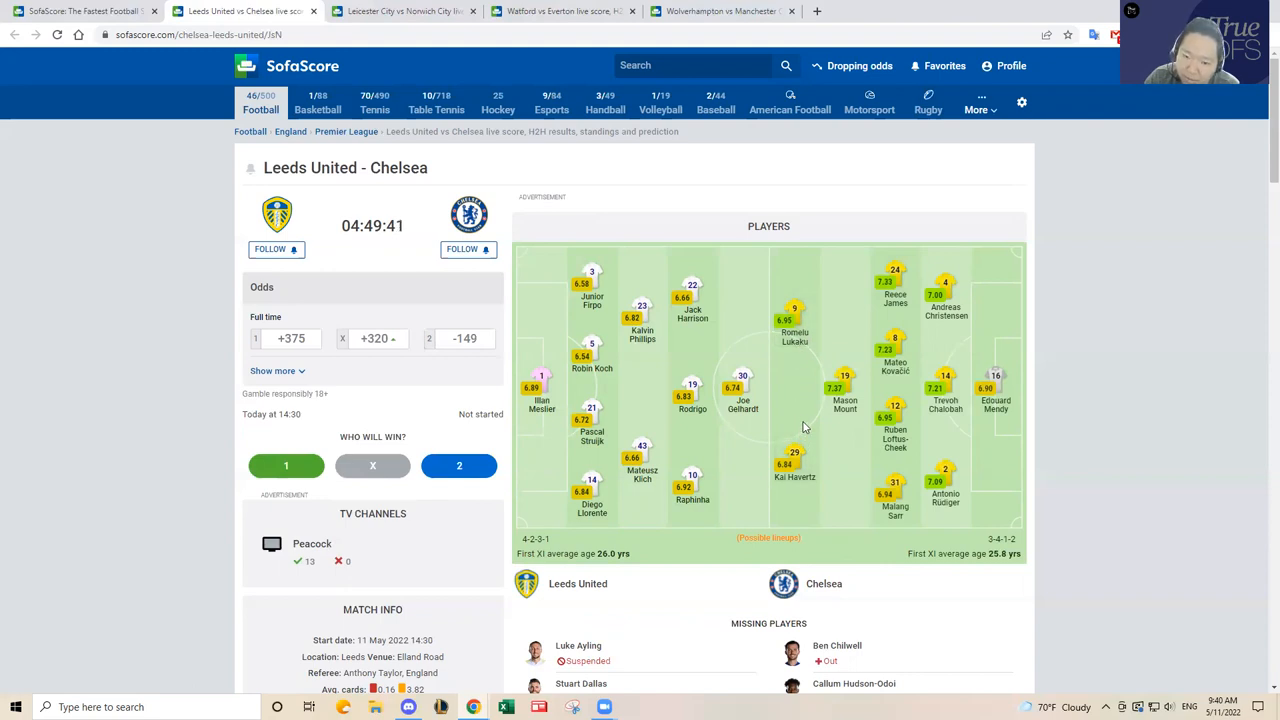
pyautogui.moveTo(796, 458)
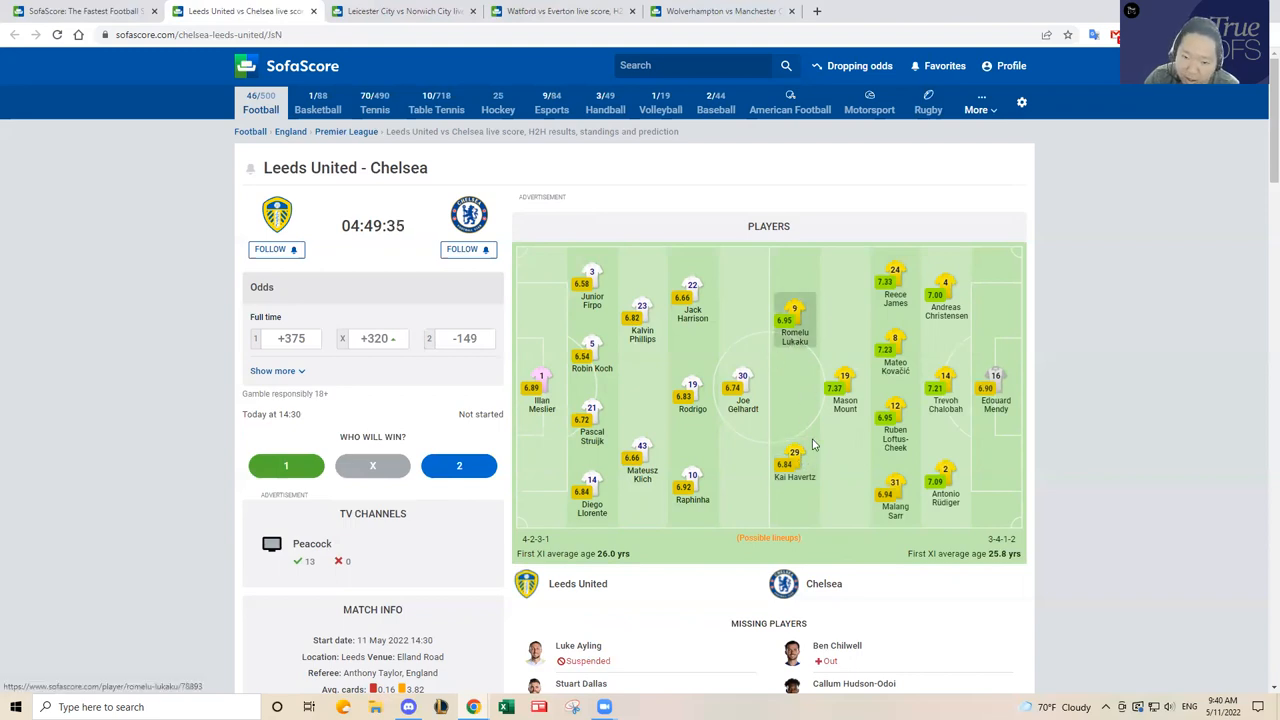
pyautogui.moveTo(800, 364)
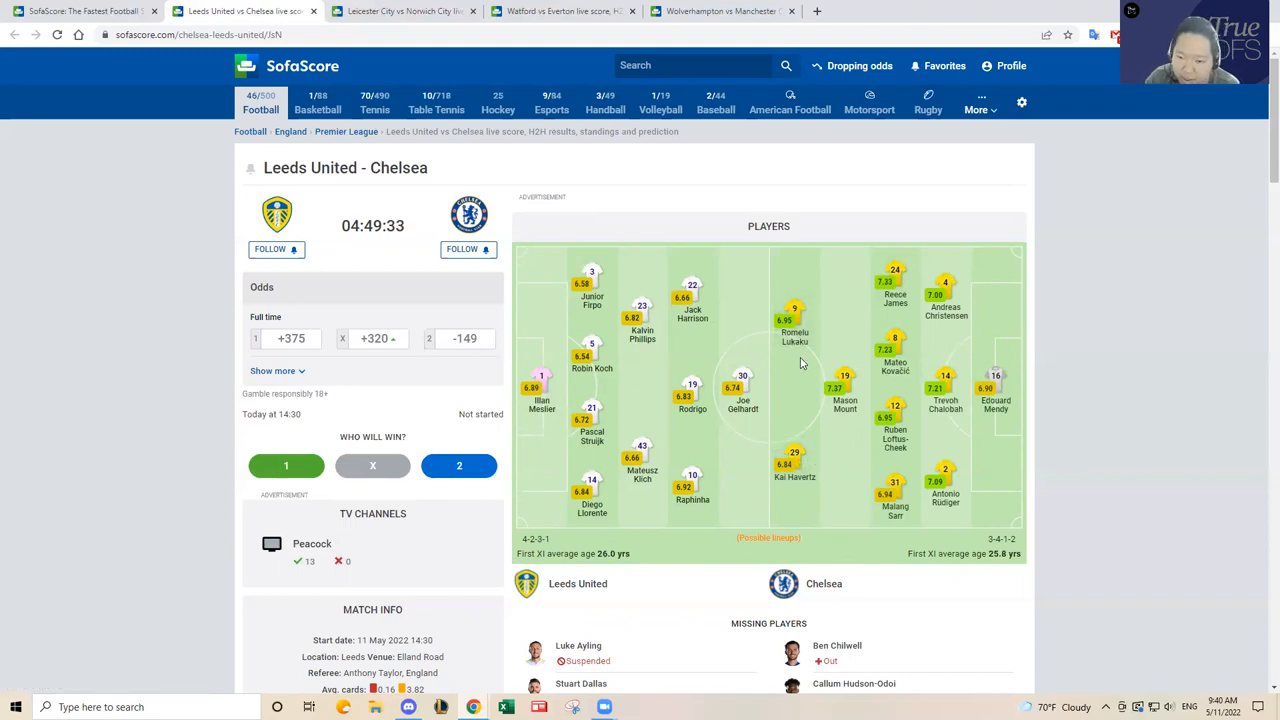
pyautogui.moveTo(816, 422)
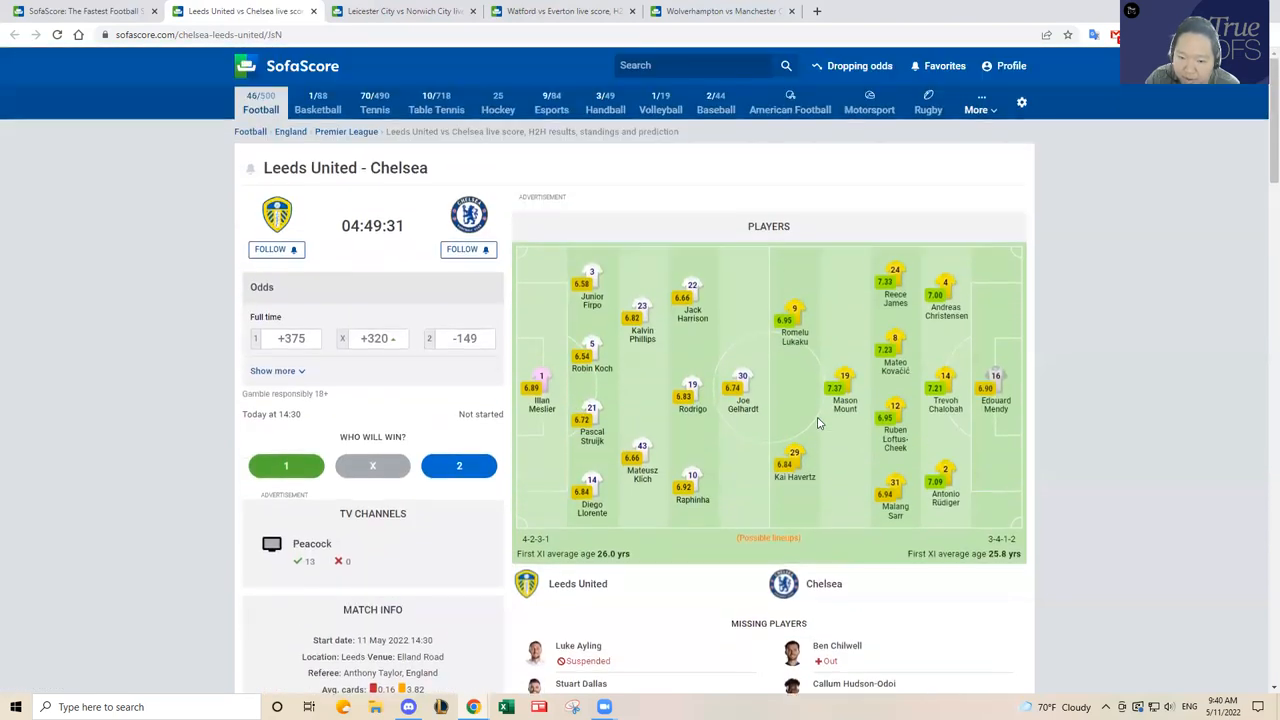
pyautogui.moveTo(796, 320)
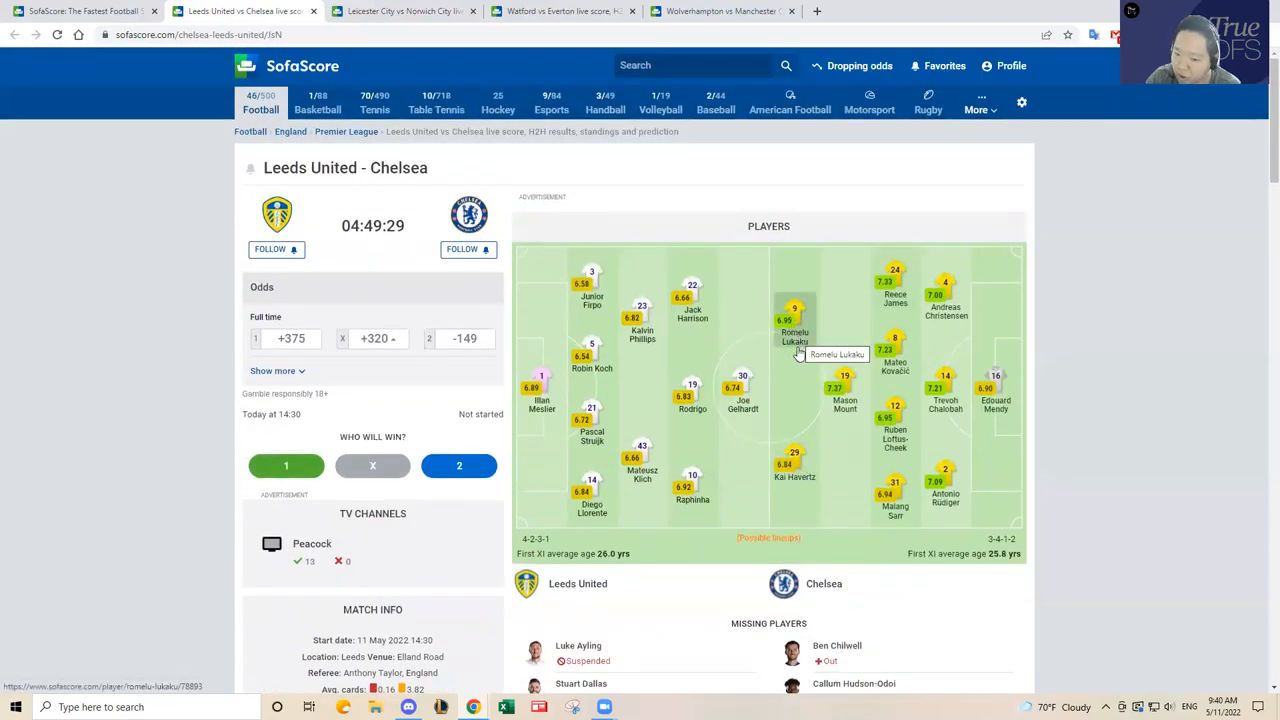
pyautogui.moveTo(800, 390)
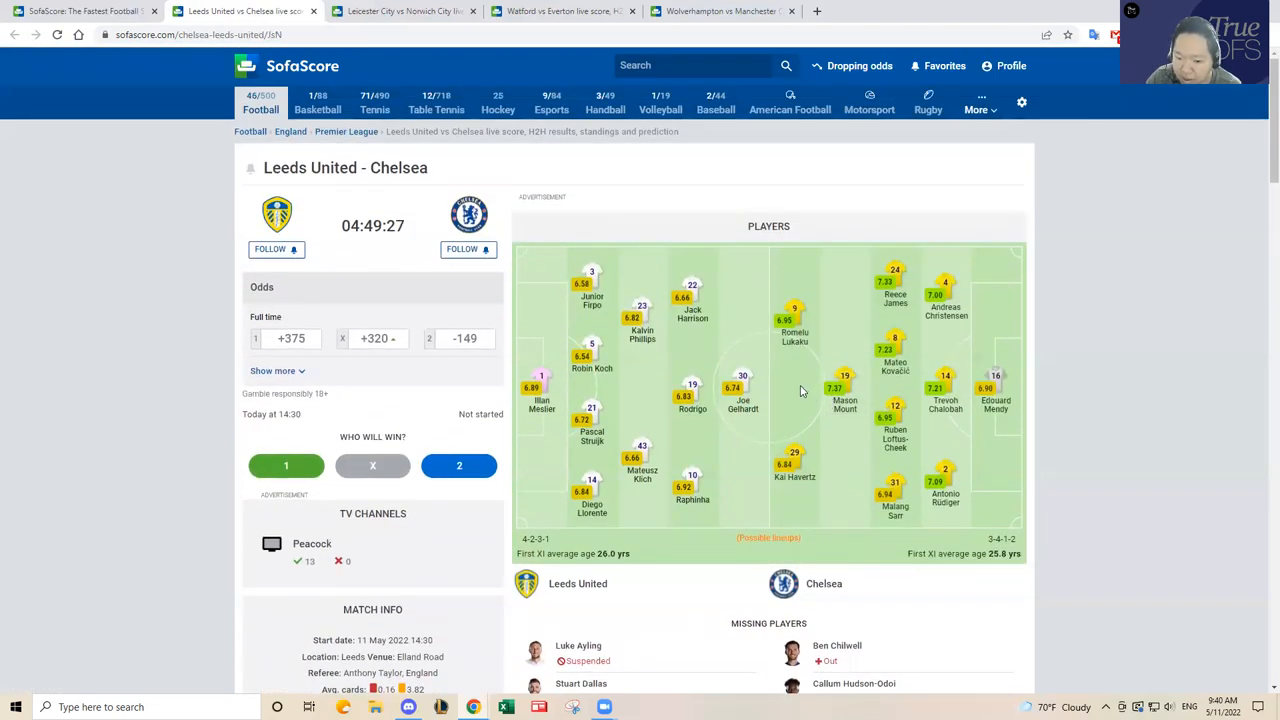
pyautogui.moveTo(904, 374)
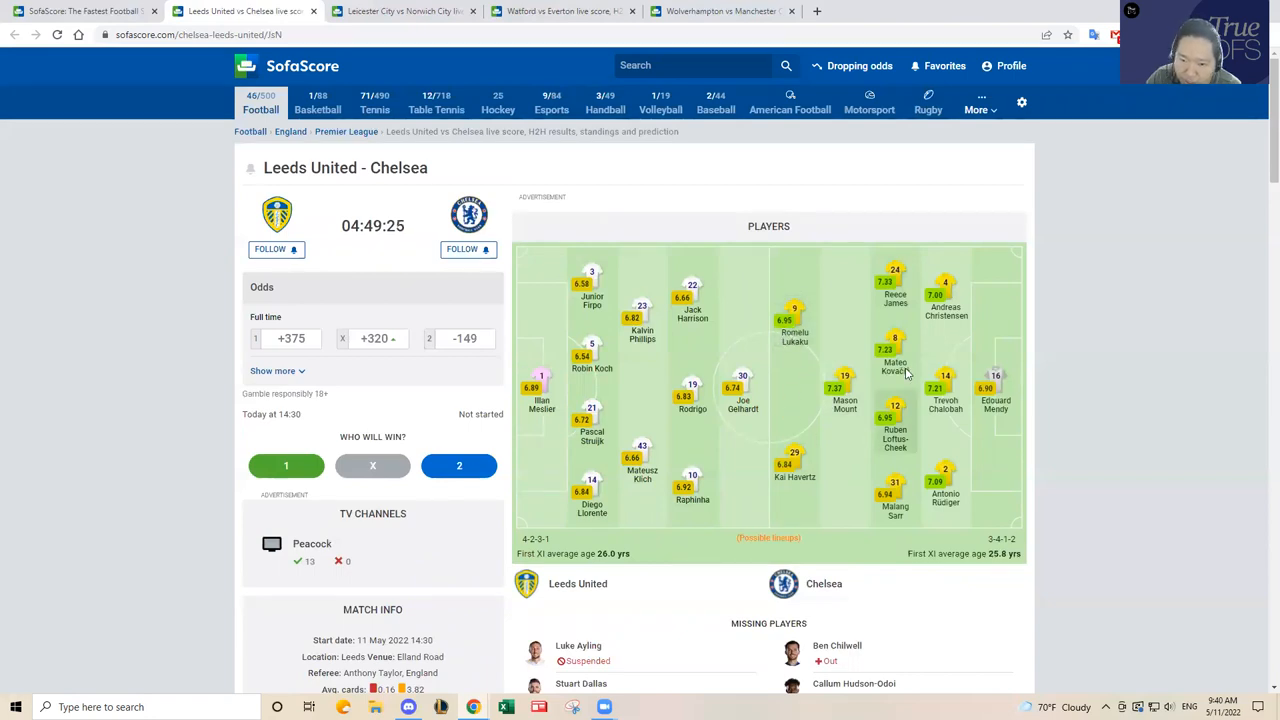
pyautogui.moveTo(896, 400)
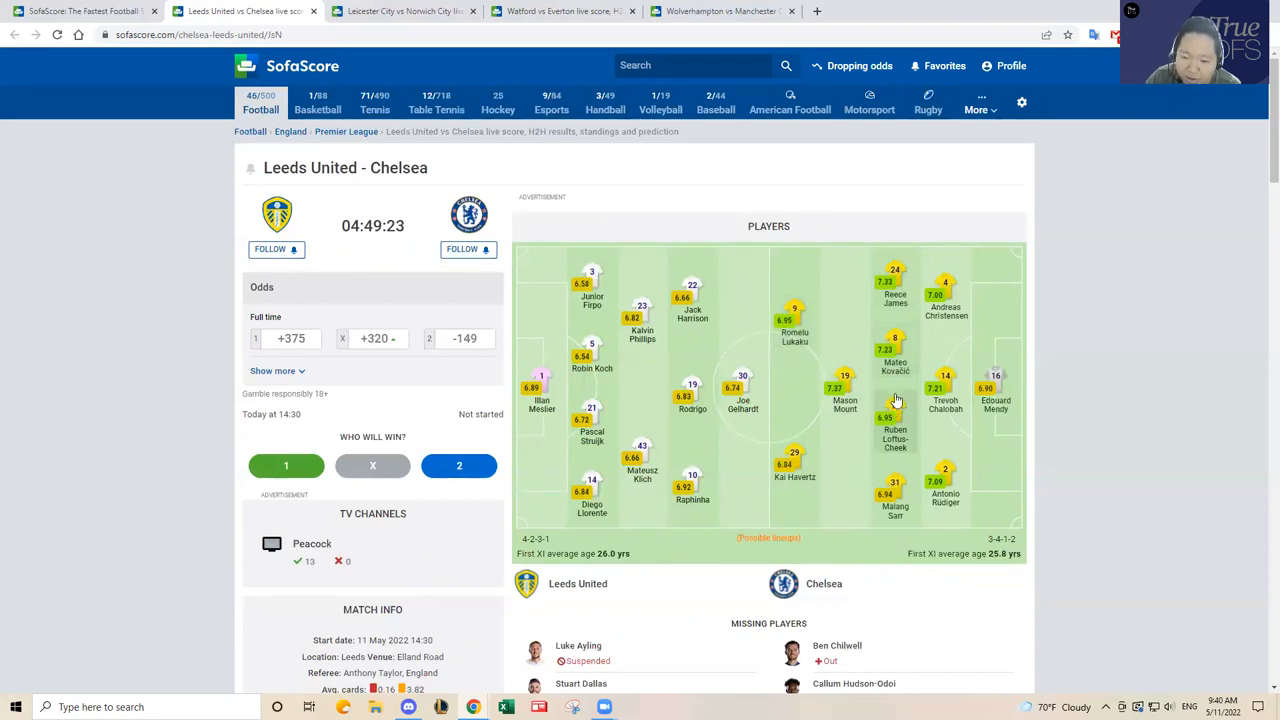
pyautogui.moveTo(896, 364)
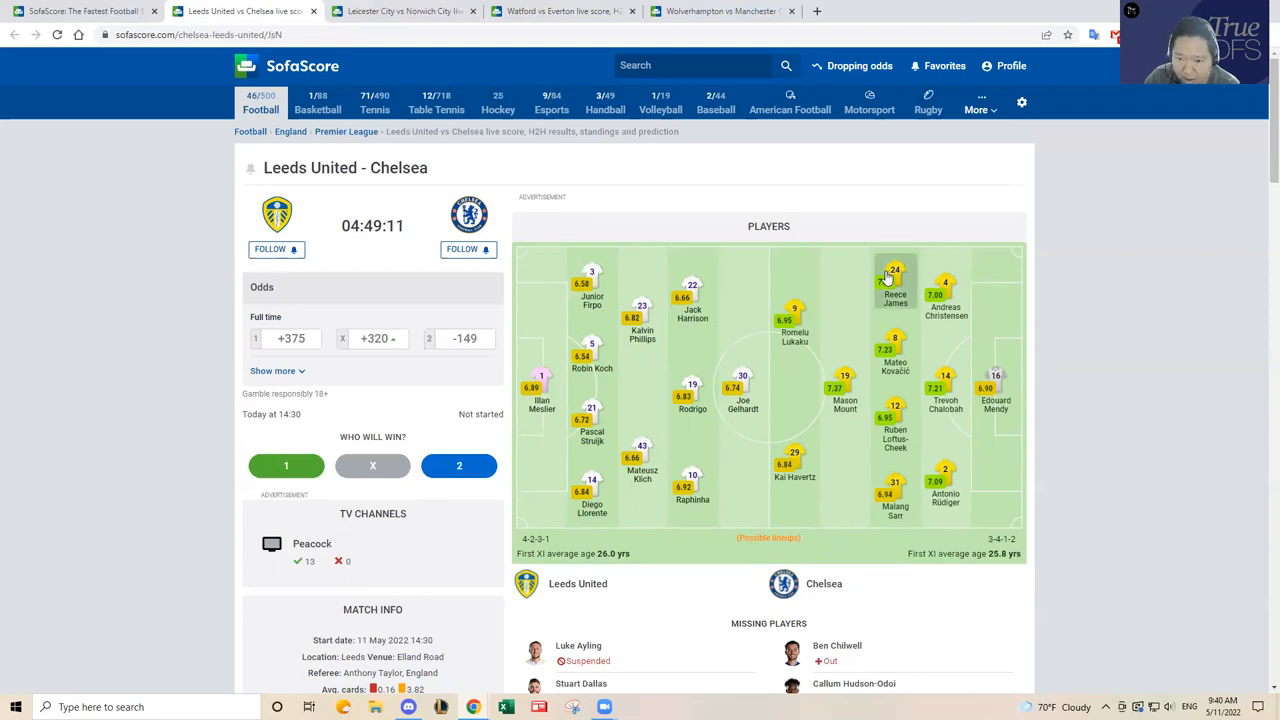
pyautogui.moveTo(794, 330)
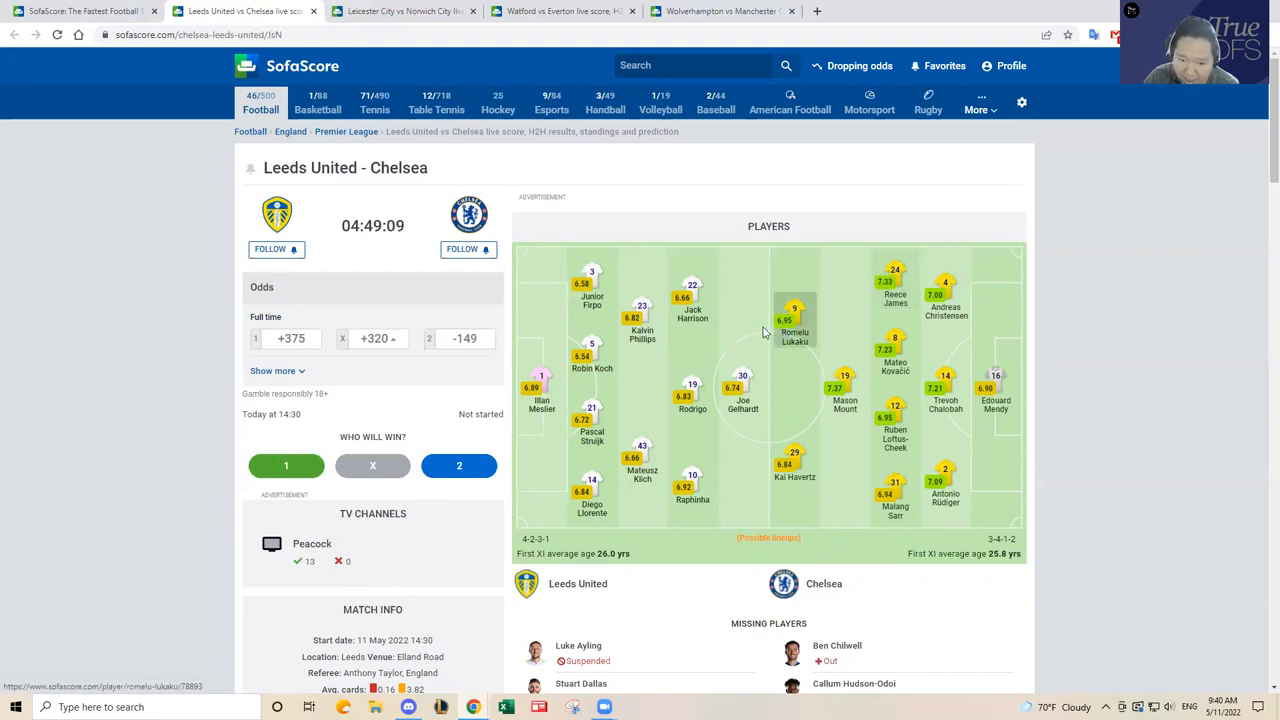
pyautogui.moveTo(964, 332)
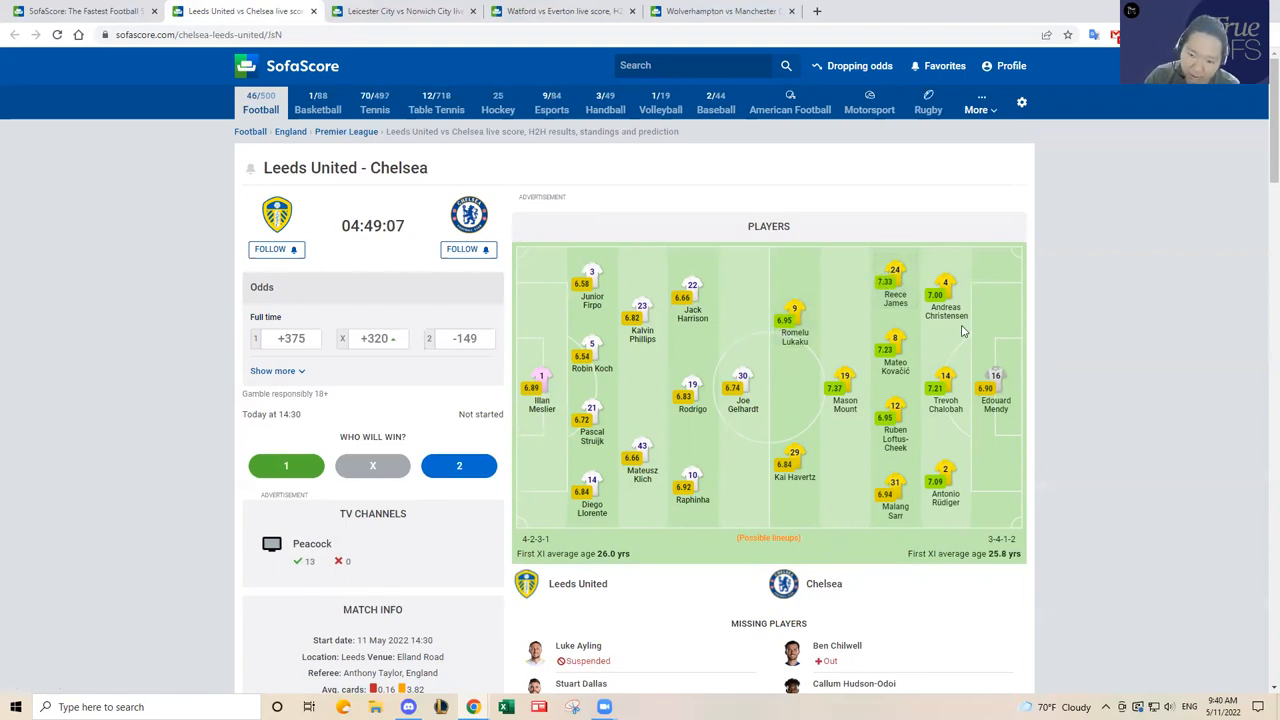
pyautogui.moveTo(852, 332)
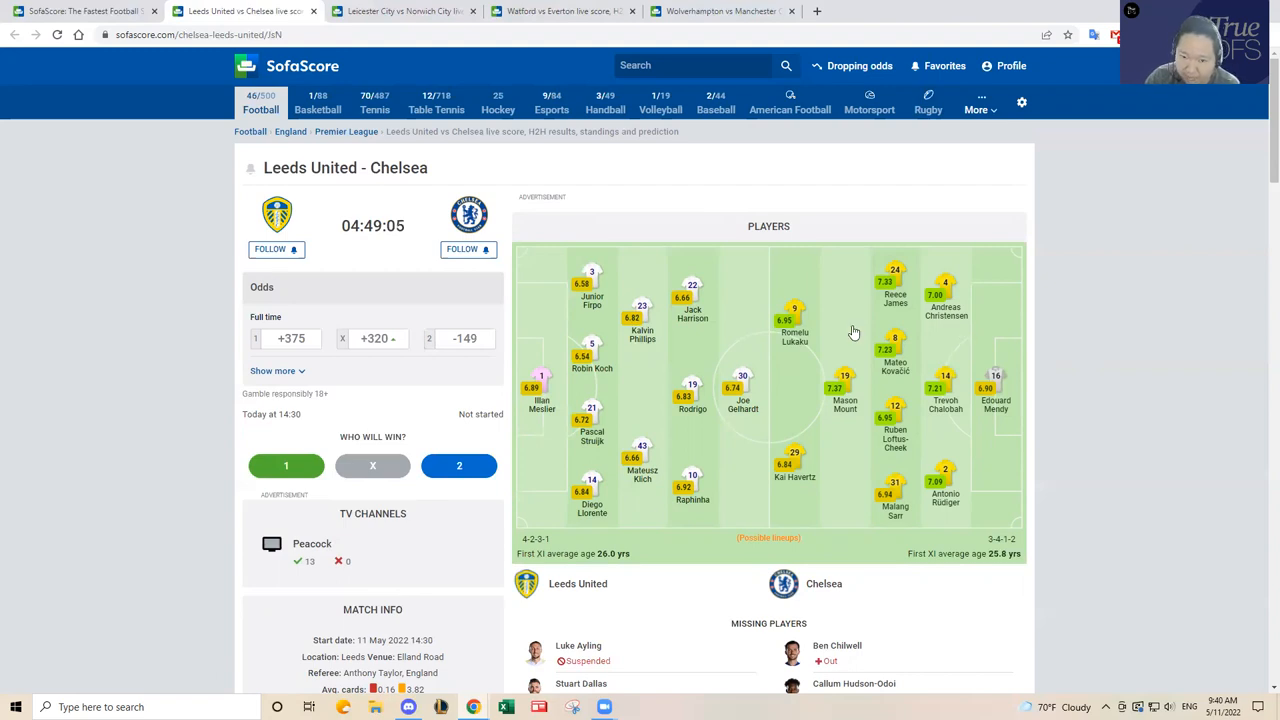
pyautogui.moveTo(744, 340)
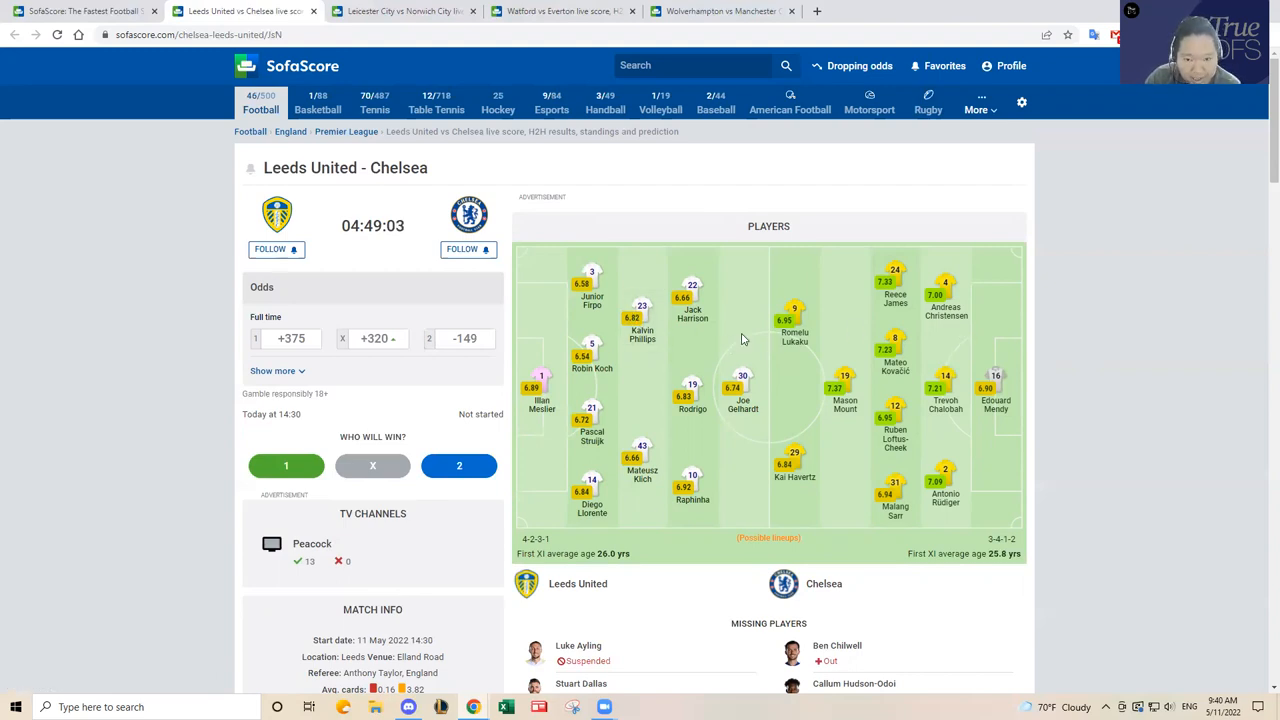
pyautogui.moveTo(742, 450)
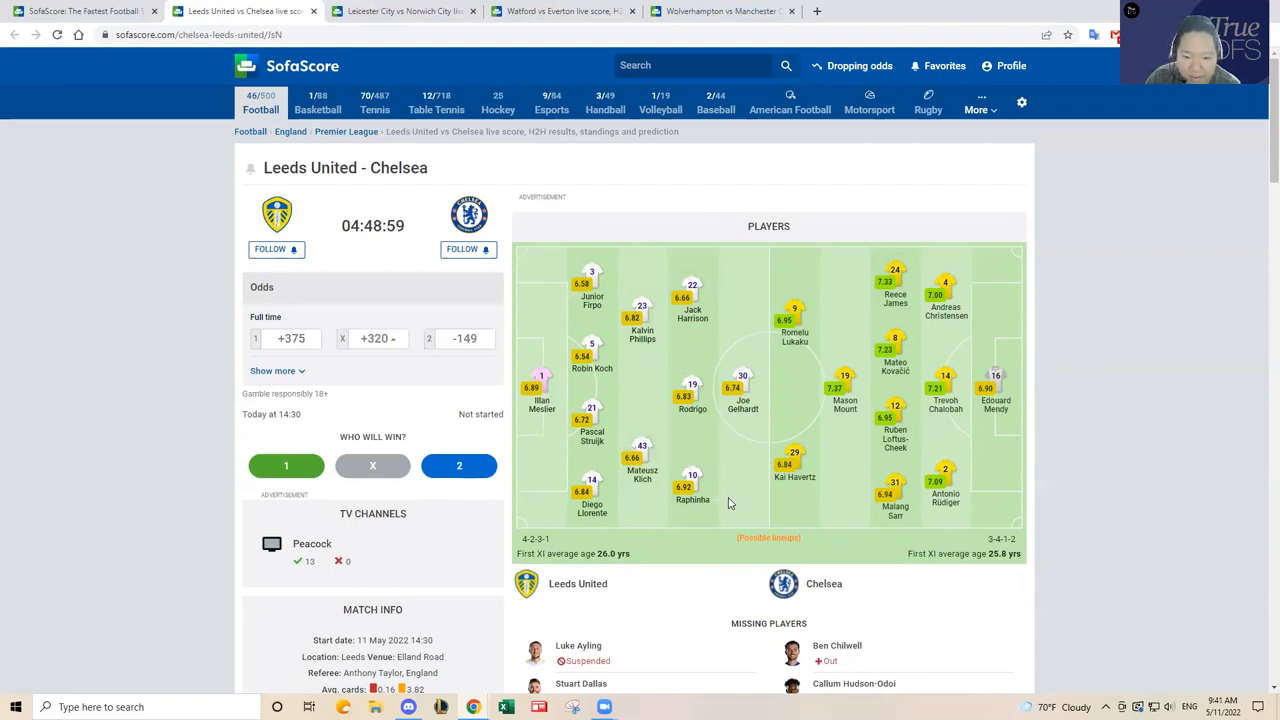
pyautogui.moveTo(692, 490)
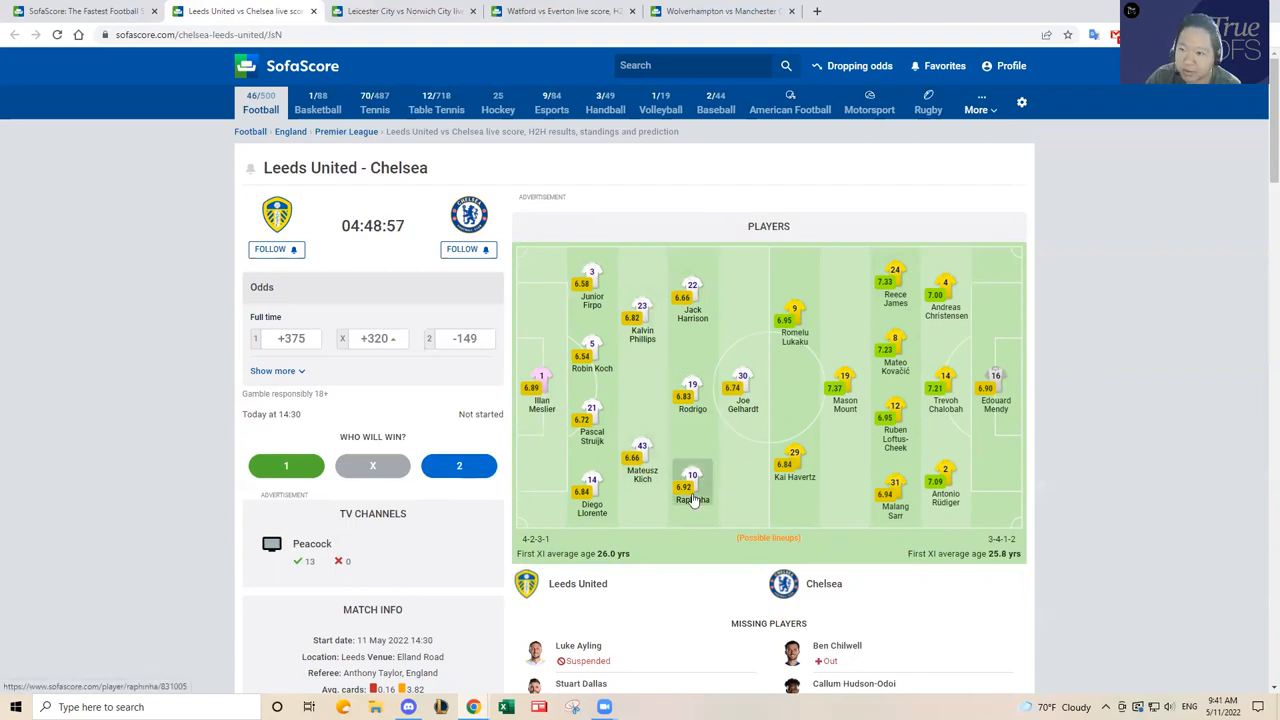
pyautogui.moveTo(716, 476)
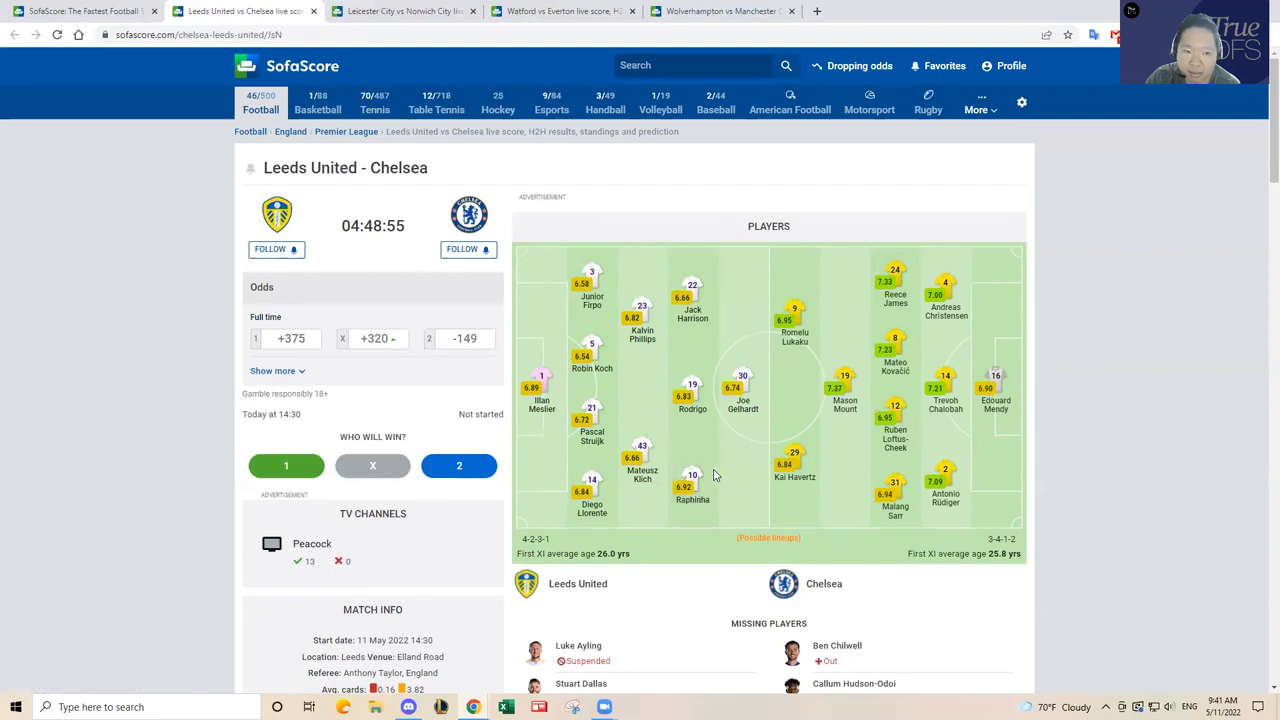
pyautogui.moveTo(796, 392)
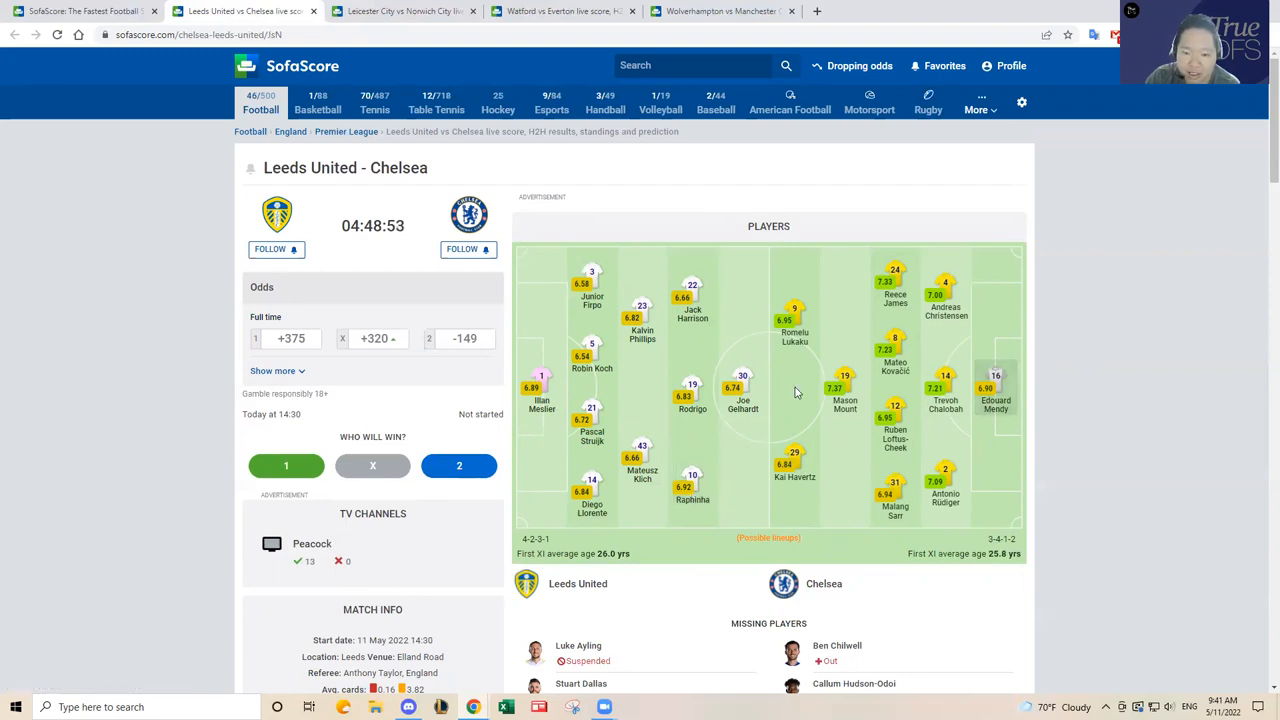
pyautogui.moveTo(614, 380)
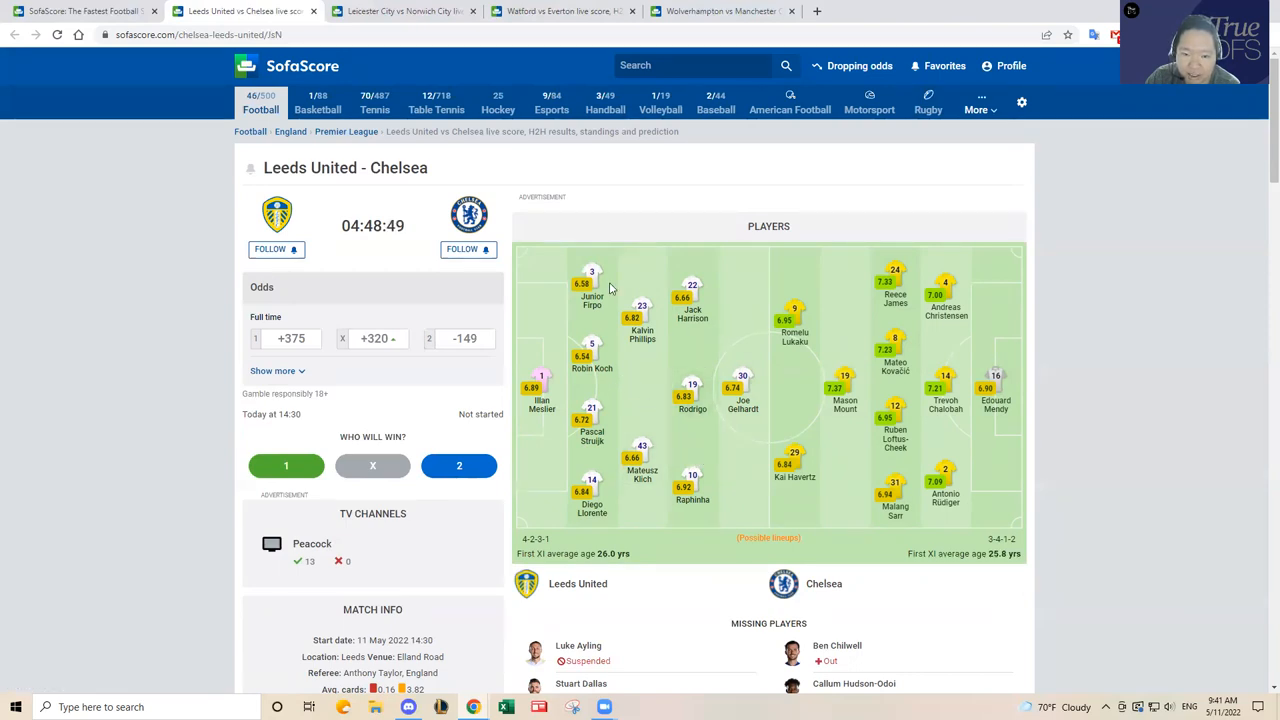
pyautogui.moveTo(576, 256)
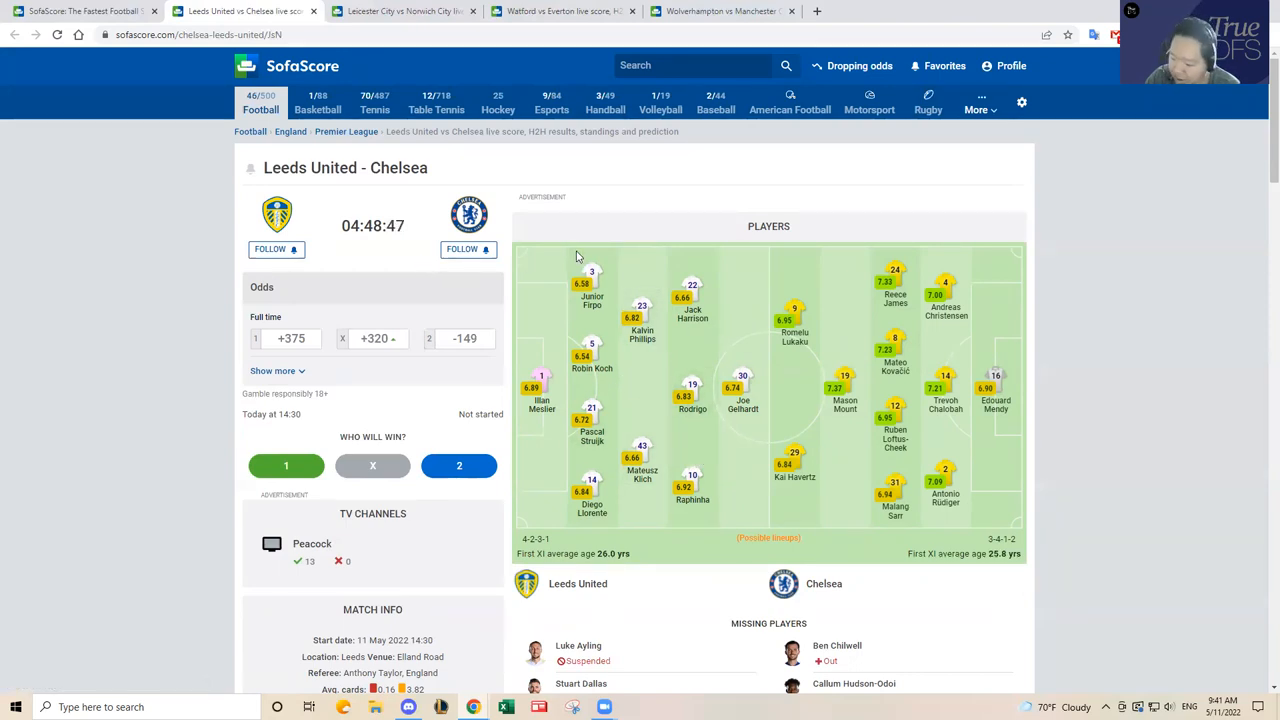
pyautogui.click(400, 12)
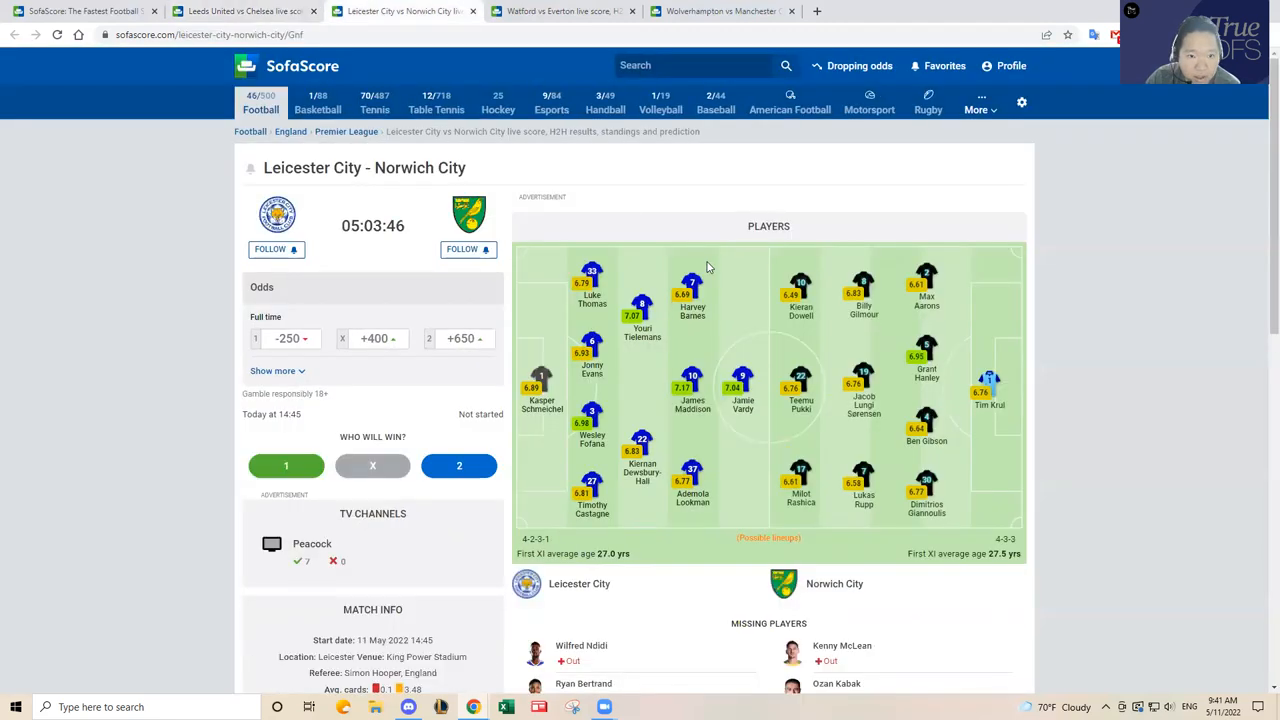
pyautogui.moveTo(1032, 292)
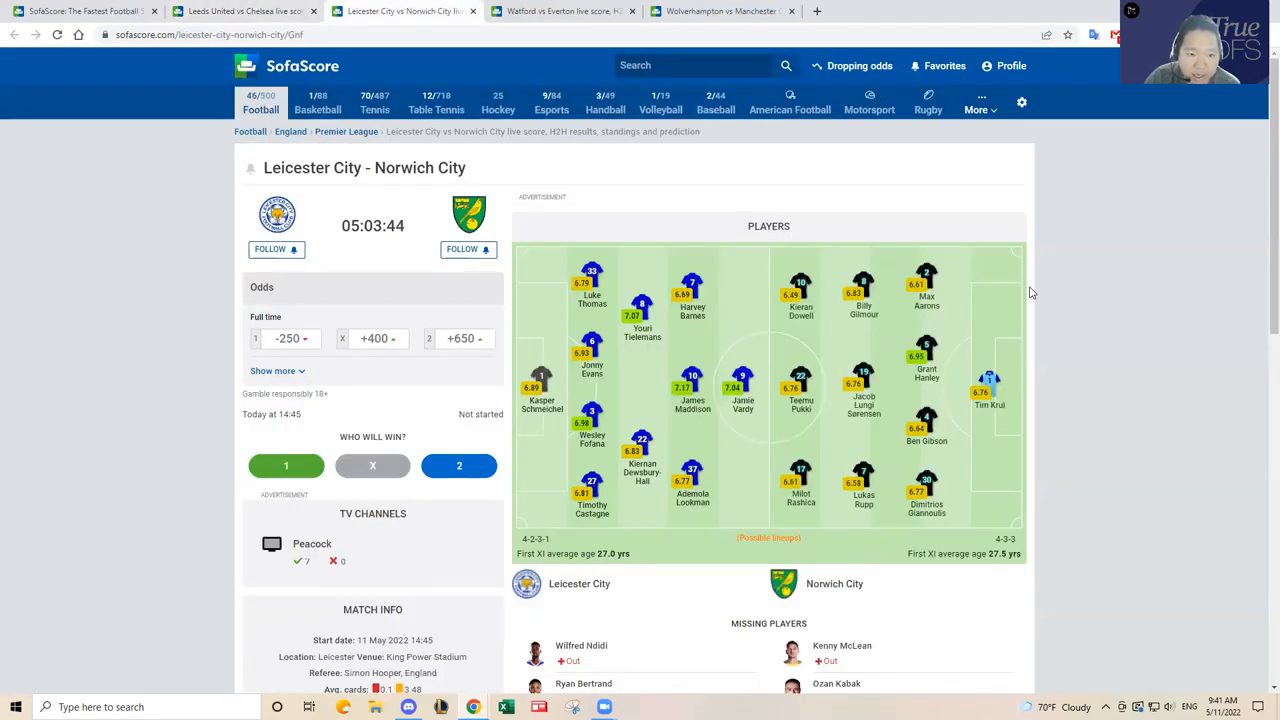
pyautogui.moveTo(1050, 292)
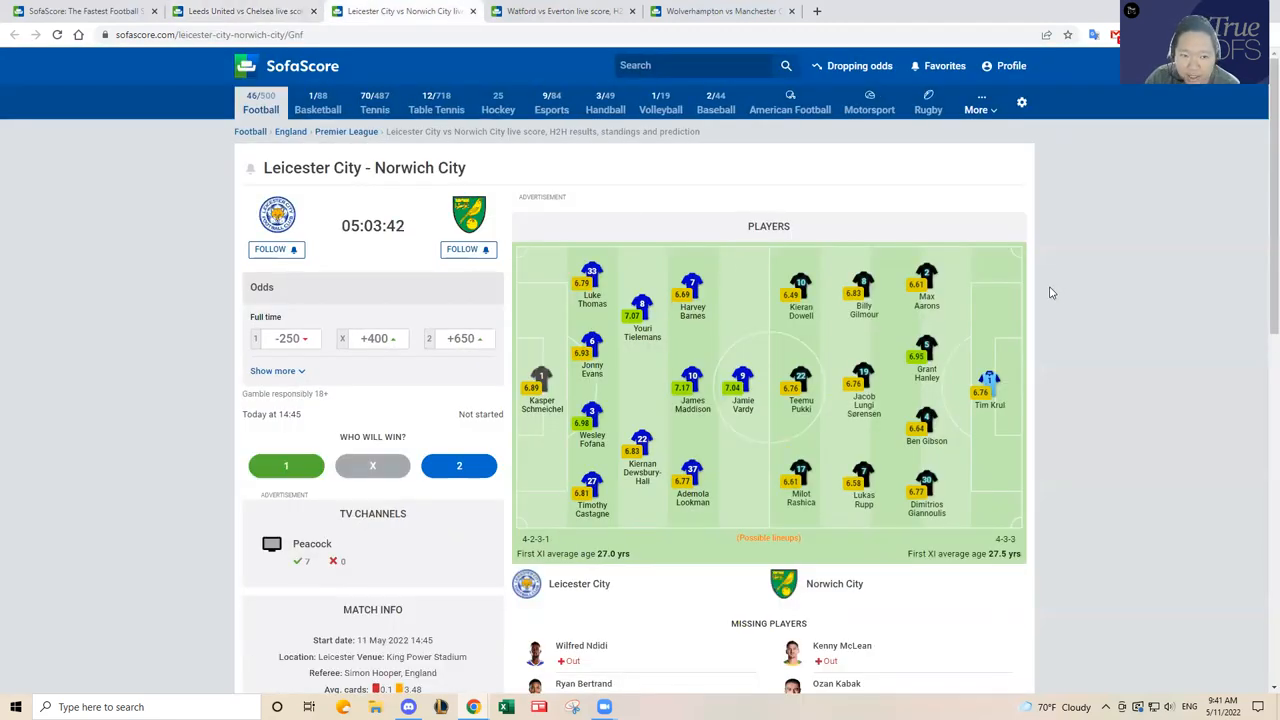
# Review the Leicester and Norwich rows in the standings table, then return to the Players section.
pyautogui.scroll(-3)
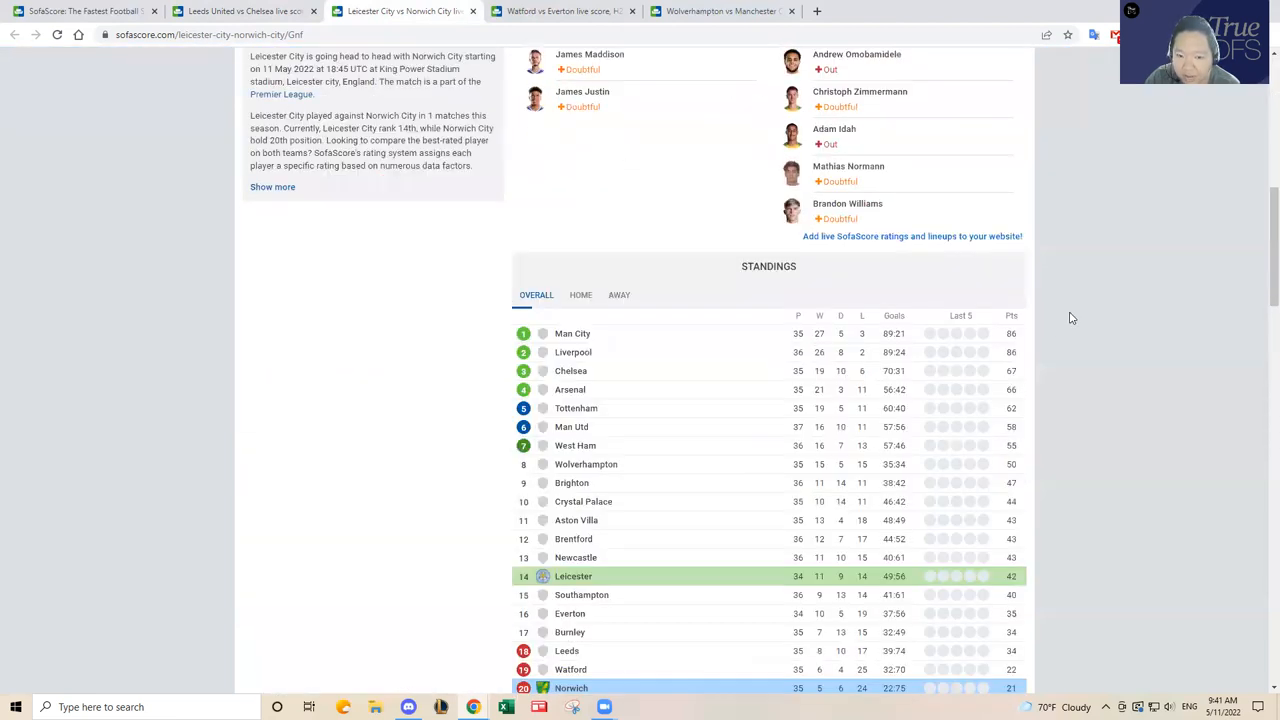
pyautogui.scroll(-3)
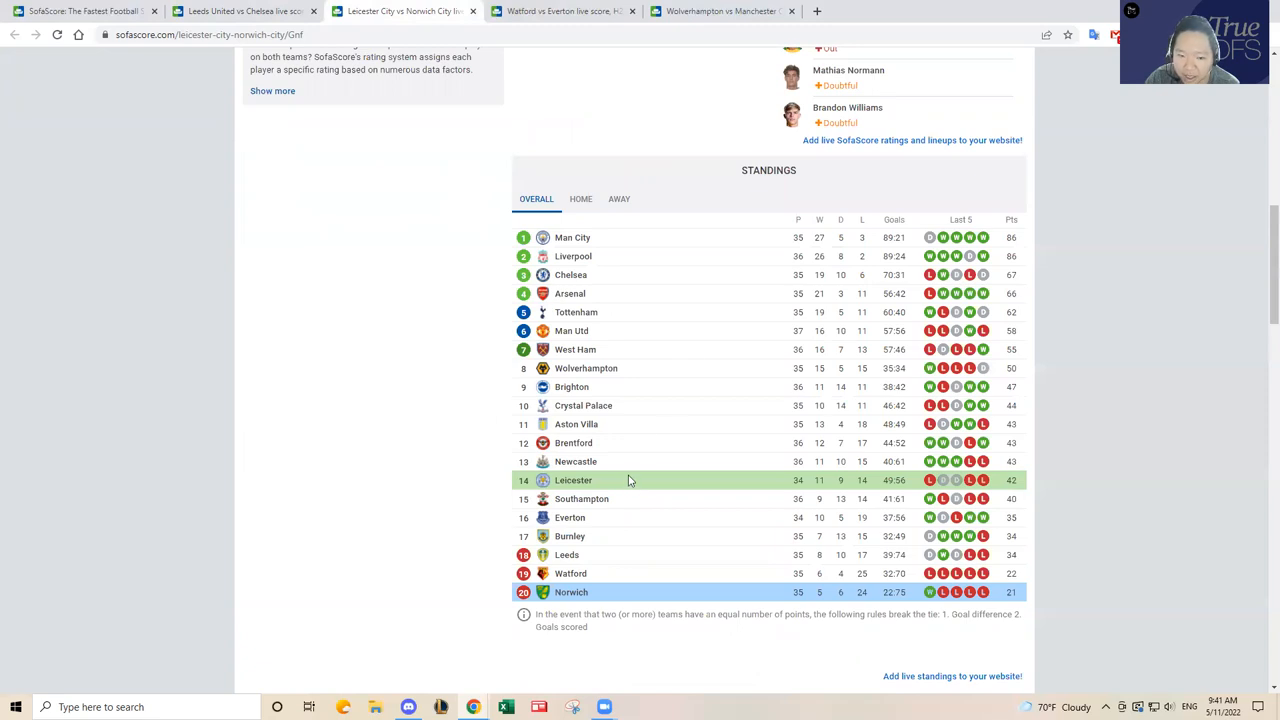
pyautogui.moveTo(640, 488)
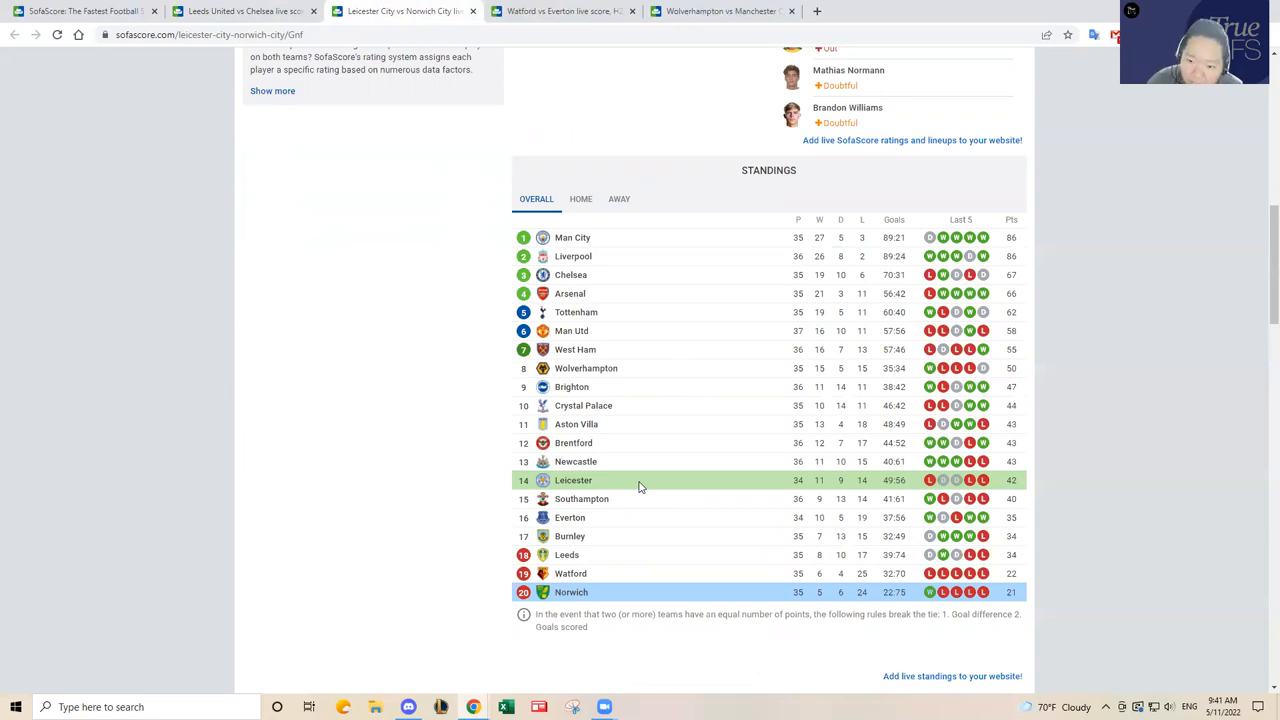
pyautogui.moveTo(436, 552)
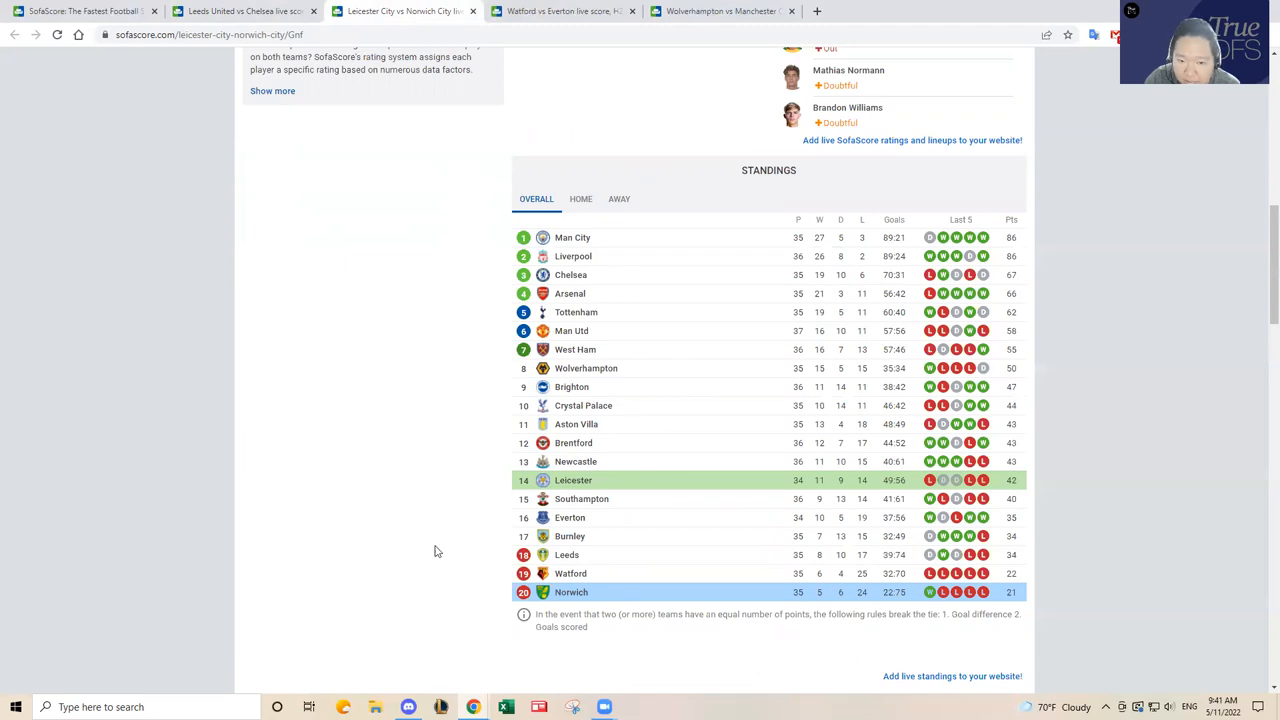
pyautogui.moveTo(676, 490)
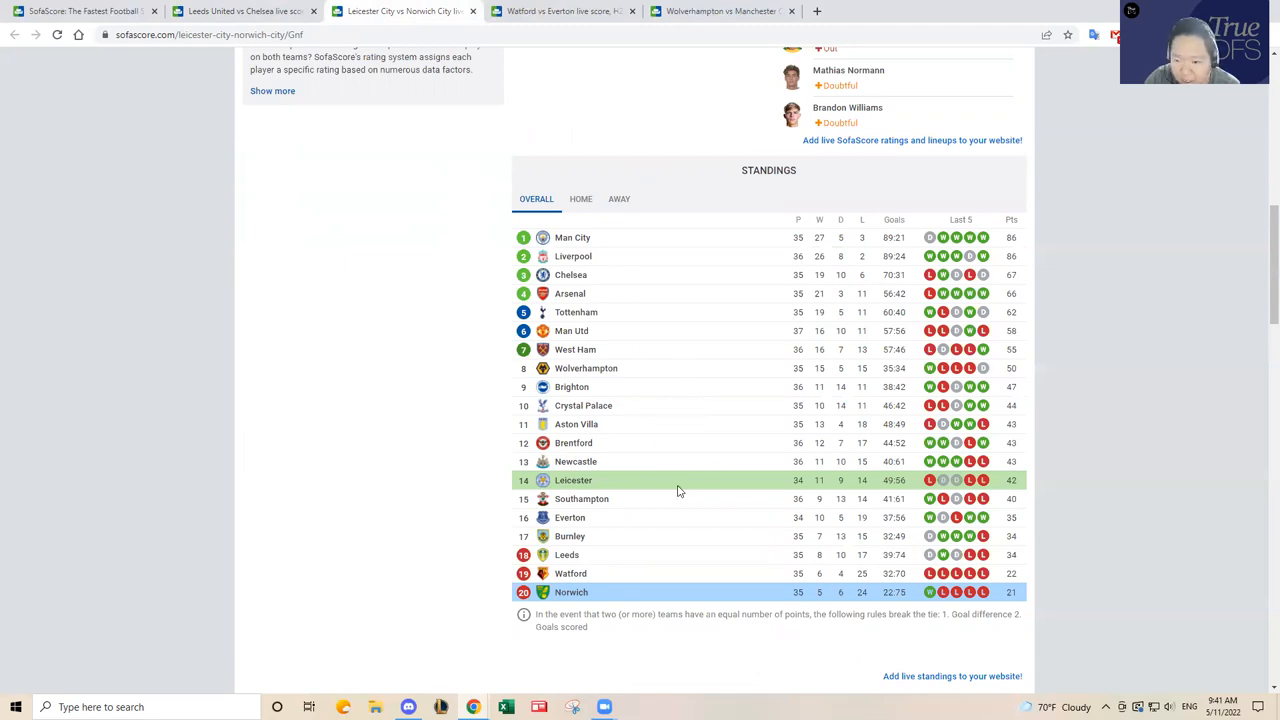
pyautogui.moveTo(698, 474)
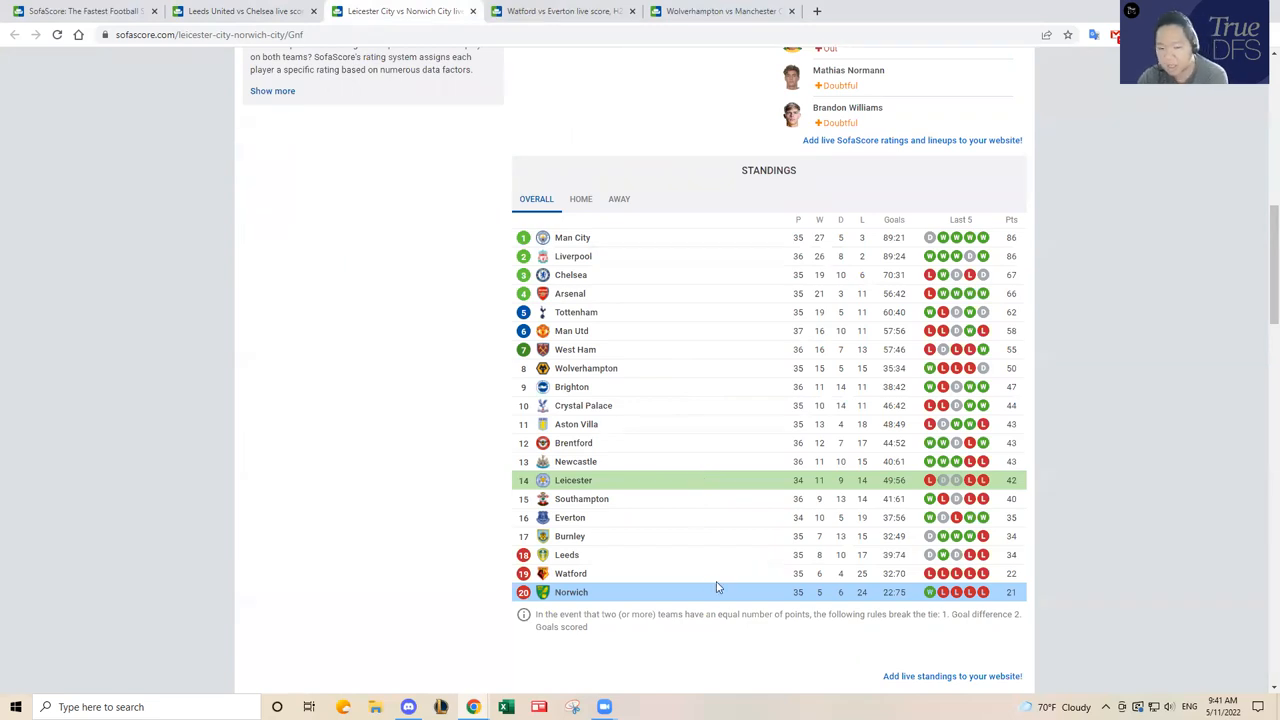
pyautogui.moveTo(724, 600)
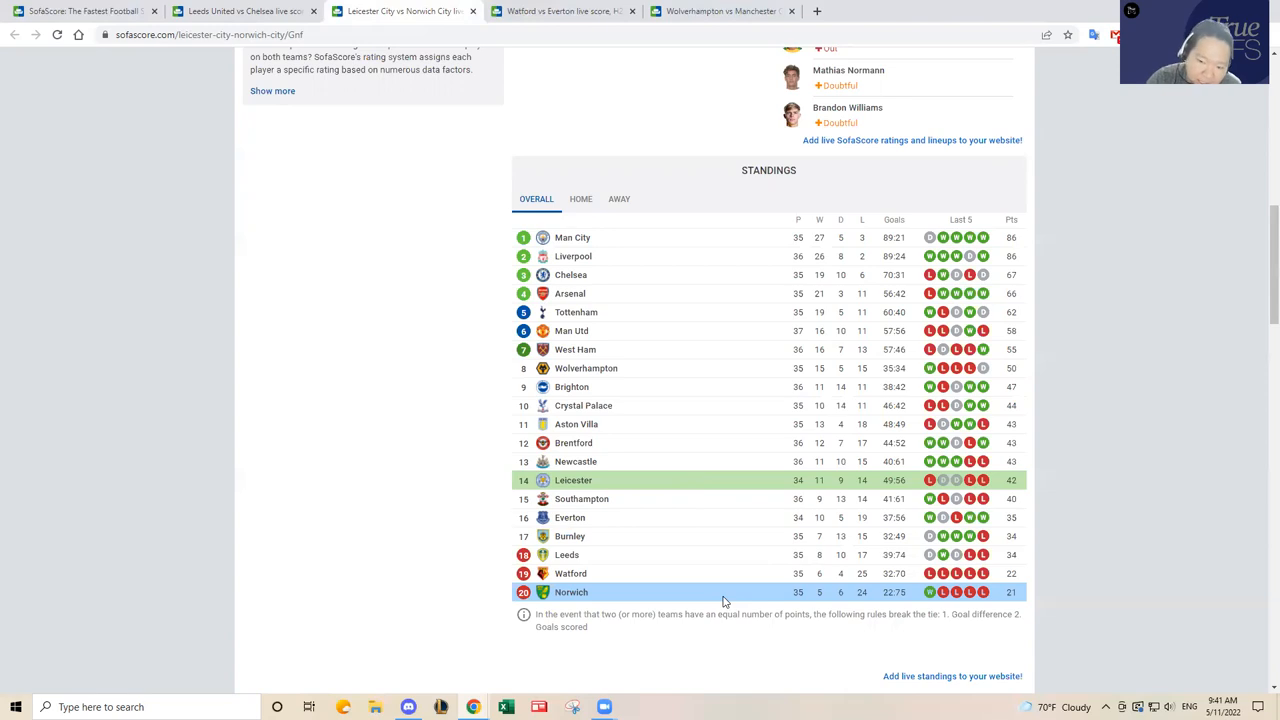
pyautogui.moveTo(722, 596)
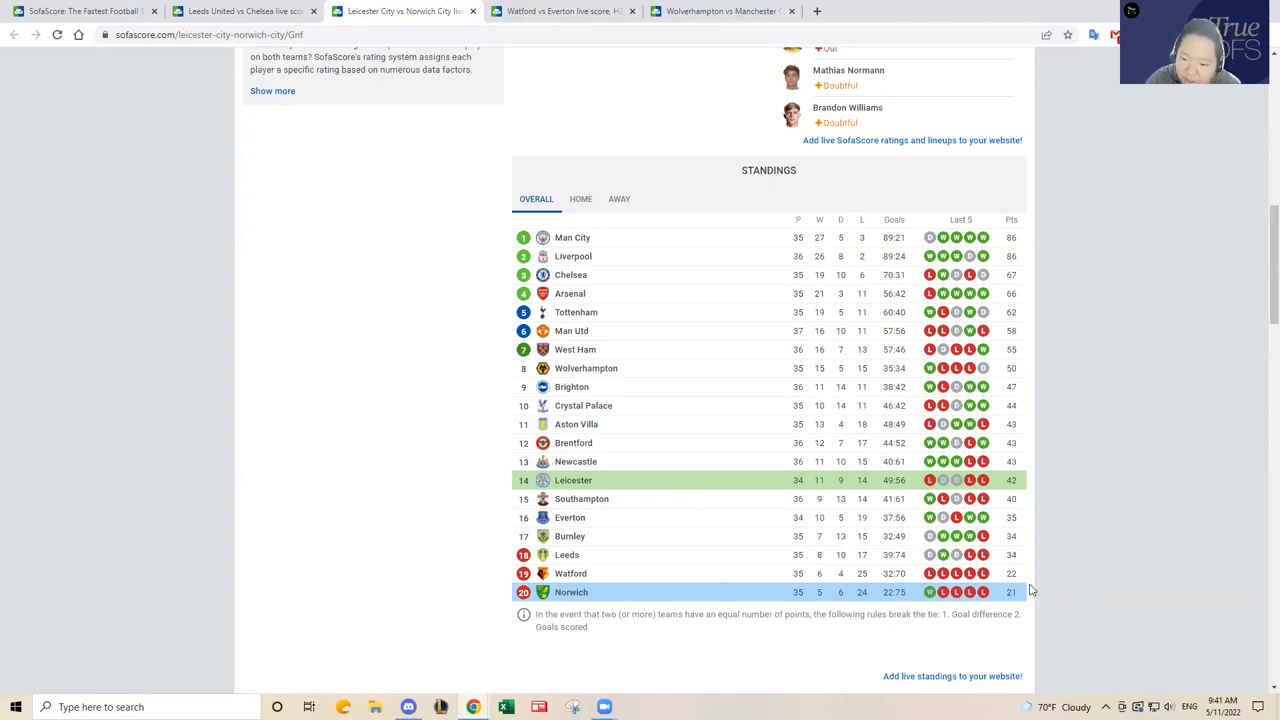
pyautogui.moveTo(1022, 580)
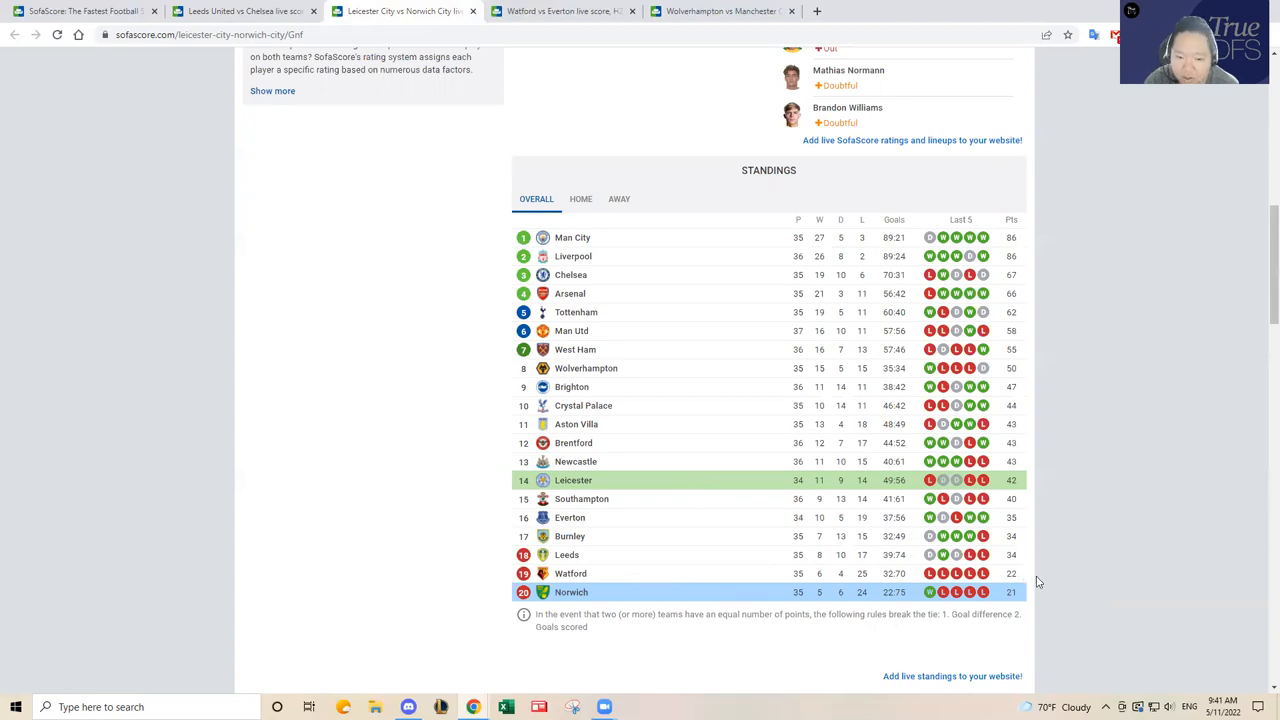
pyautogui.scroll(3)
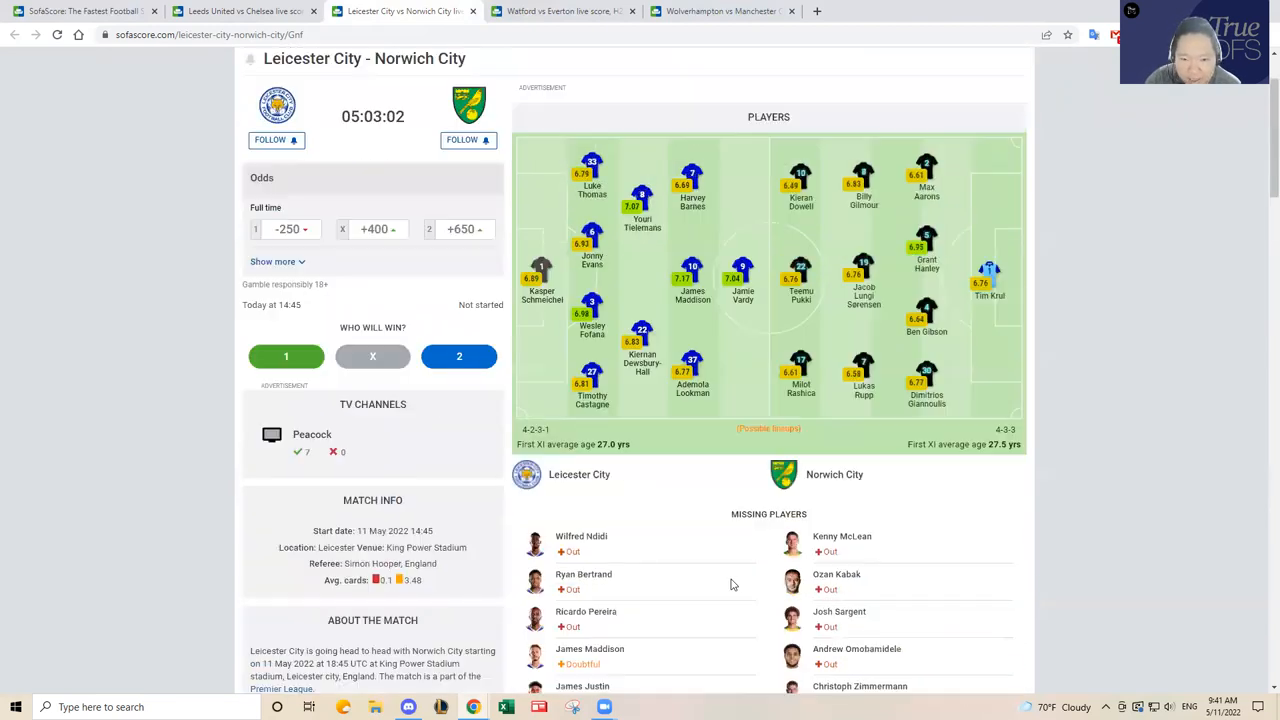
# Scroll through both clubs' recent results in the Matches section of the Leicester–Norwich page.
pyautogui.scroll(-3)
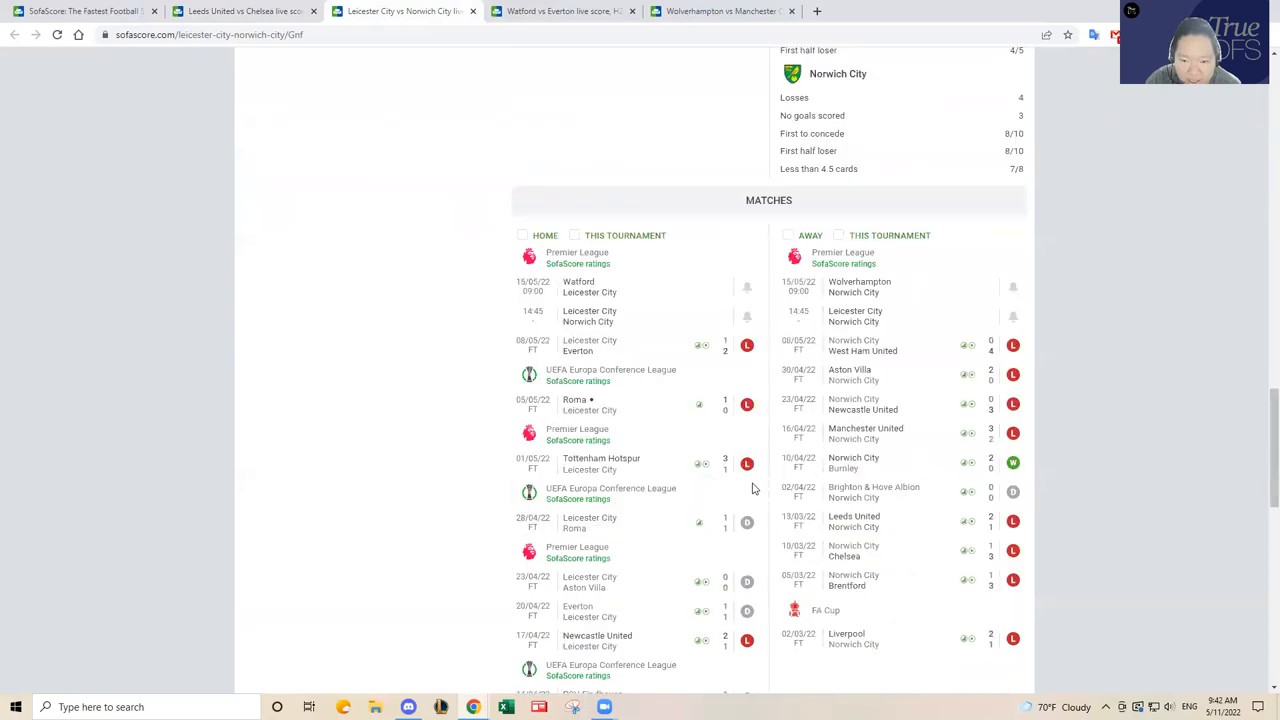
pyautogui.scroll(-3)
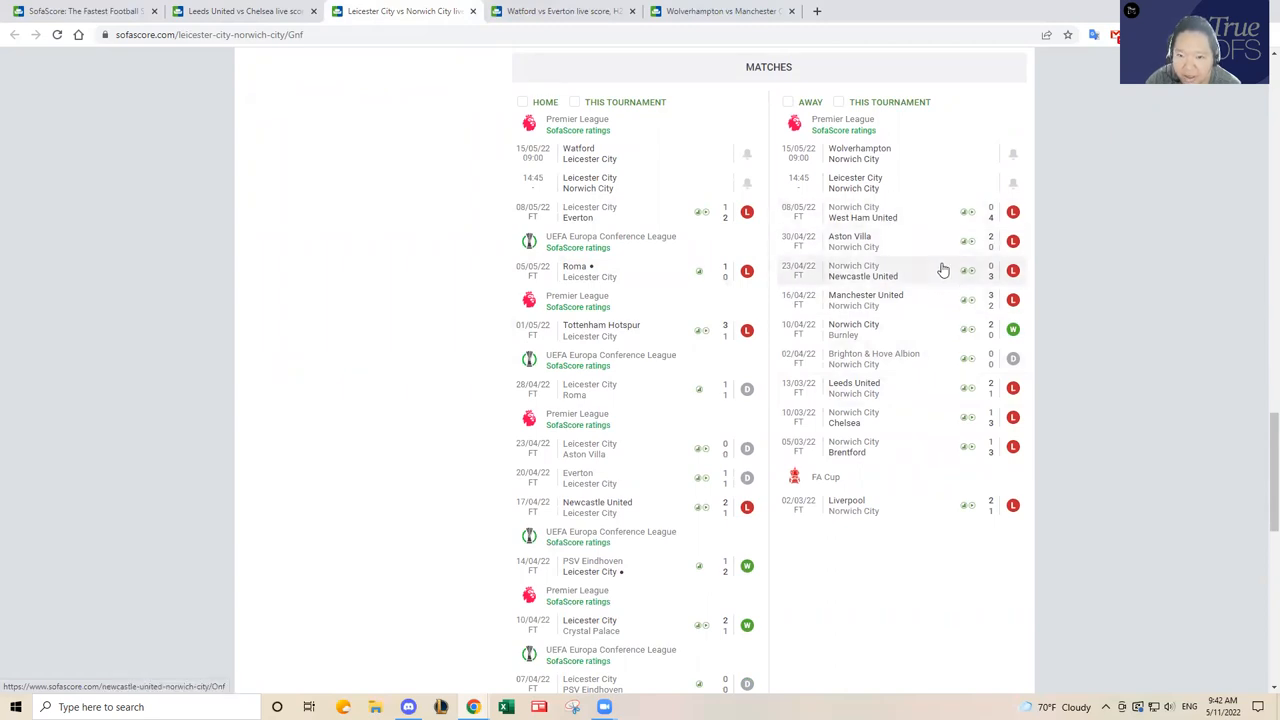
pyautogui.moveTo(912, 280)
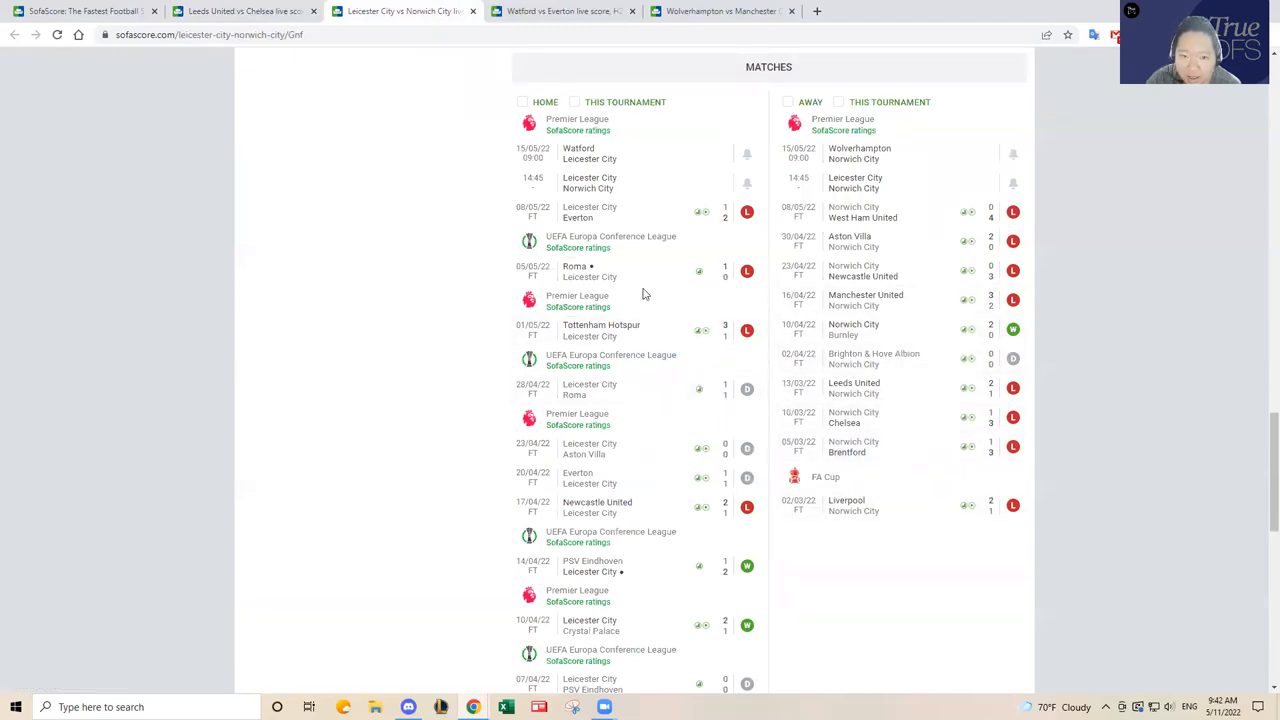
pyautogui.scroll(-3)
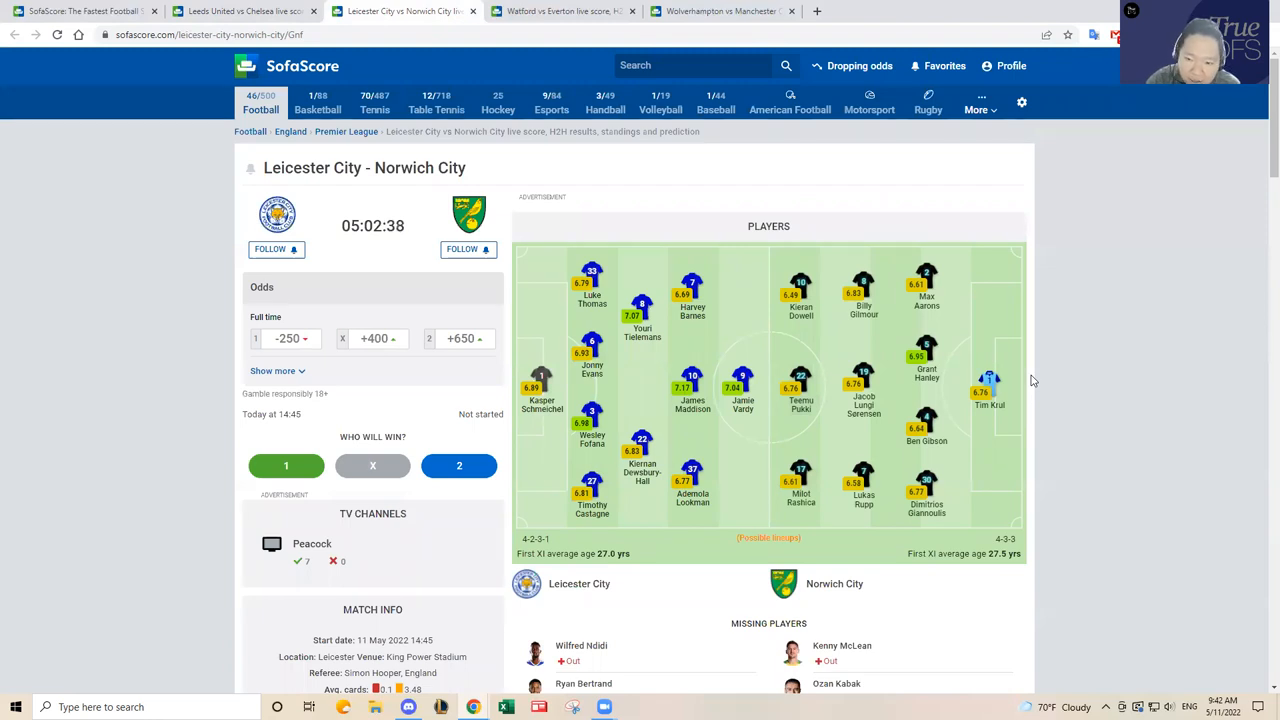
pyautogui.moveTo(1046, 376)
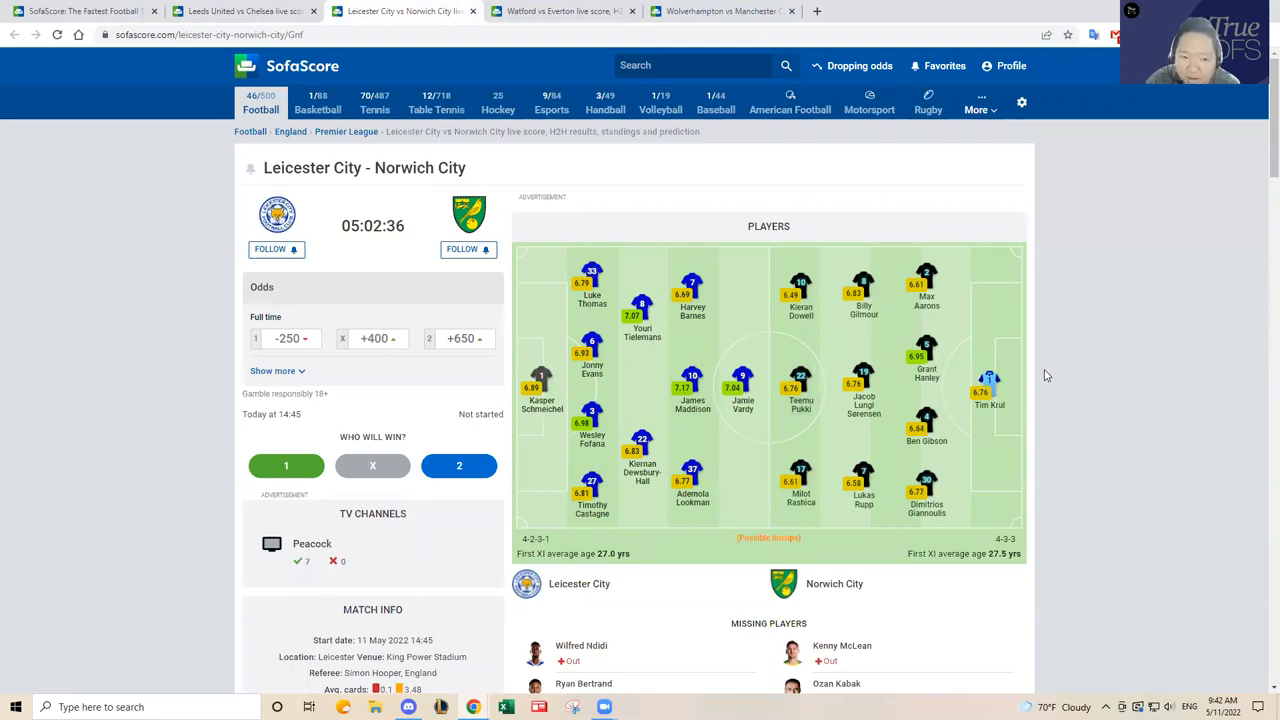
pyautogui.scroll(-3)
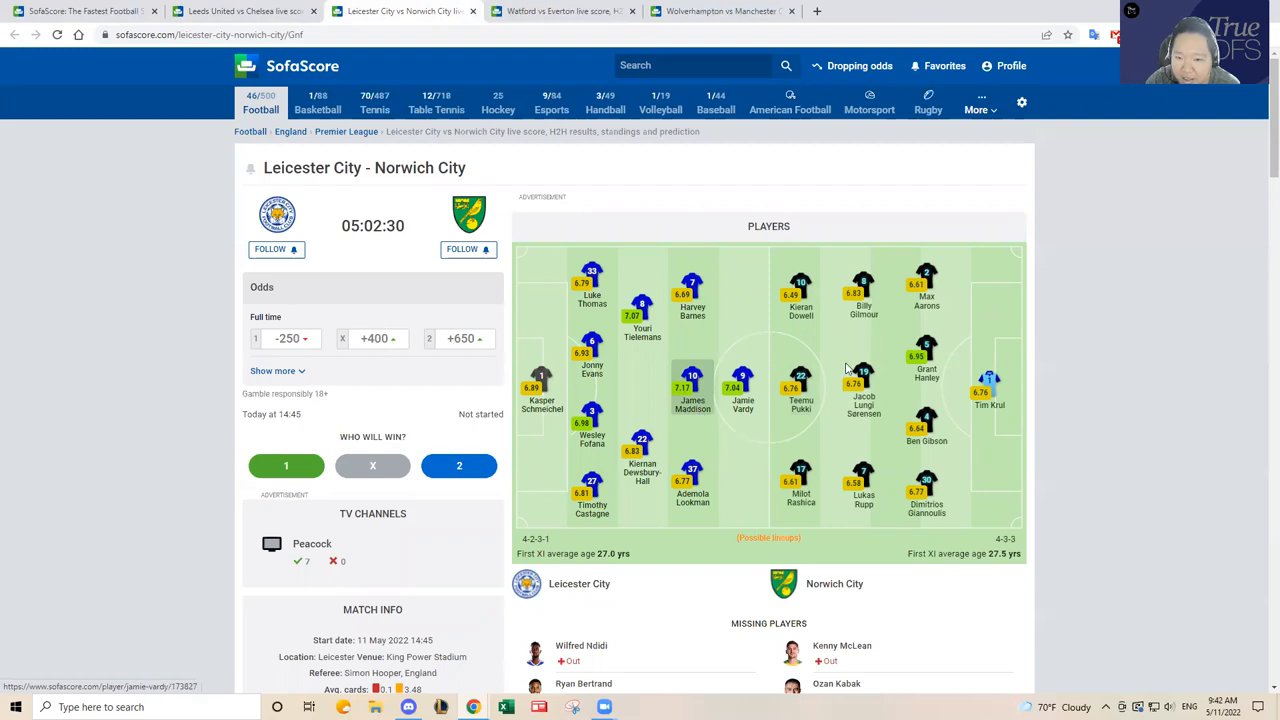
pyautogui.moveTo(532, 364)
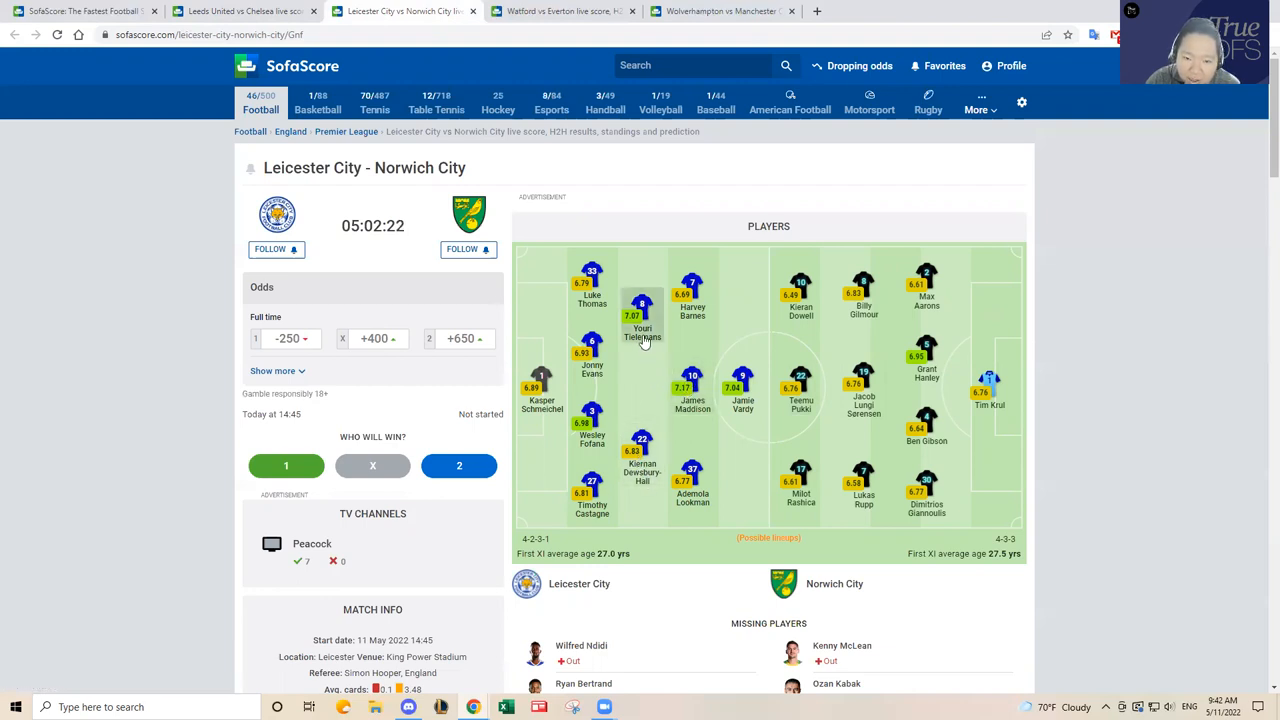
pyautogui.moveTo(710, 314)
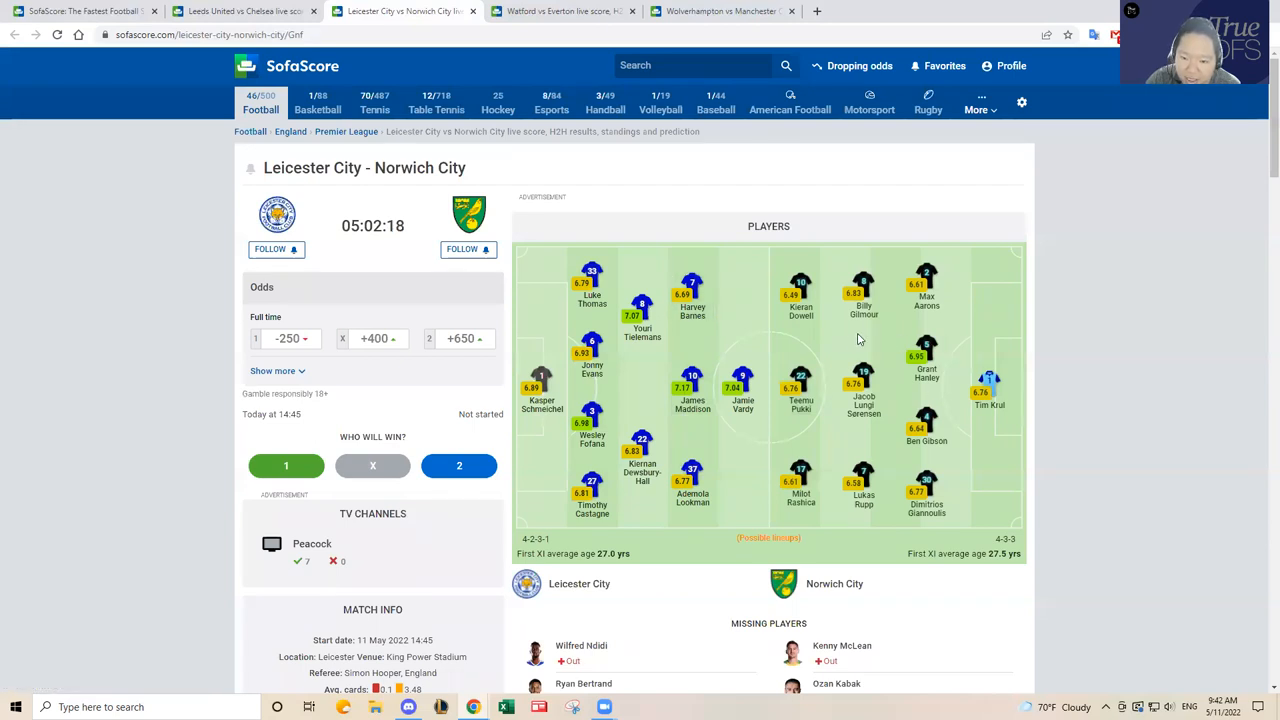
pyautogui.moveTo(800, 480)
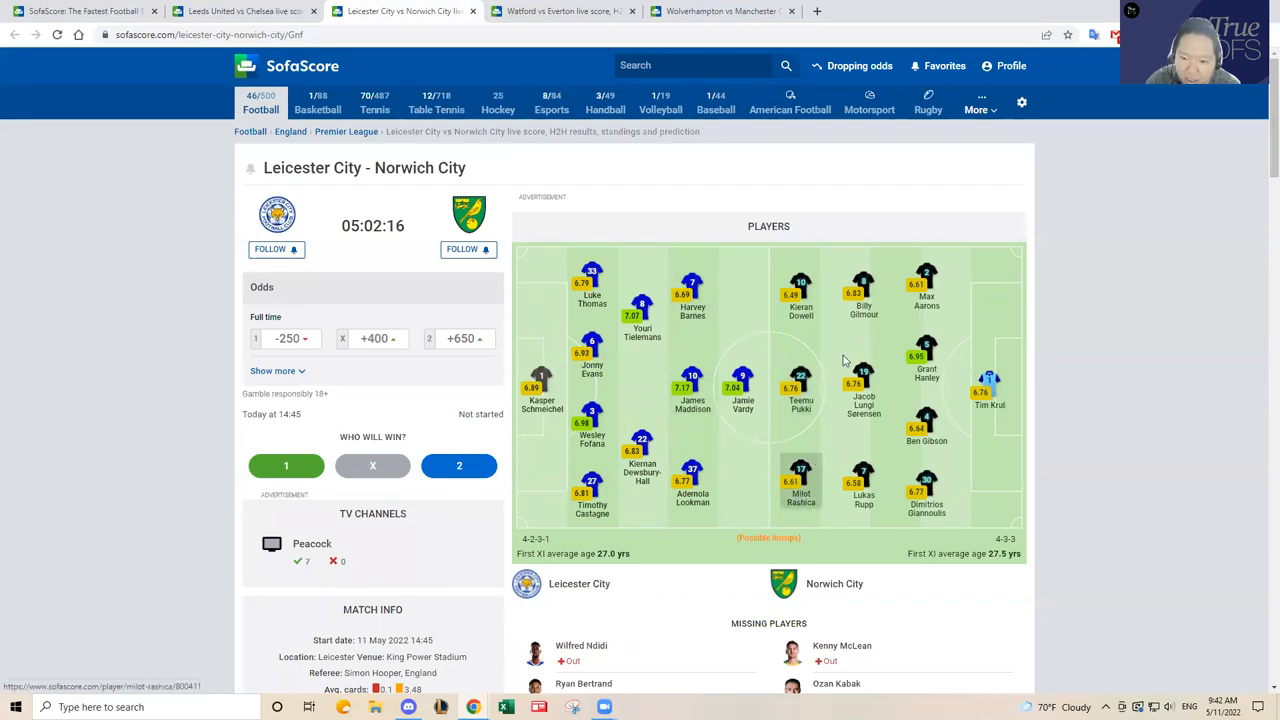
pyautogui.moveTo(864, 290)
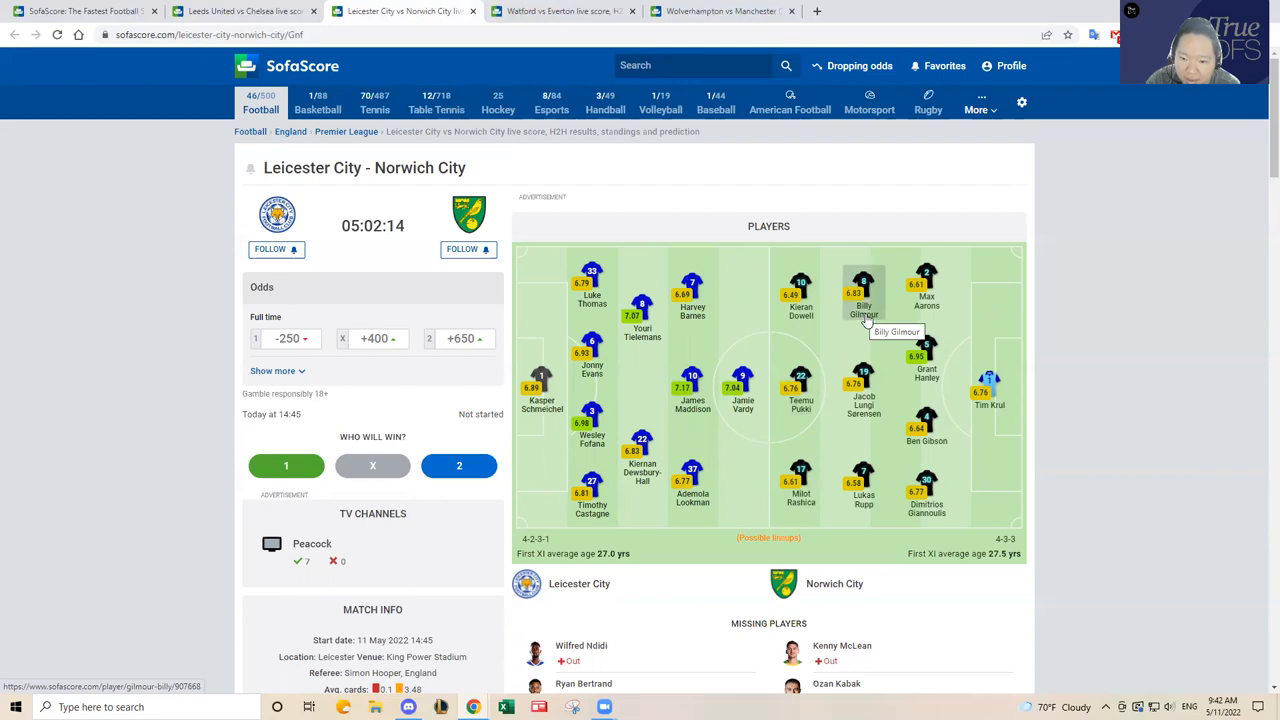
pyautogui.moveTo(926, 490)
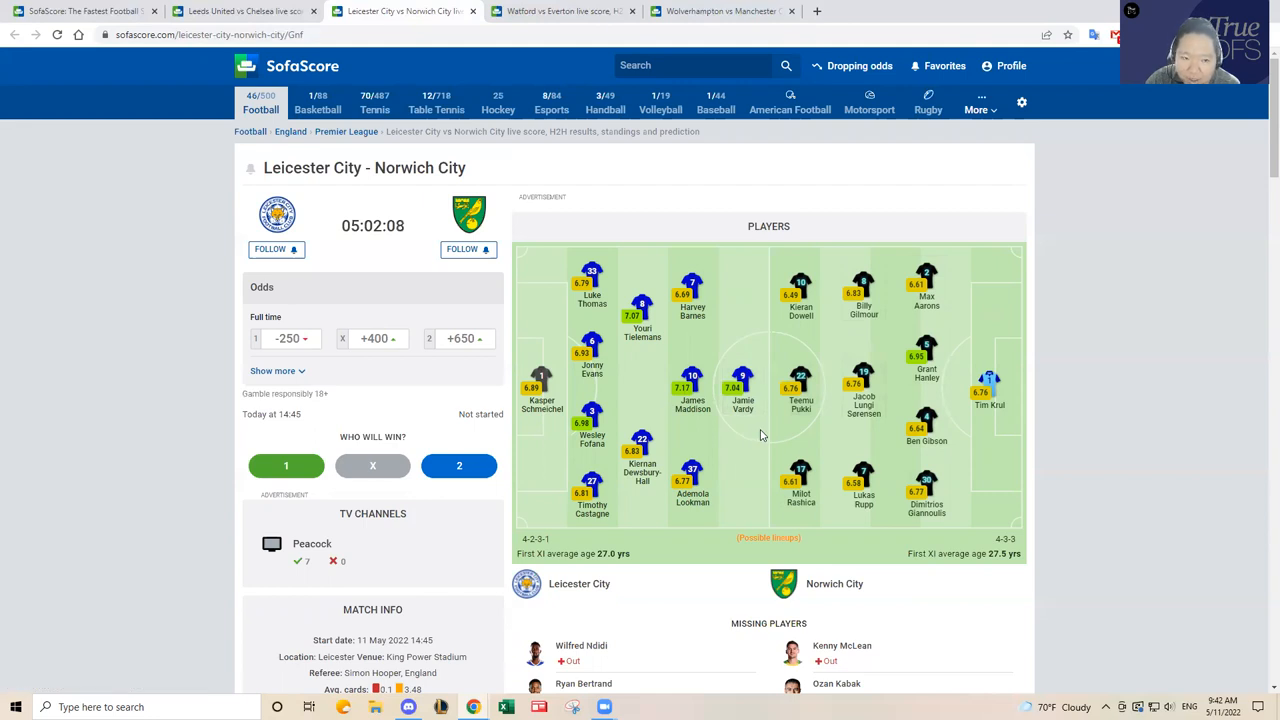
pyautogui.moveTo(592, 344)
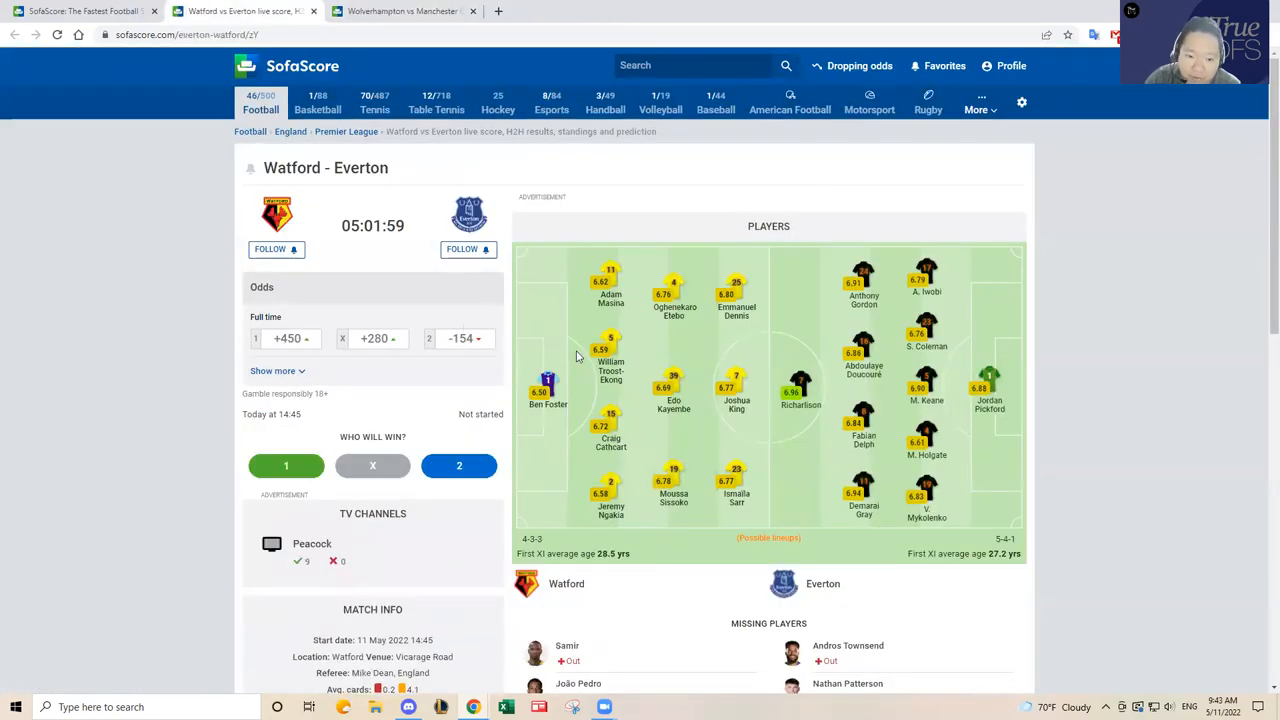
pyautogui.scroll(-3)
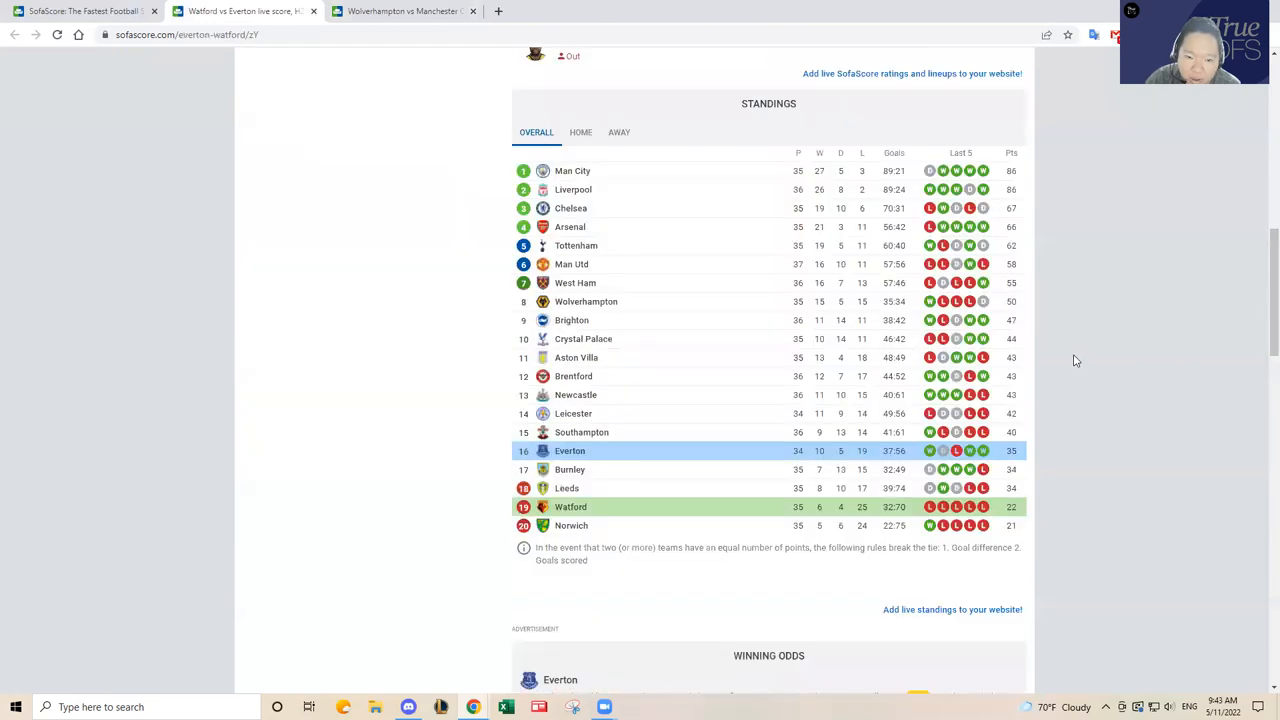
pyautogui.scroll(-3)
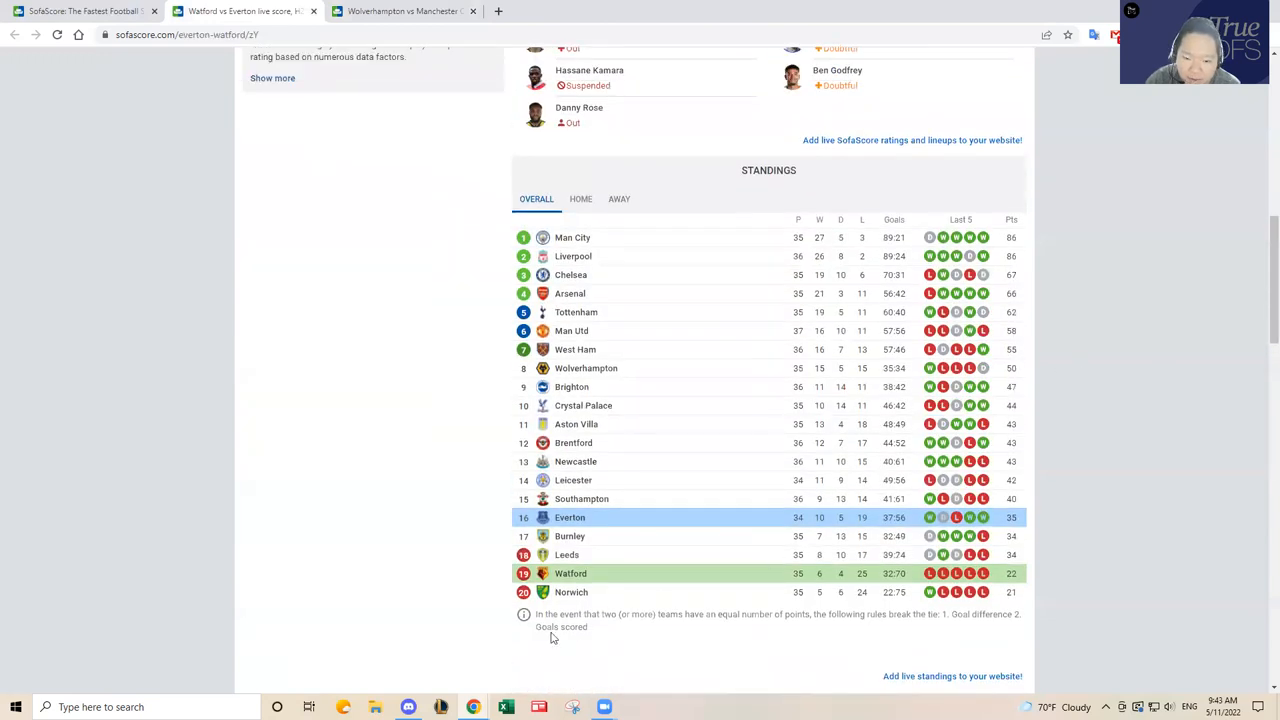
pyautogui.moveTo(668, 536)
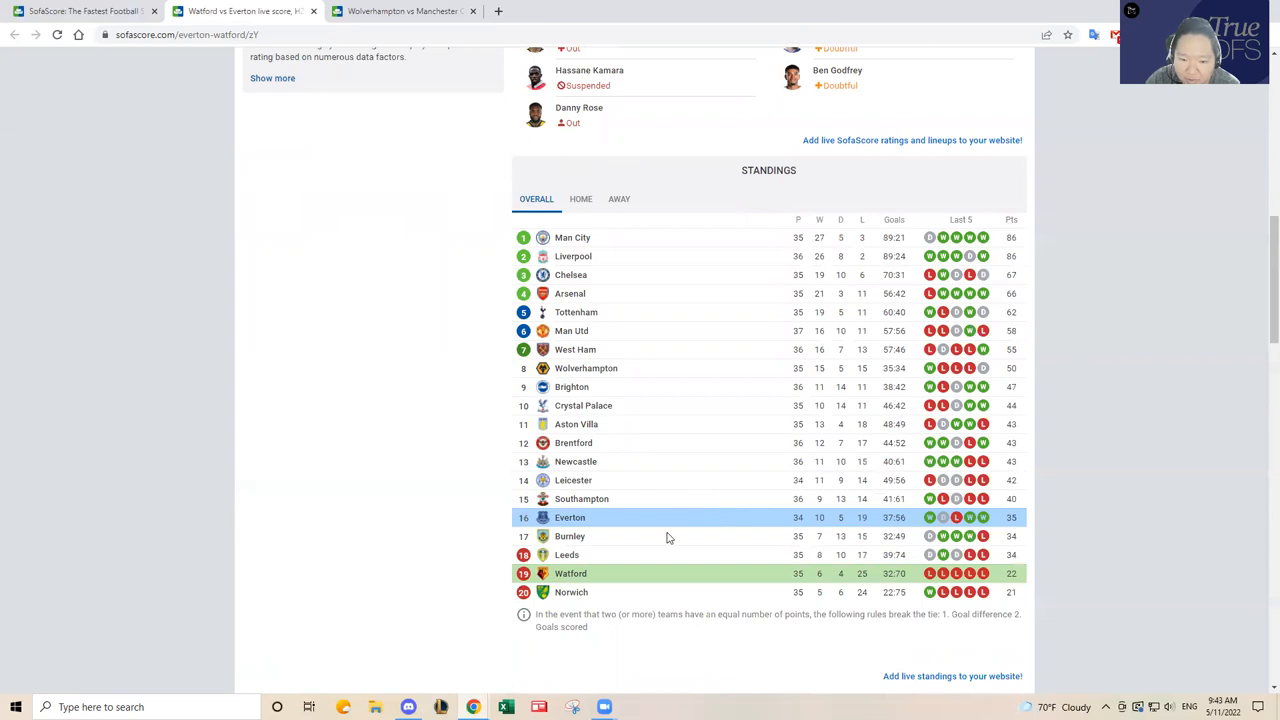
pyautogui.moveTo(1022, 528)
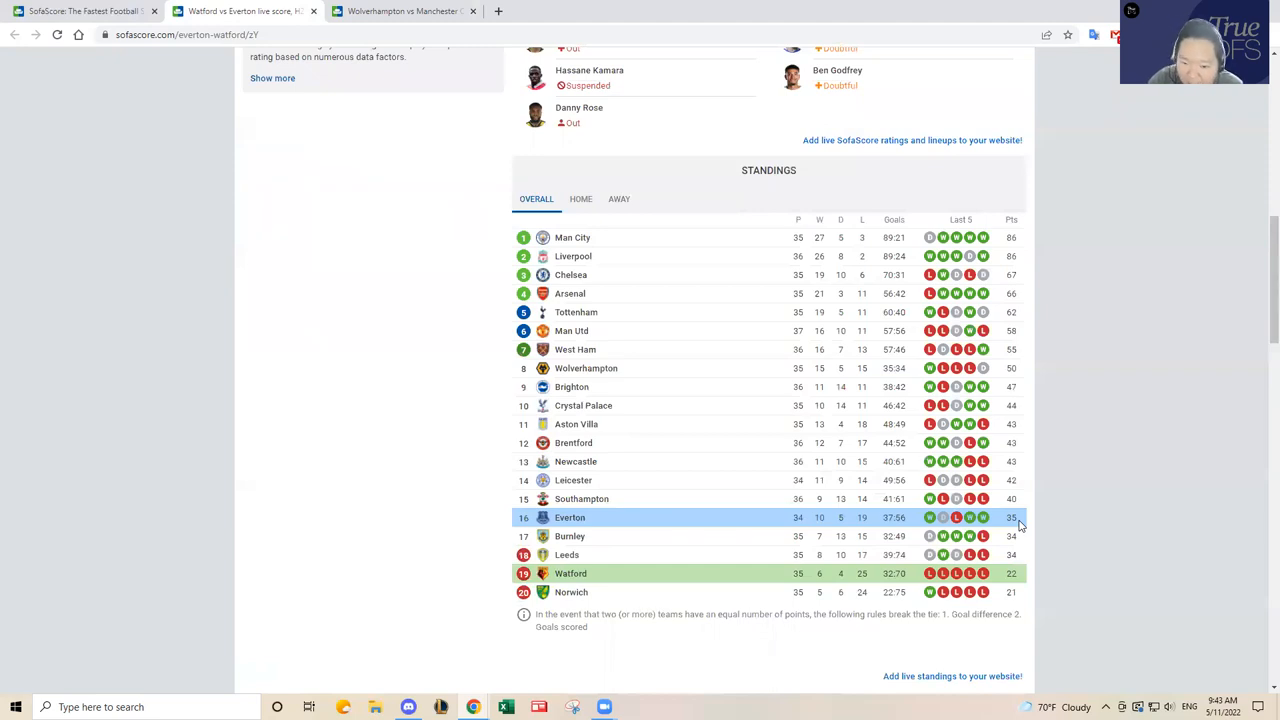
pyautogui.moveTo(644, 512)
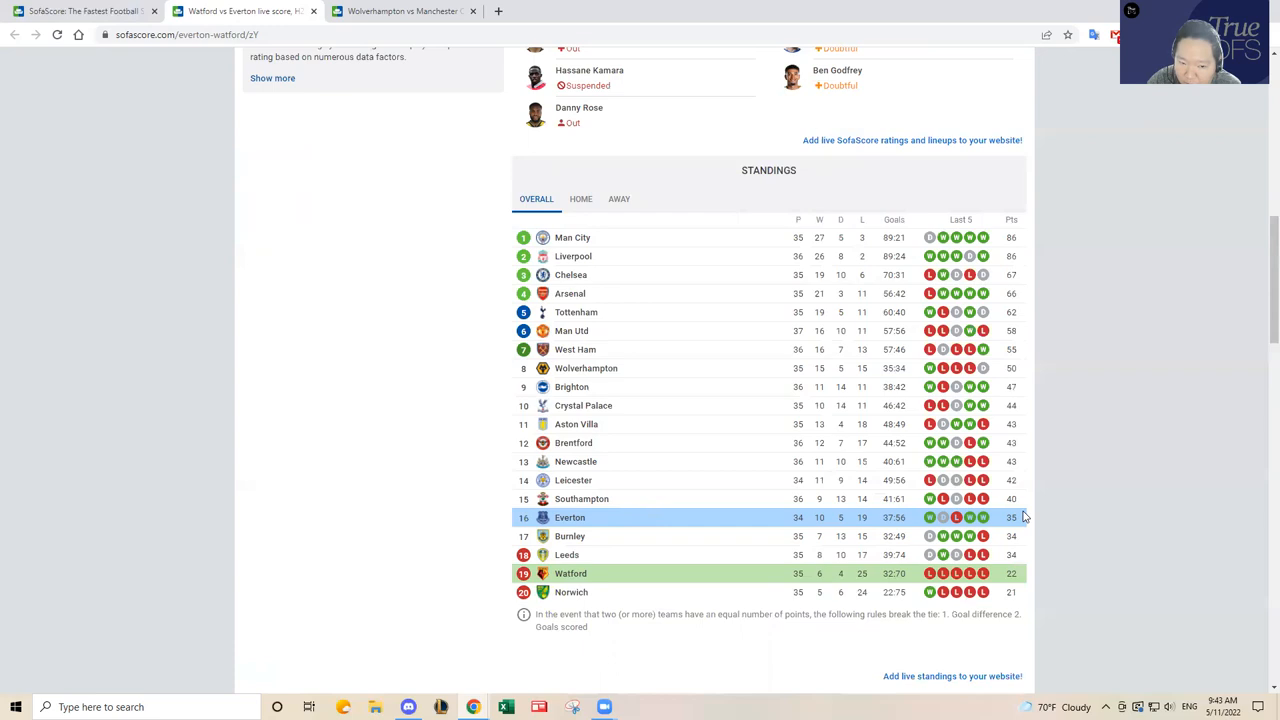
pyautogui.moveTo(644, 532)
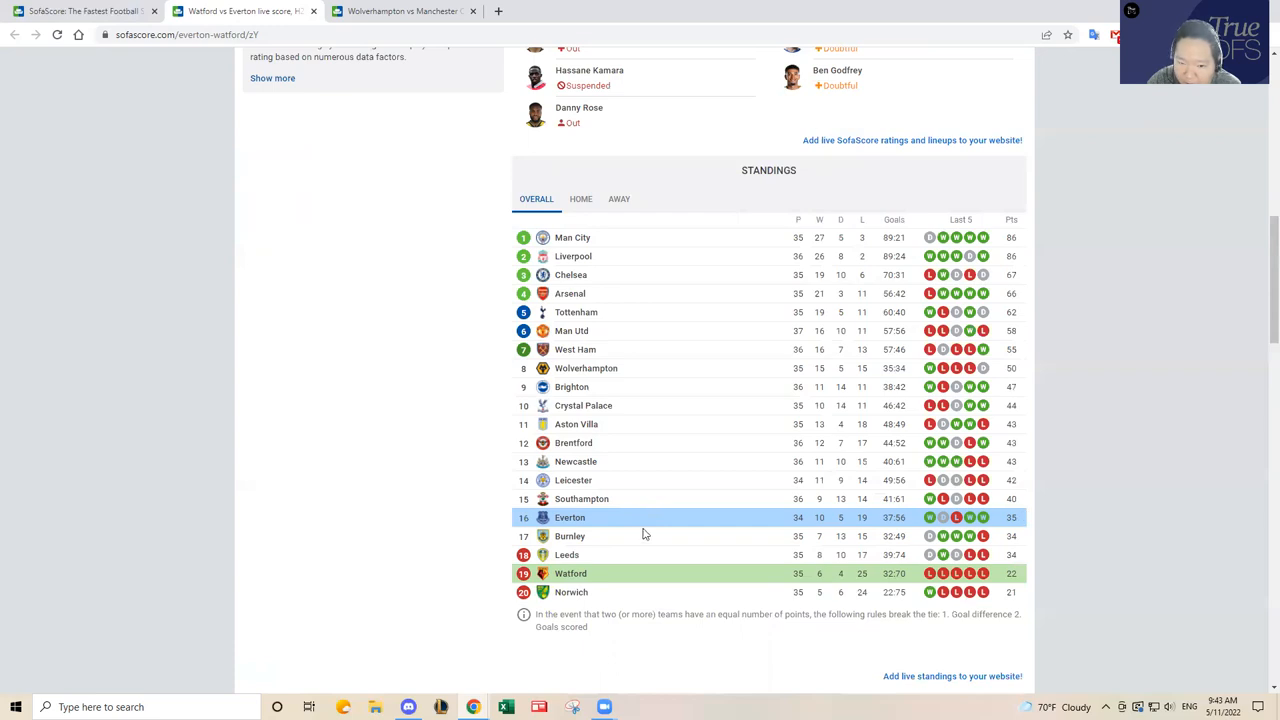
pyautogui.moveTo(620, 532)
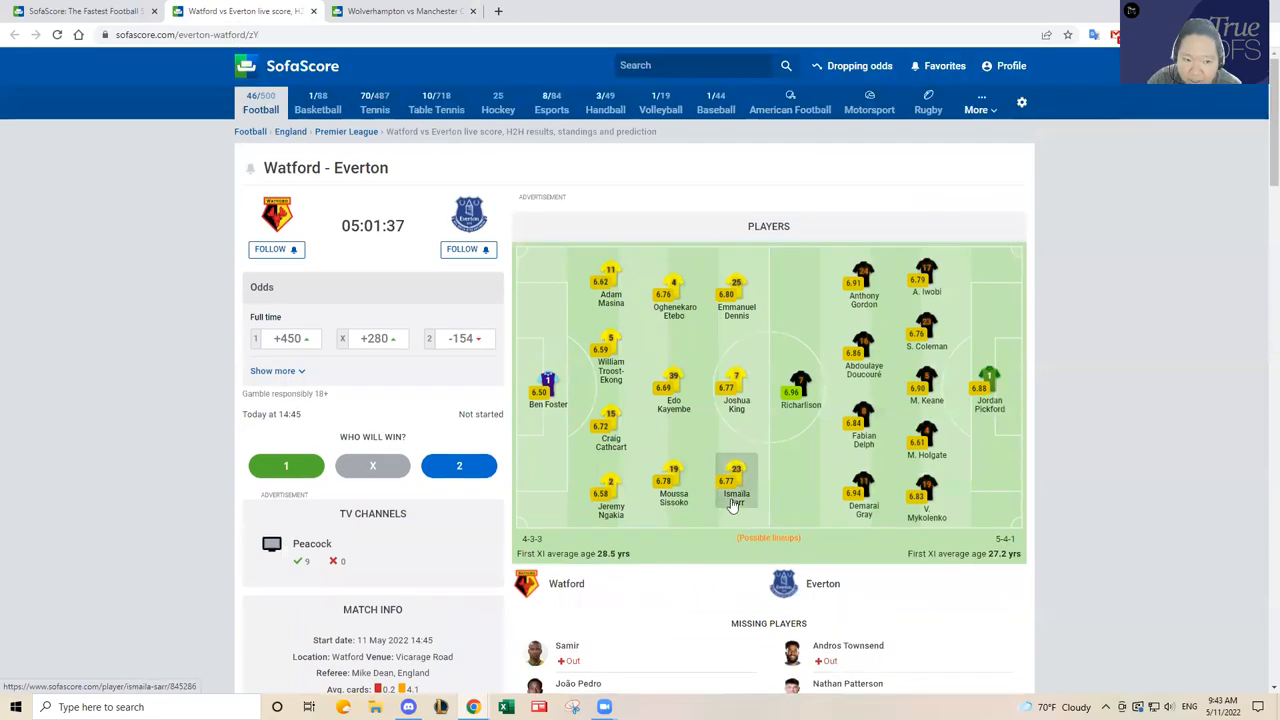
pyautogui.scroll(-3)
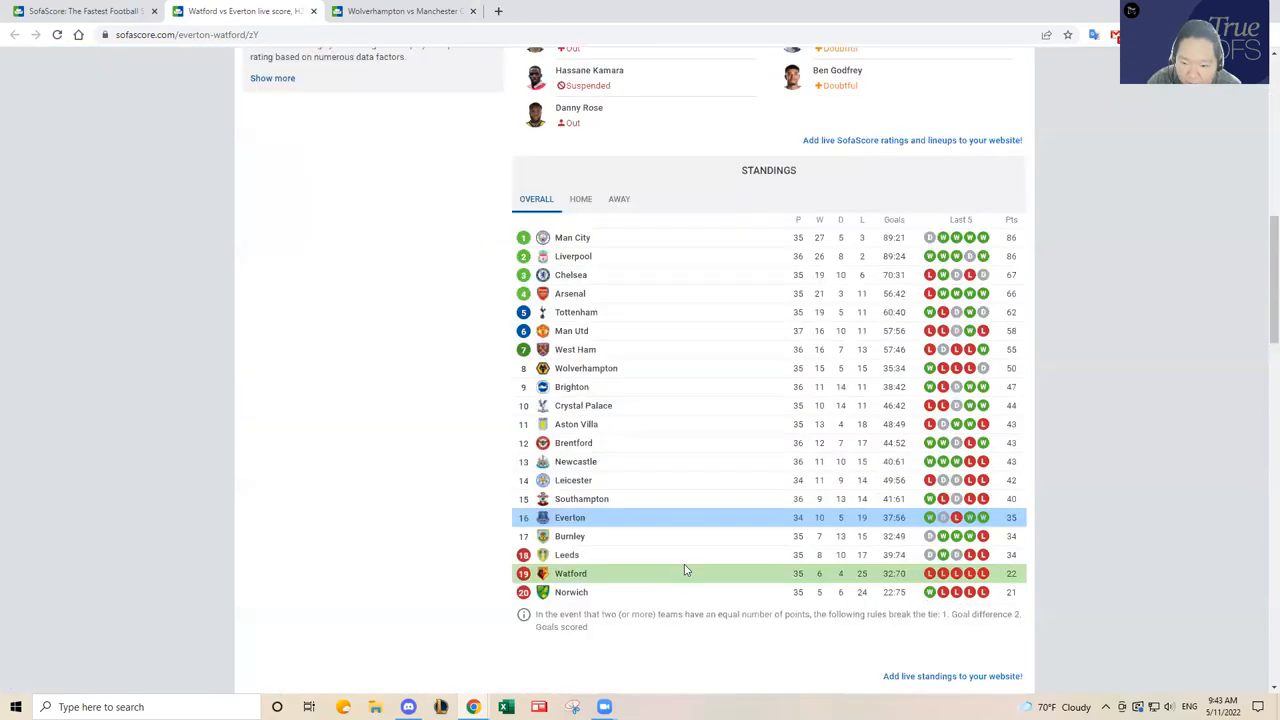
pyautogui.moveTo(600, 584)
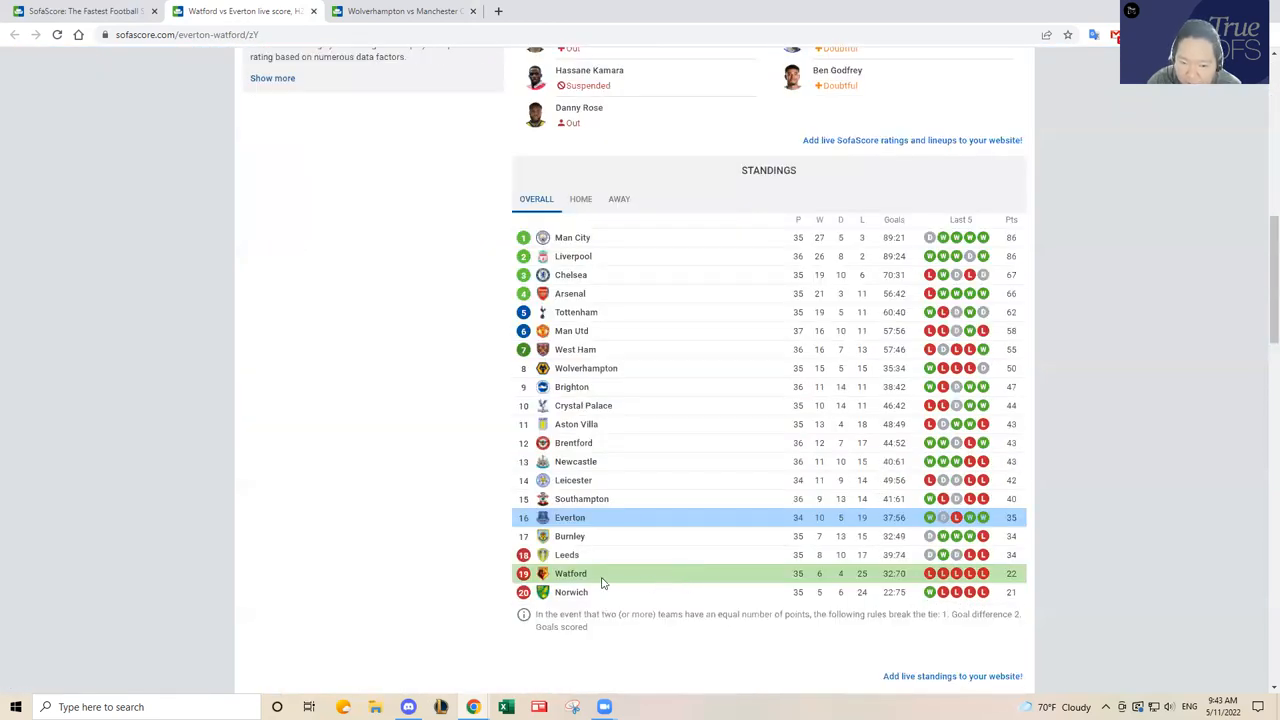
pyautogui.scroll(3)
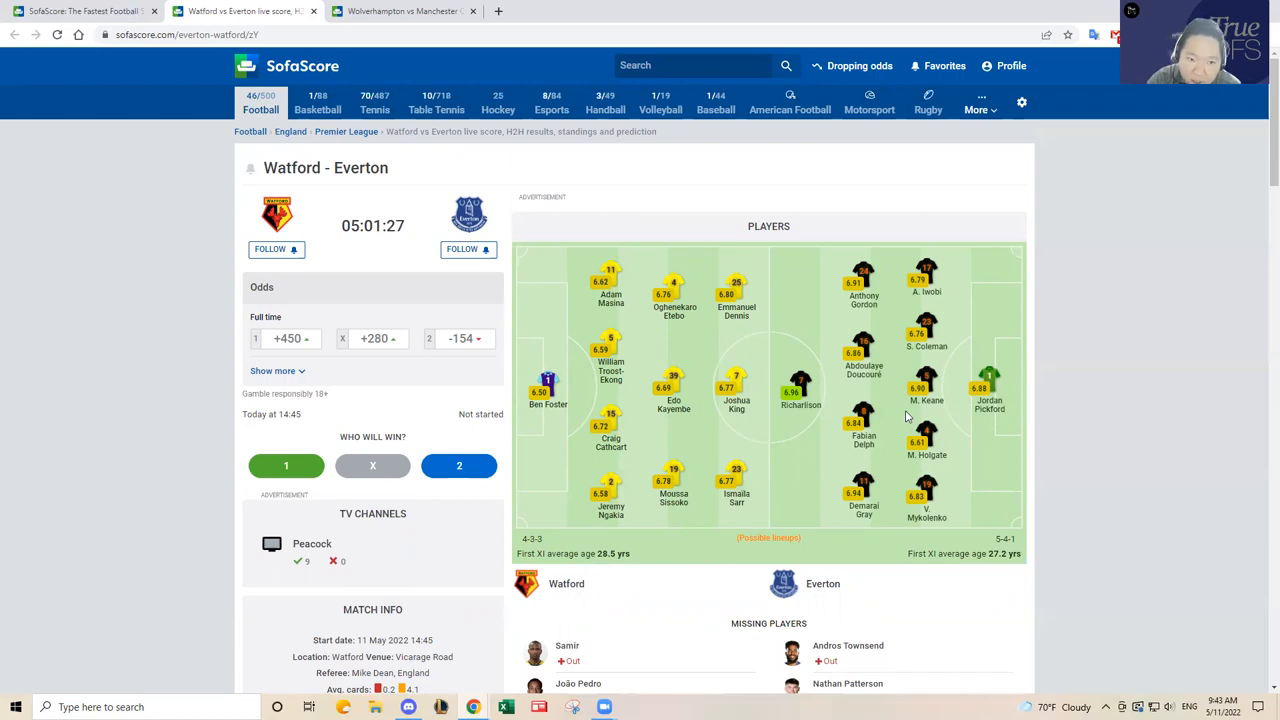
pyautogui.moveTo(896, 396)
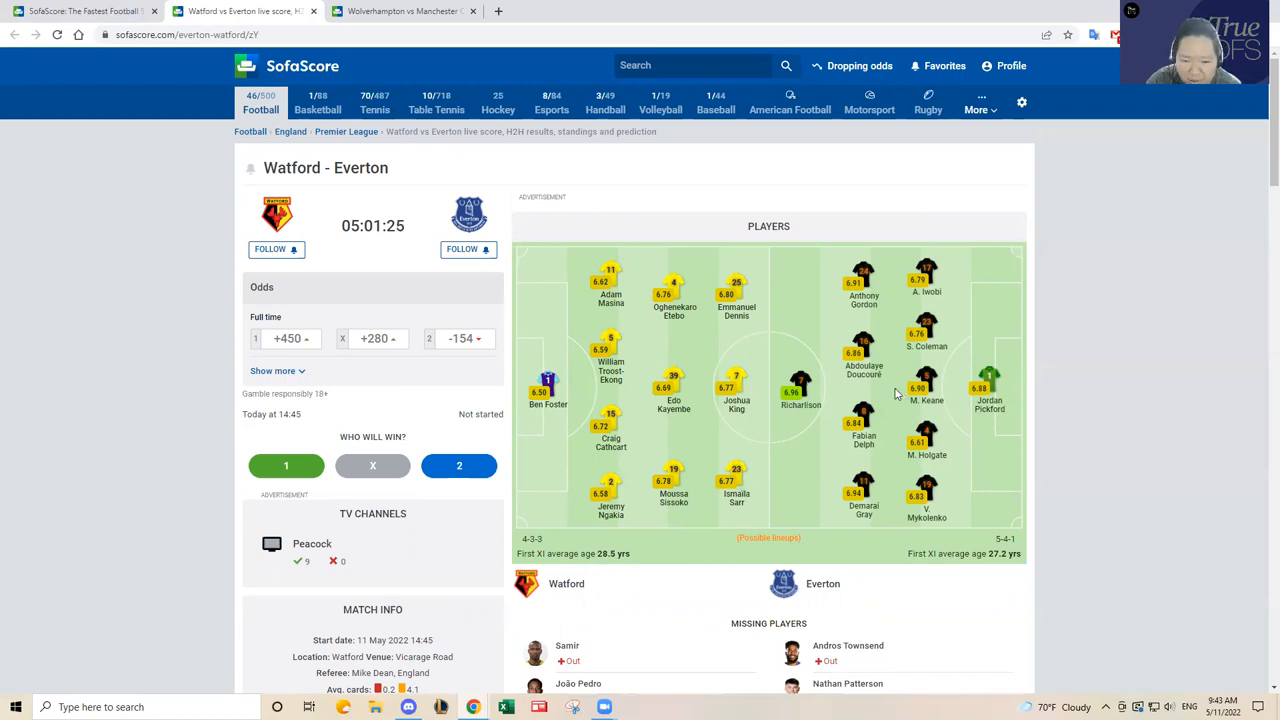
pyautogui.scroll(-3)
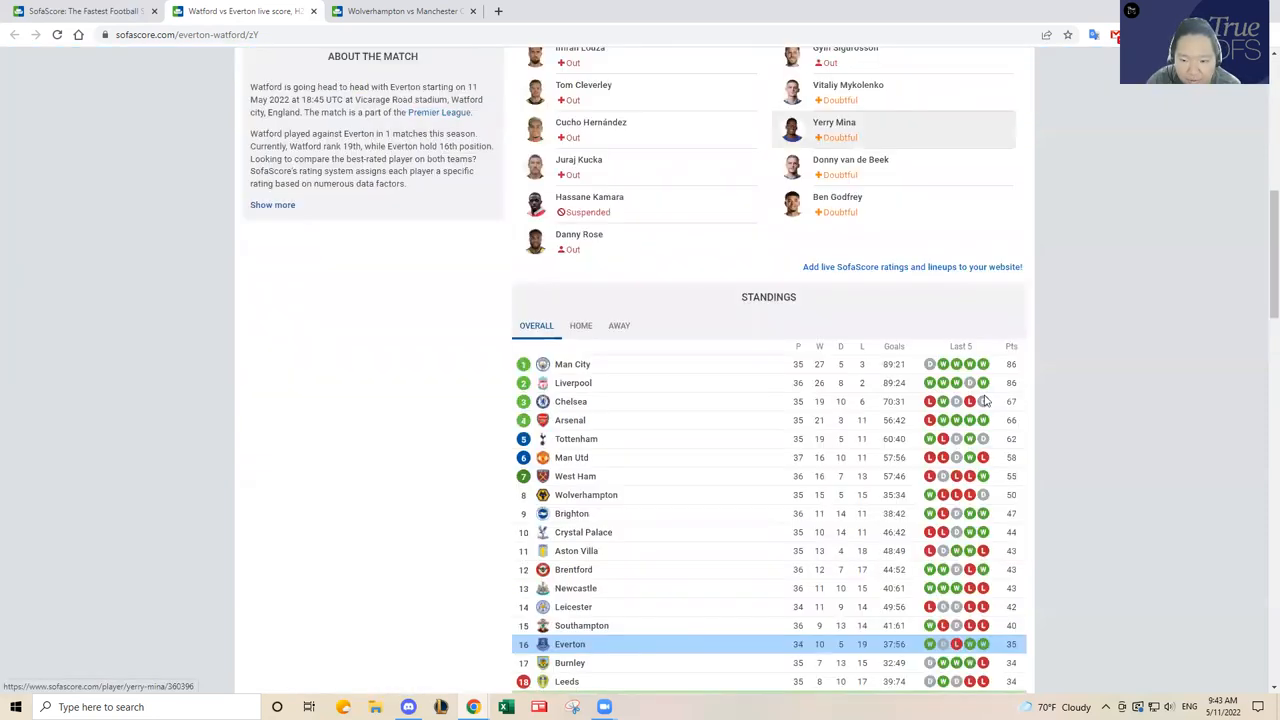
pyautogui.scroll(-3)
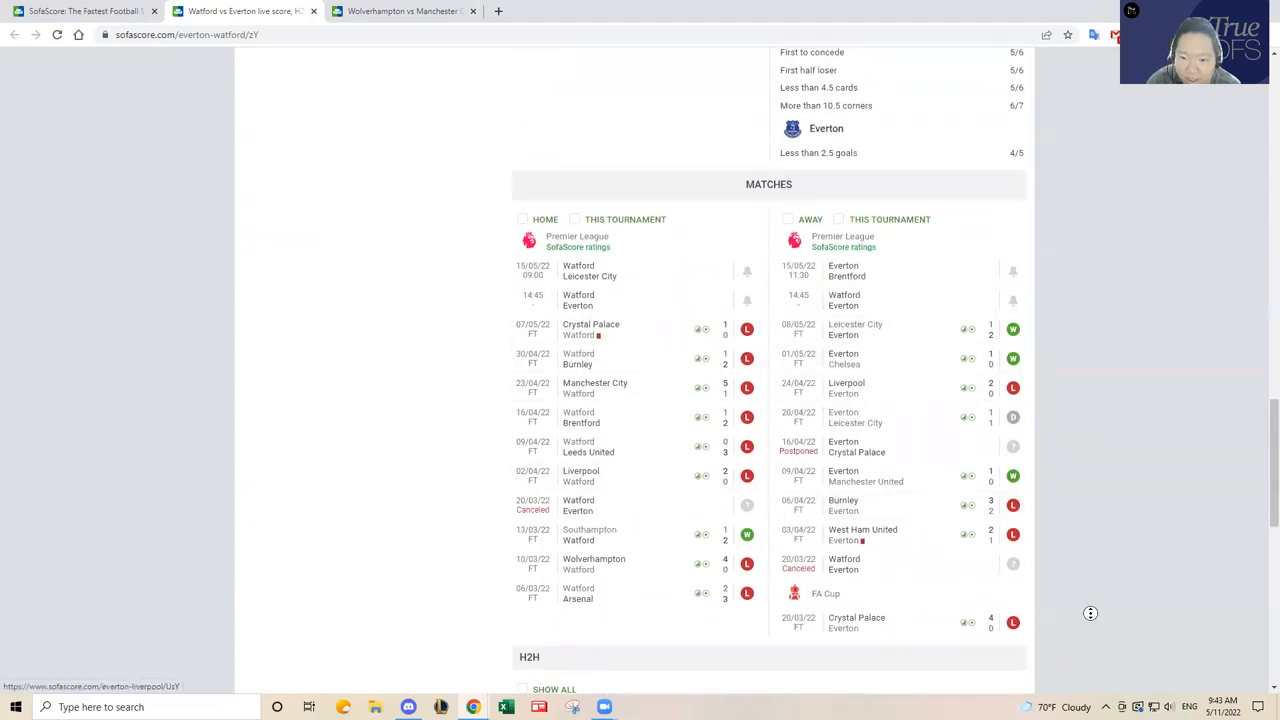
pyautogui.scroll(3)
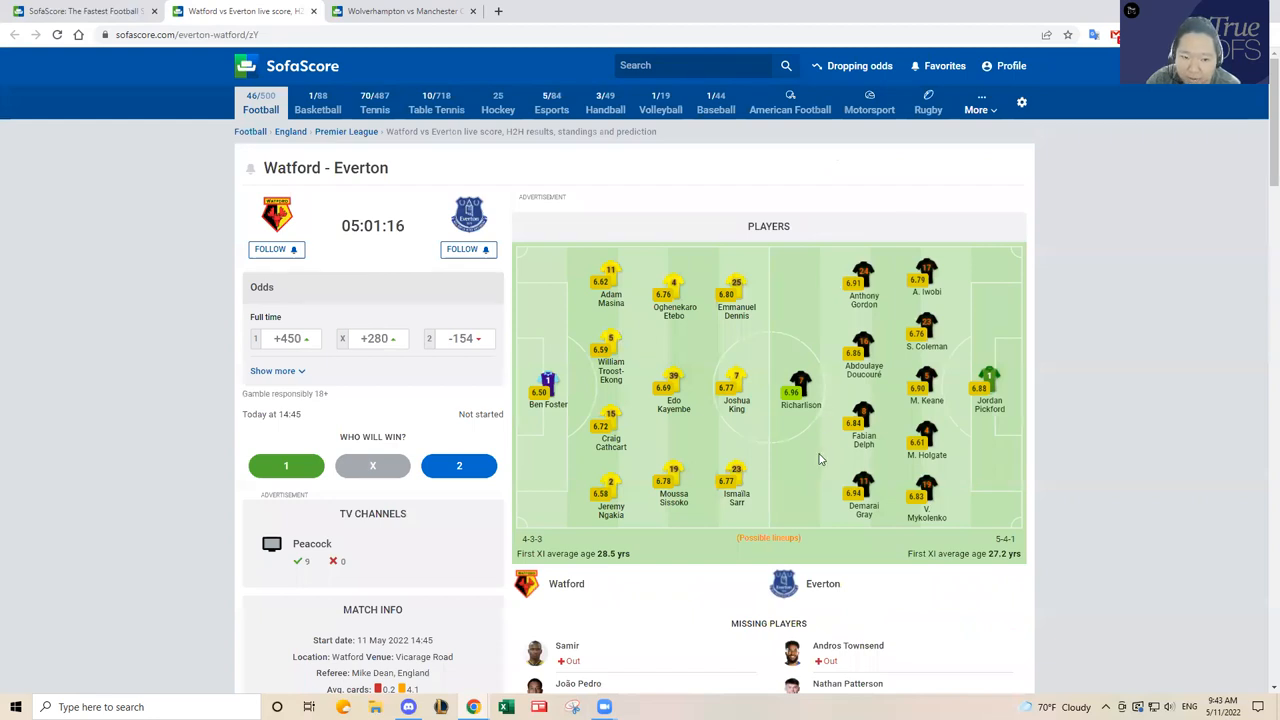
pyautogui.moveTo(800, 448)
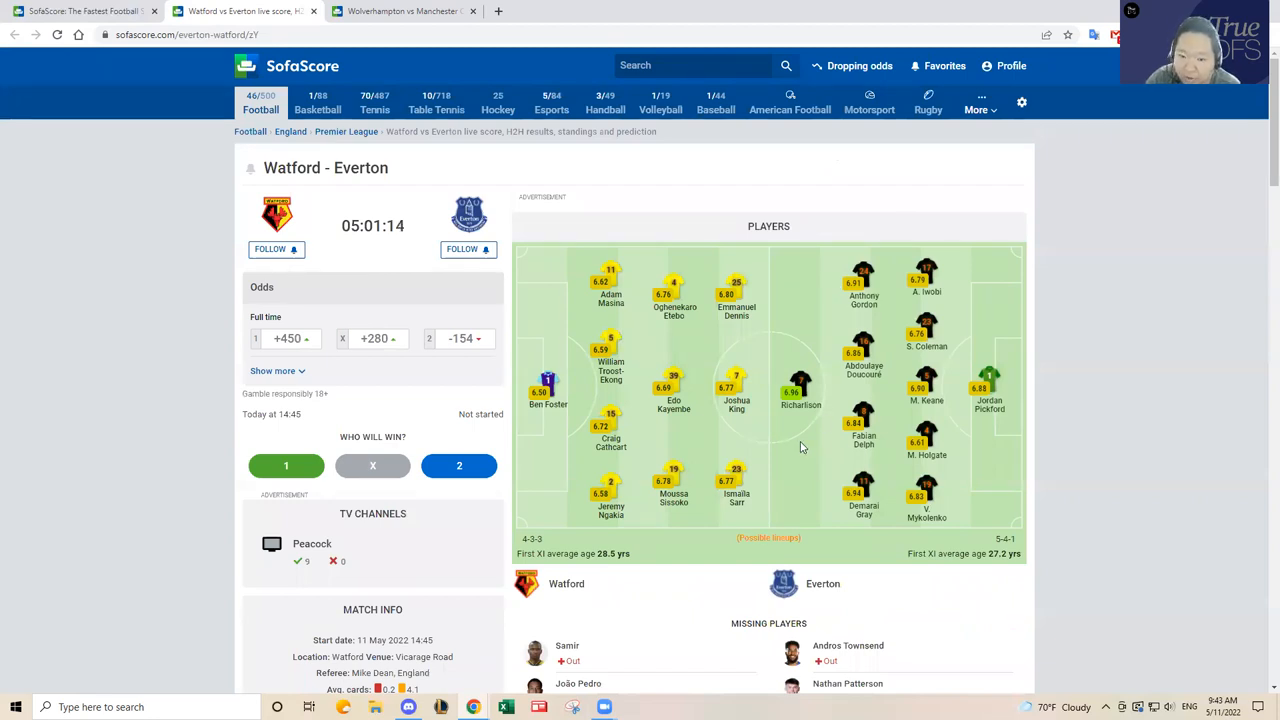
pyautogui.moveTo(864, 496)
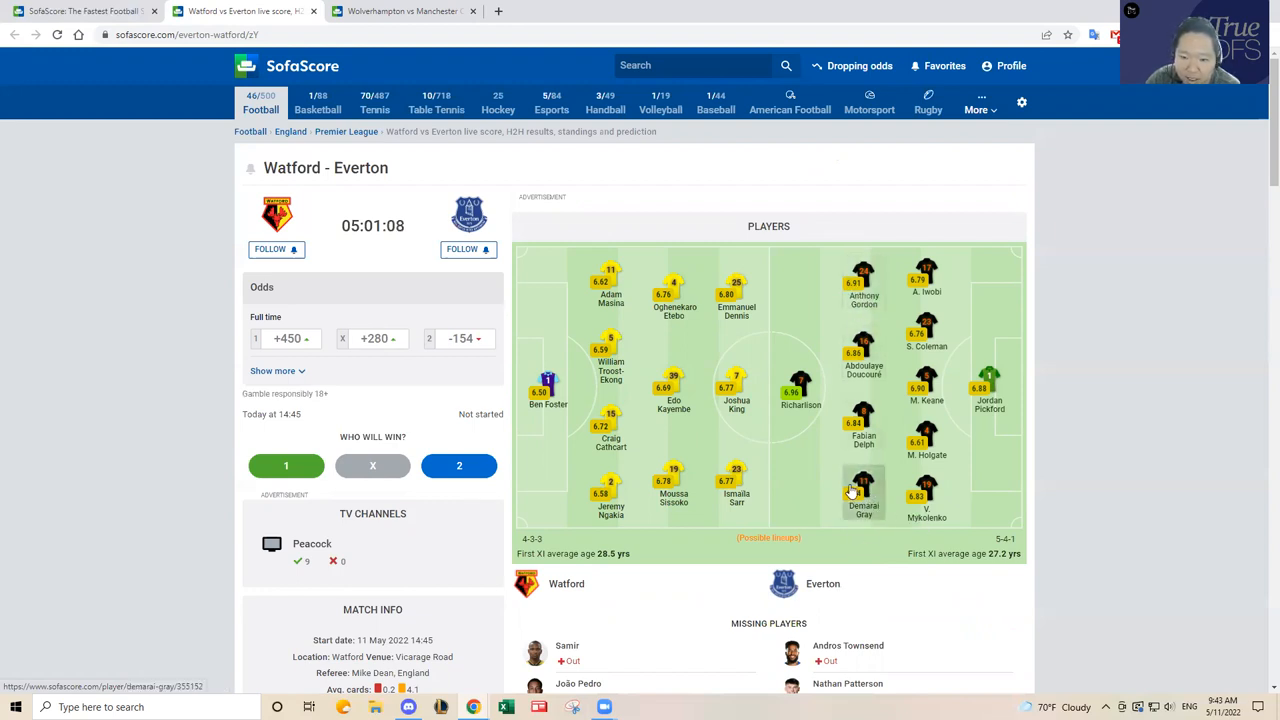
pyautogui.moveTo(800, 396)
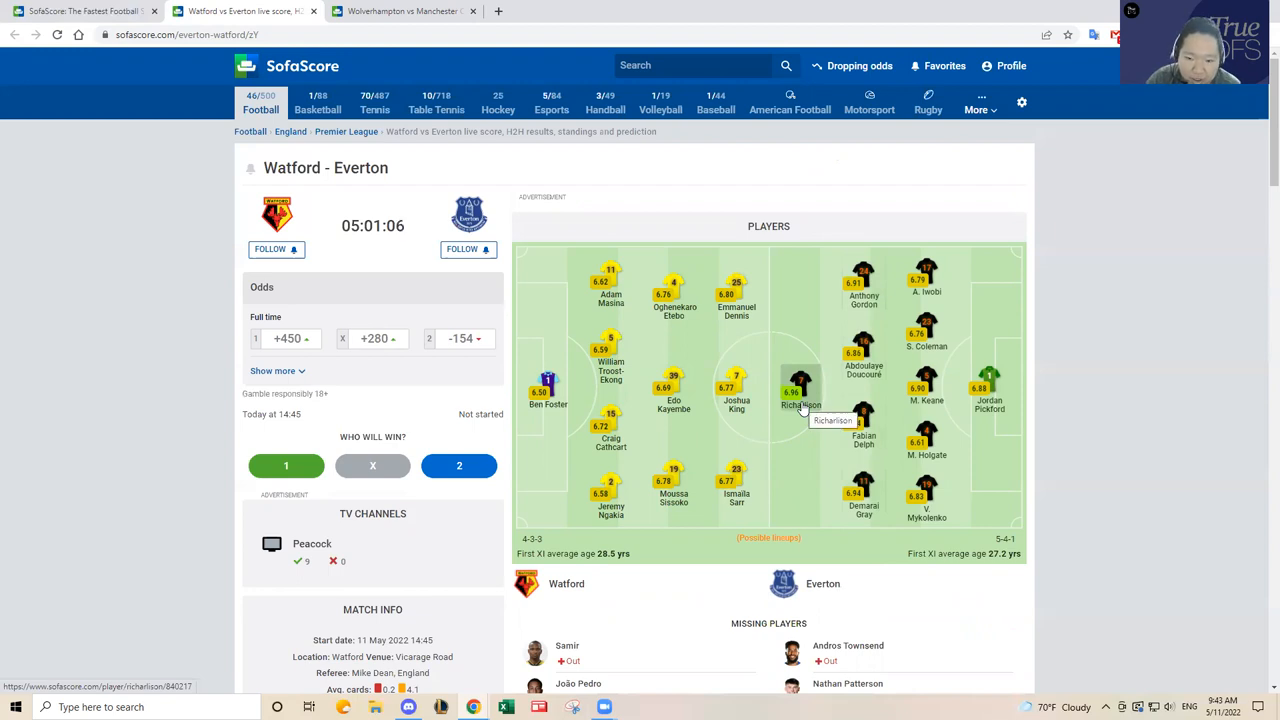
pyautogui.moveTo(864, 312)
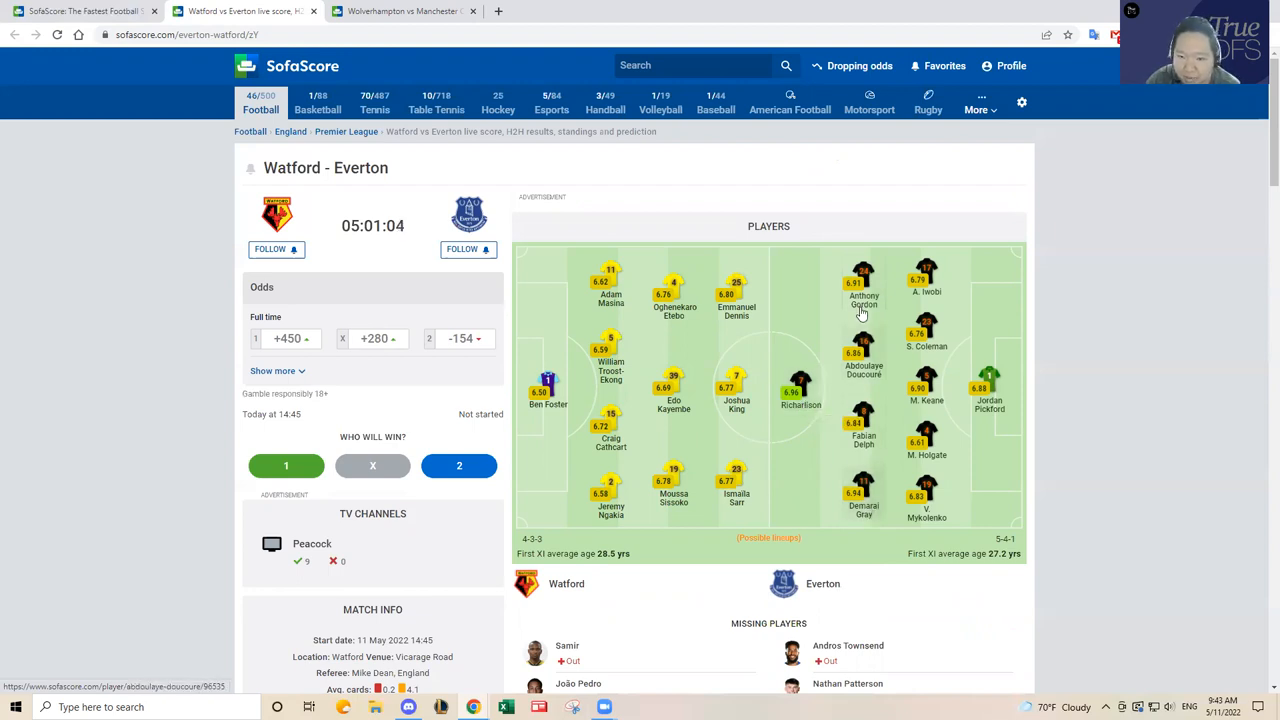
pyautogui.moveTo(862, 504)
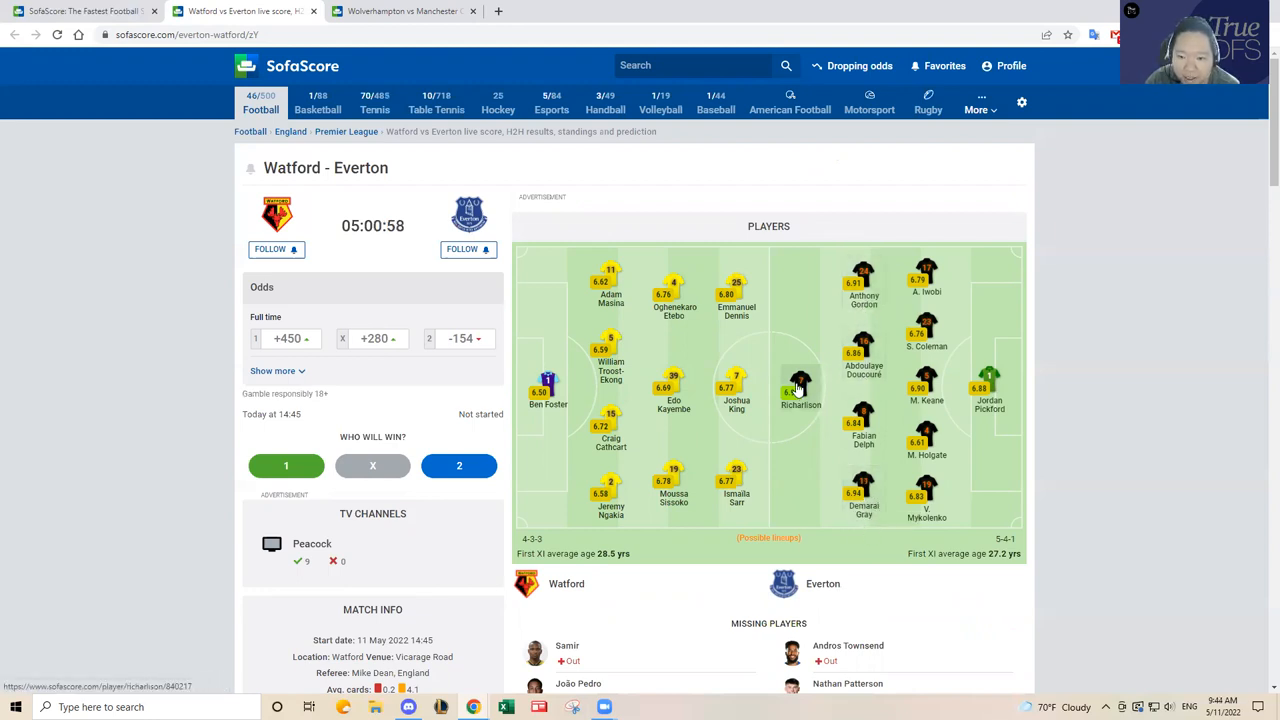
pyautogui.moveTo(920, 430)
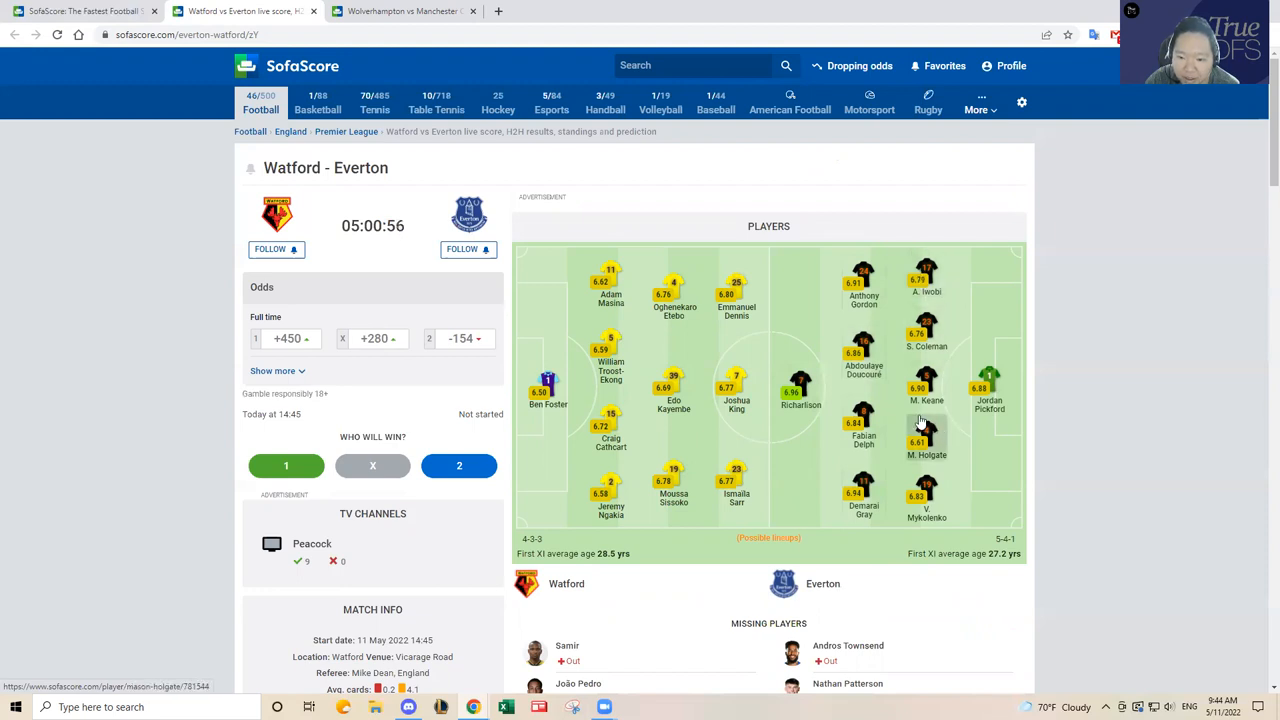
pyautogui.moveTo(924, 516)
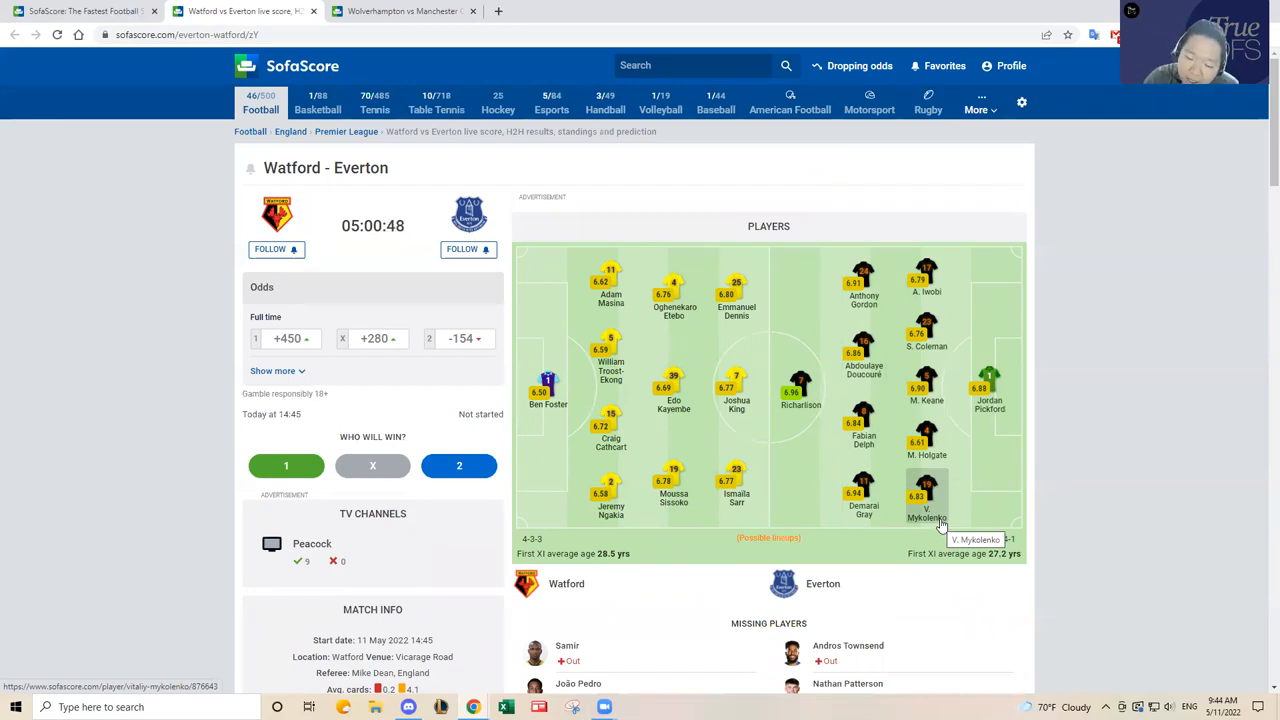
pyautogui.moveTo(864, 504)
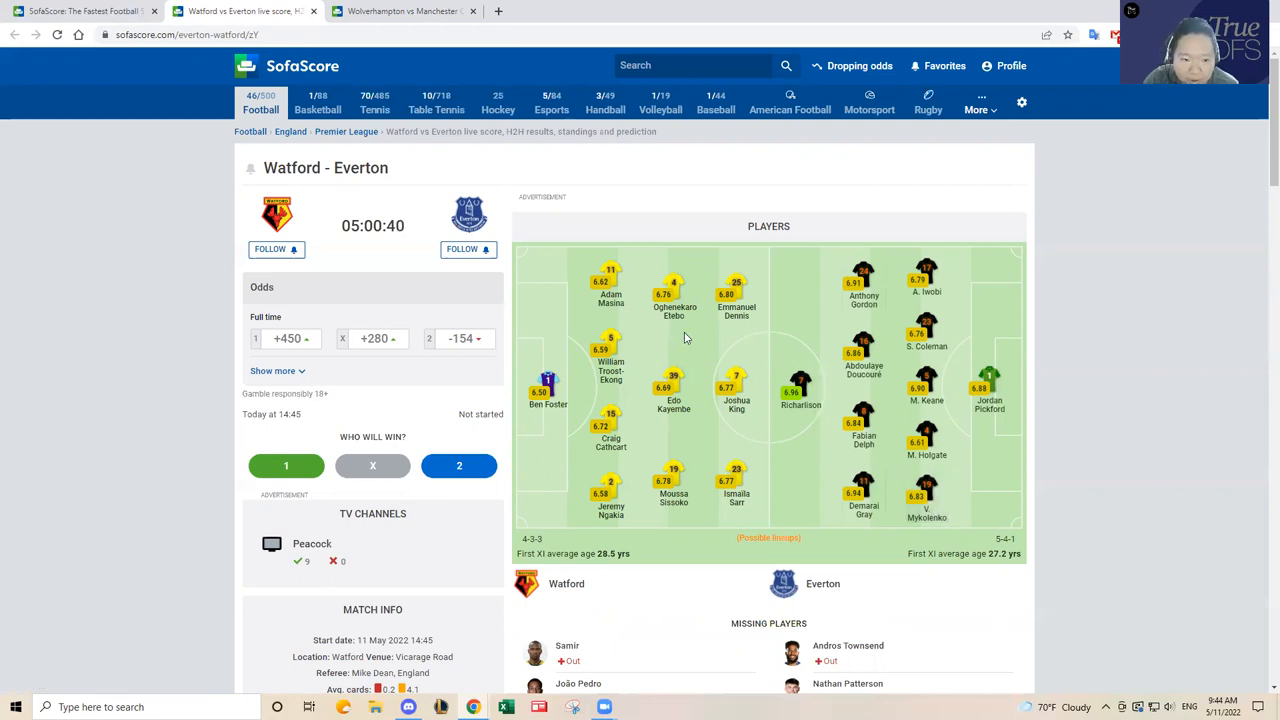
pyautogui.moveTo(690, 364)
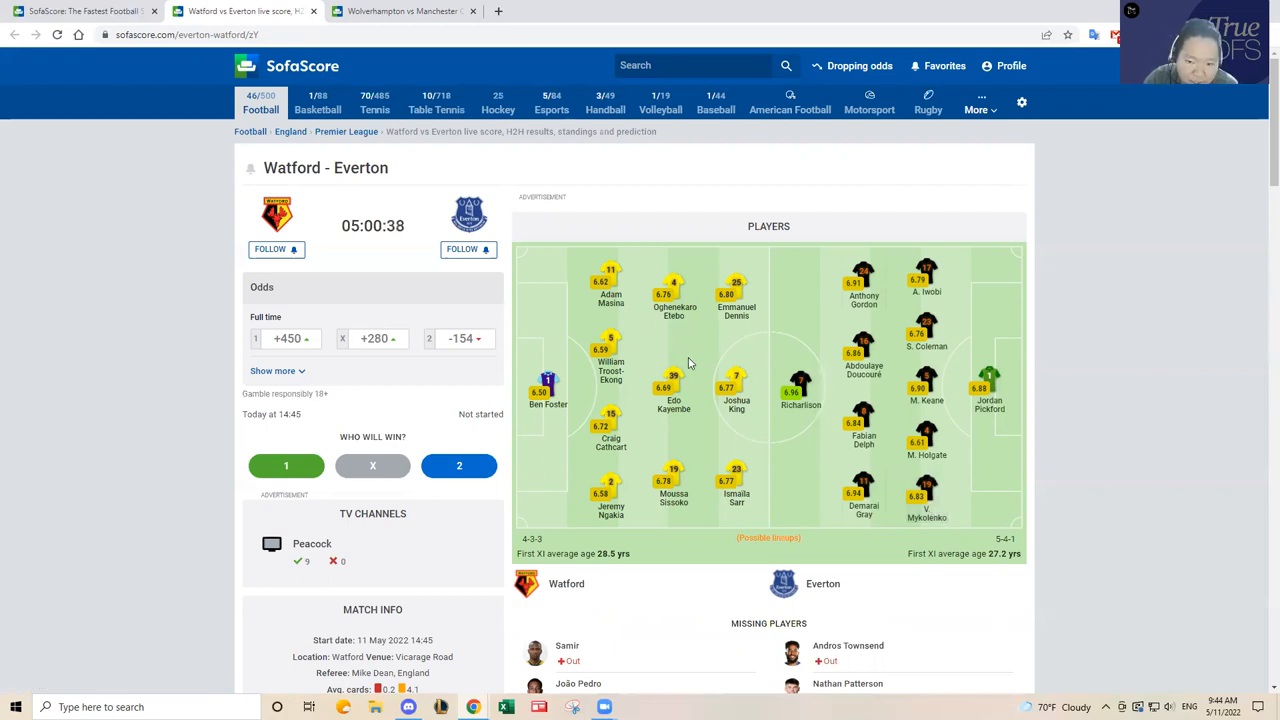
pyautogui.moveTo(722, 512)
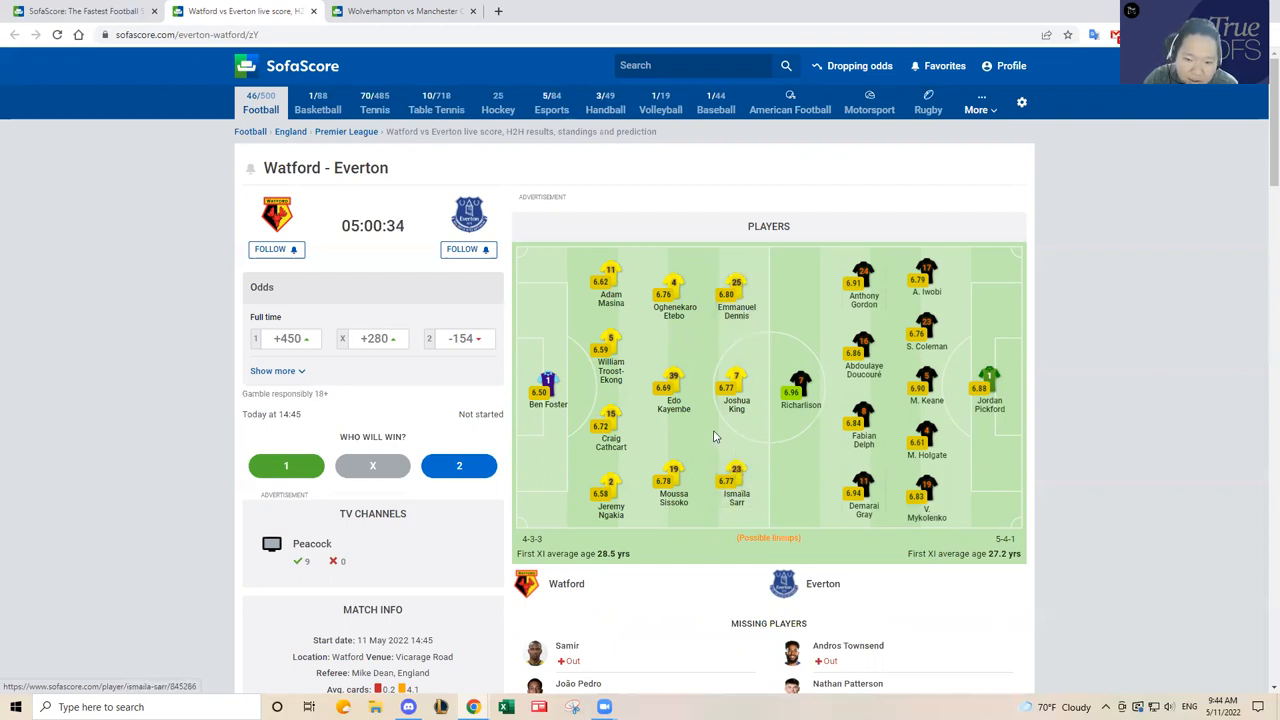
pyautogui.moveTo(722, 436)
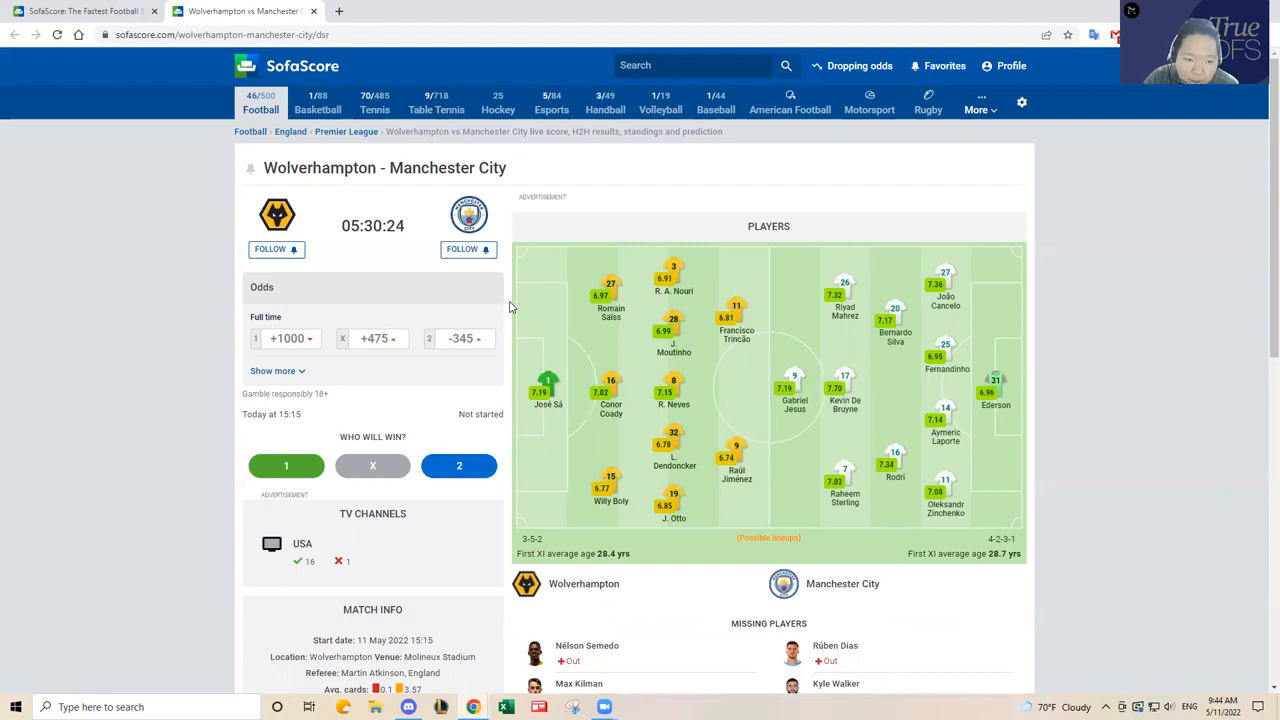
pyautogui.moveTo(512, 308)
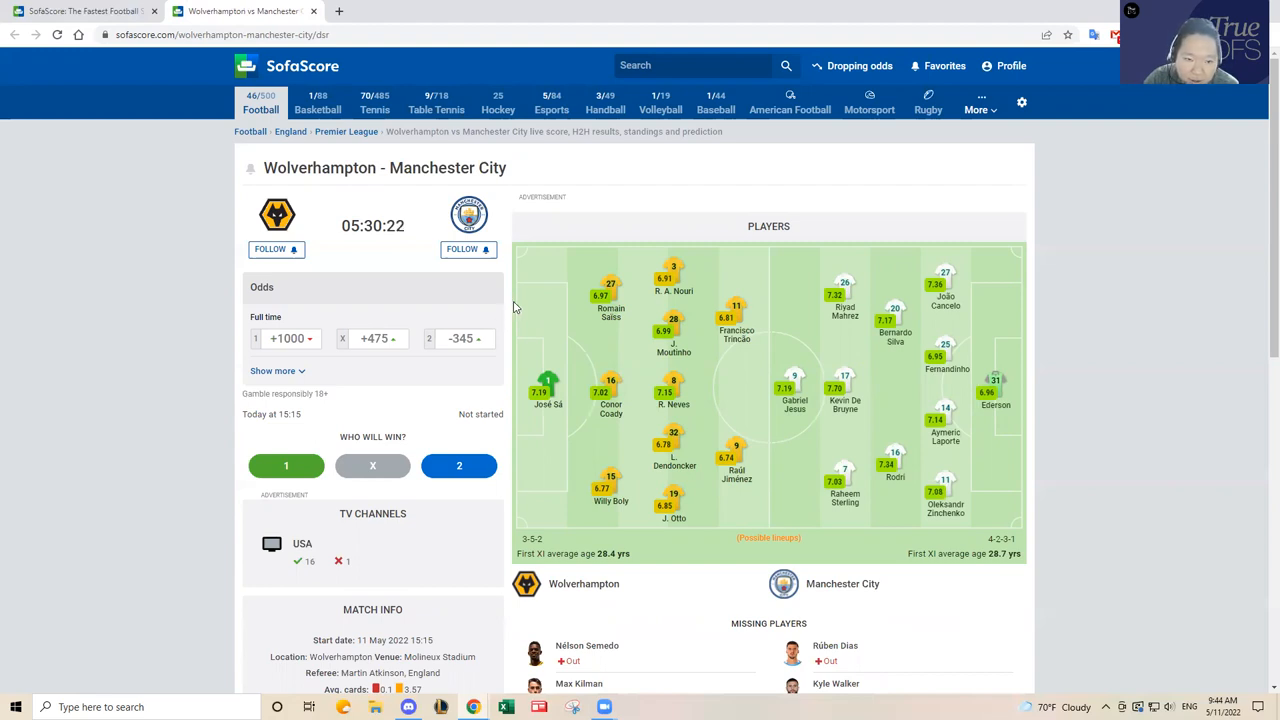
pyautogui.moveTo(720, 404)
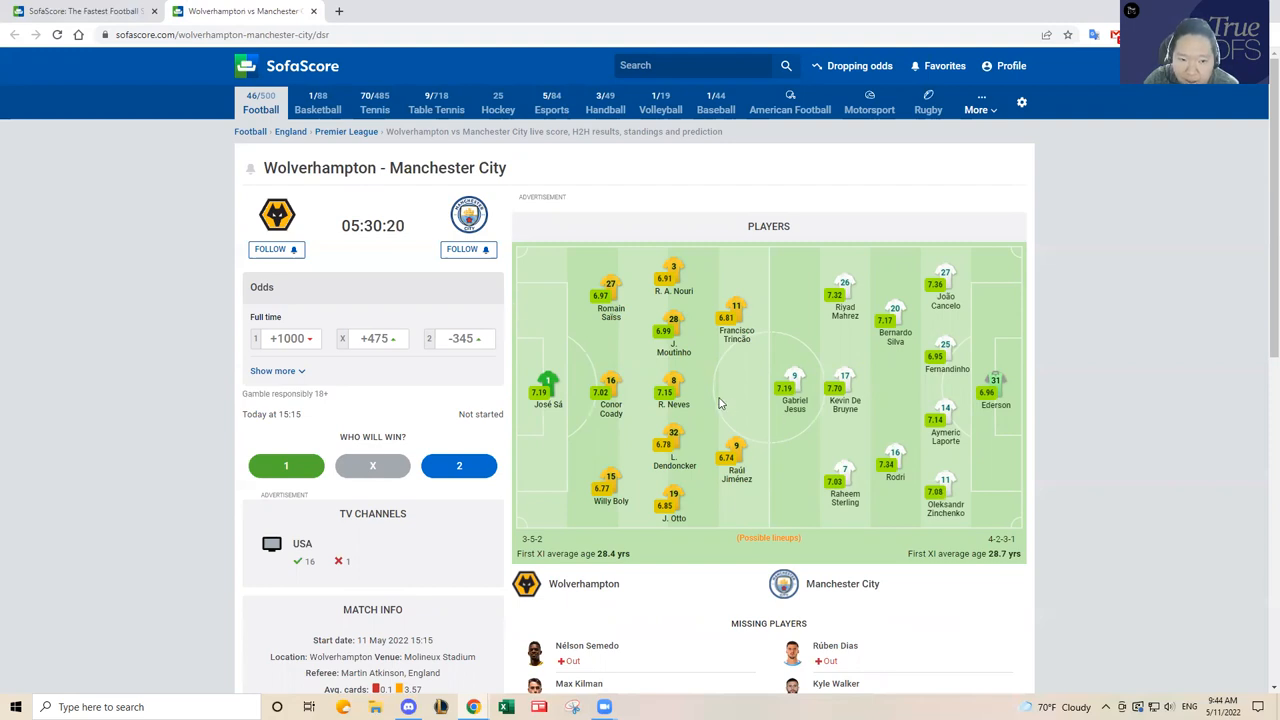
# Review the Wolverhampton–Manchester City standings table and return to its predicted lineups.
pyautogui.scroll(-3)
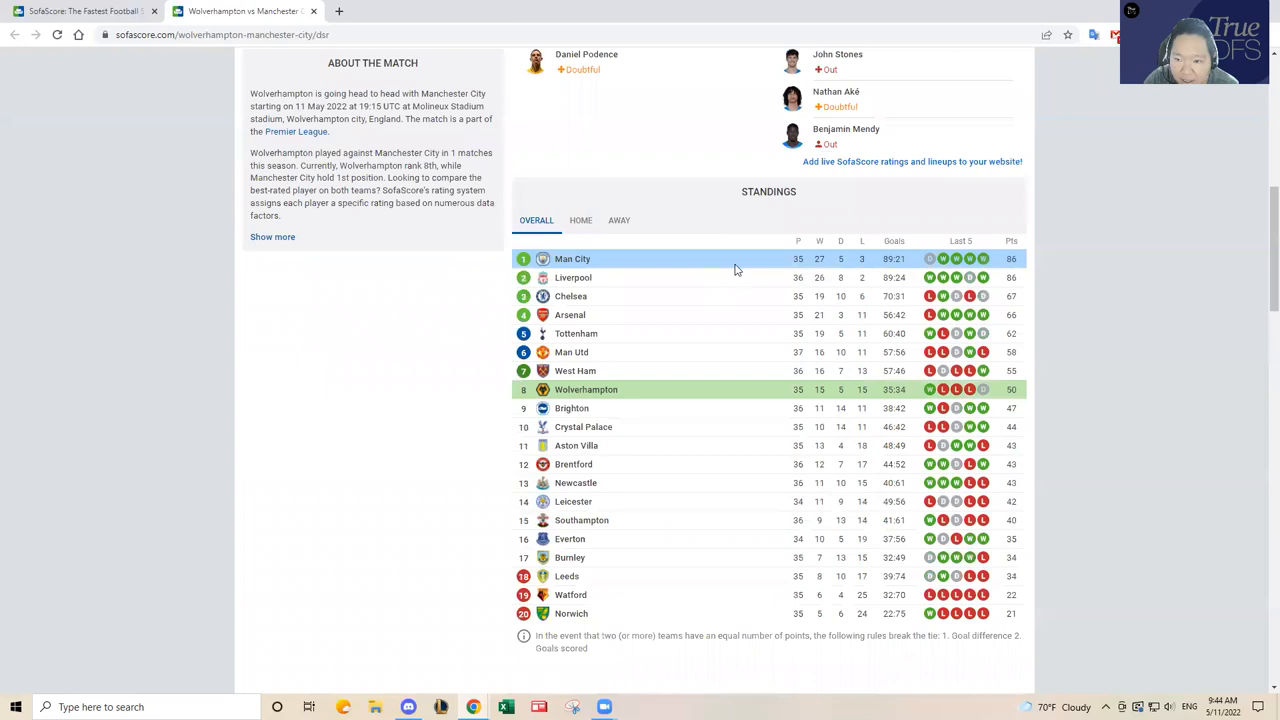
pyautogui.moveTo(1030, 266)
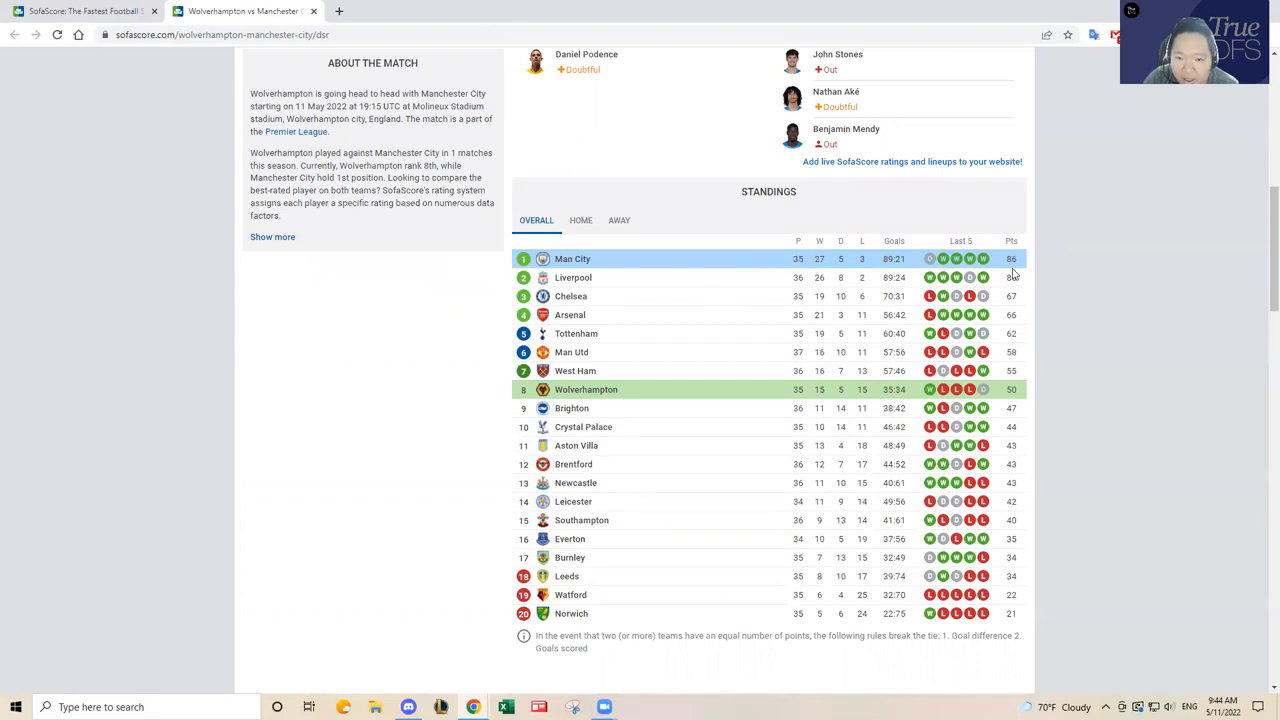
pyautogui.scroll(3)
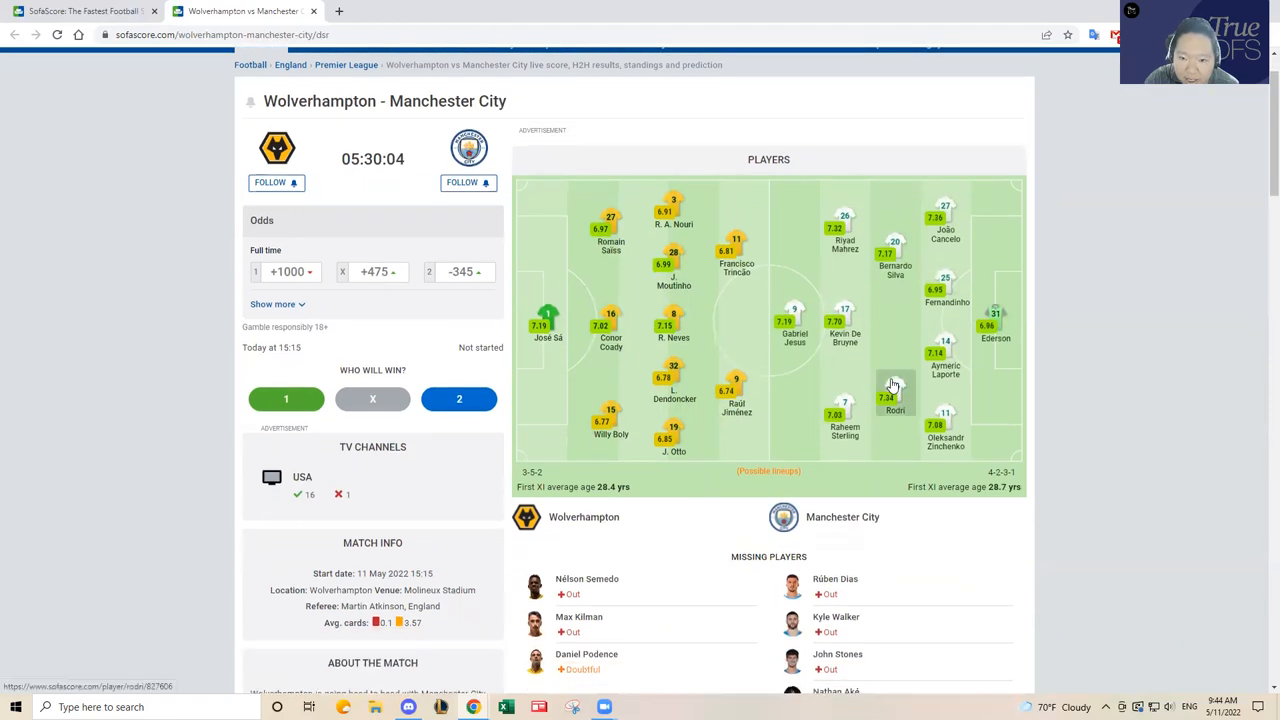
pyautogui.moveTo(860, 338)
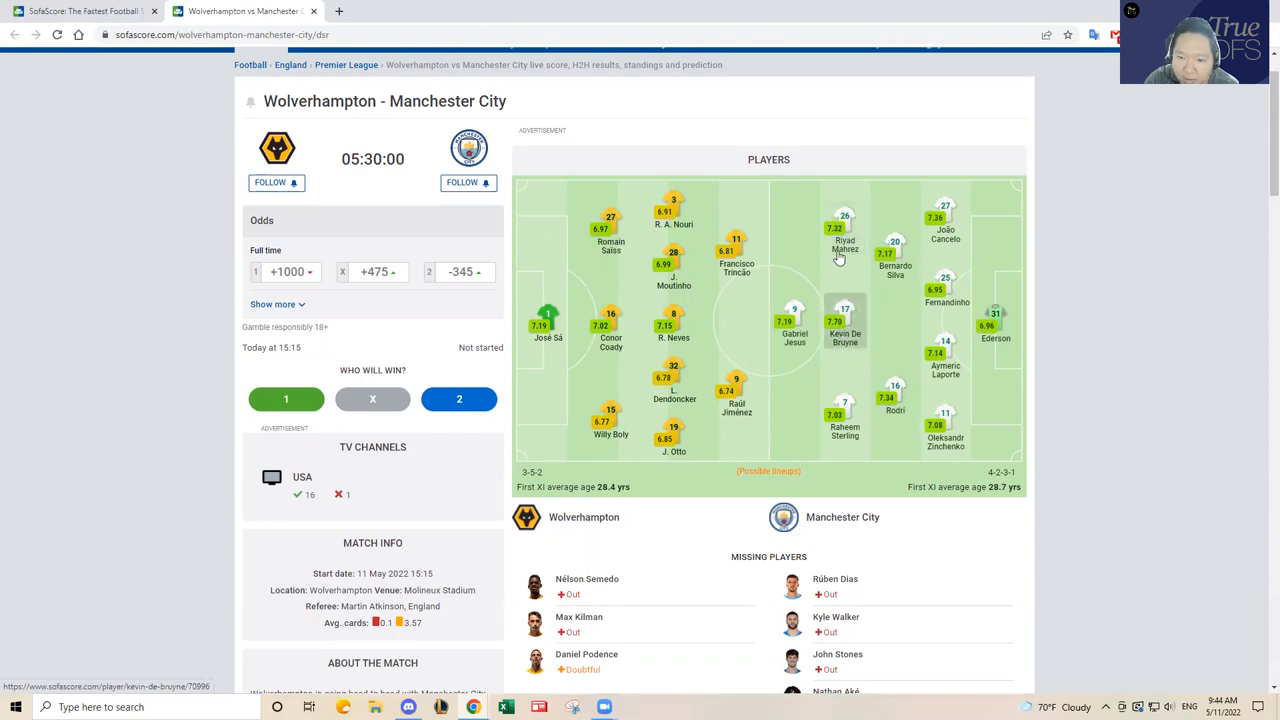
pyautogui.scroll(-3)
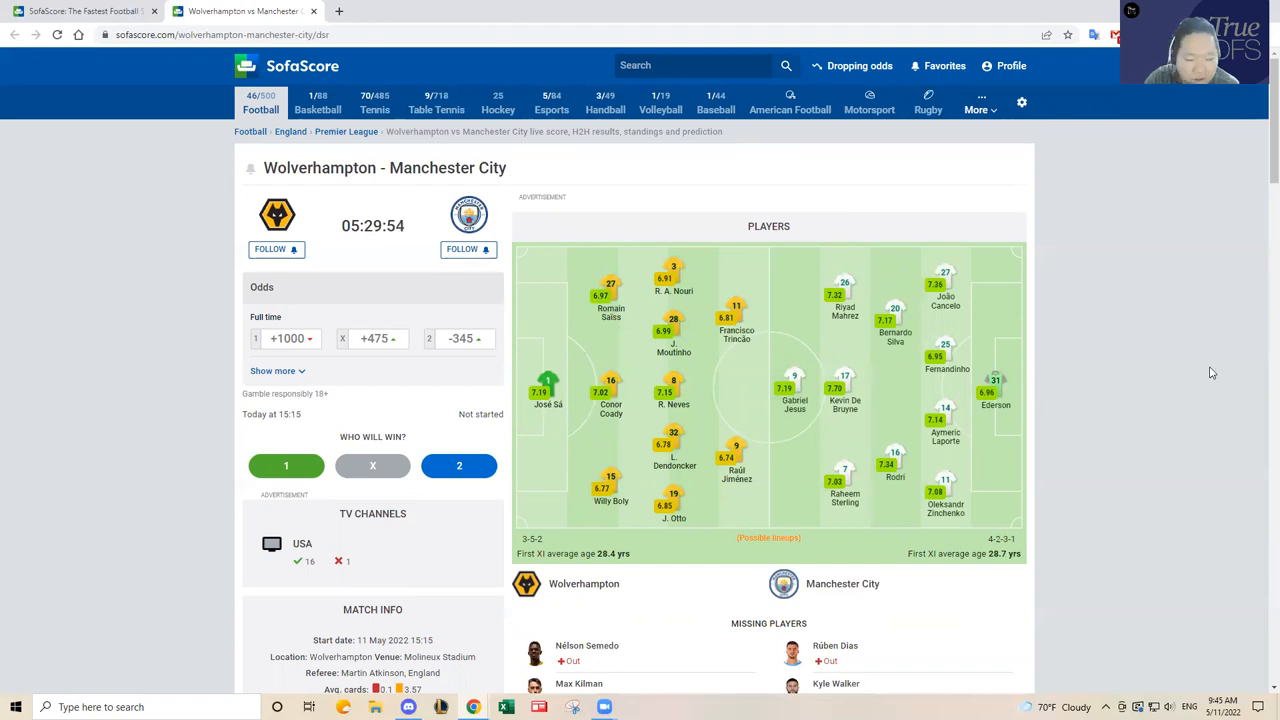
pyautogui.moveTo(1114, 390)
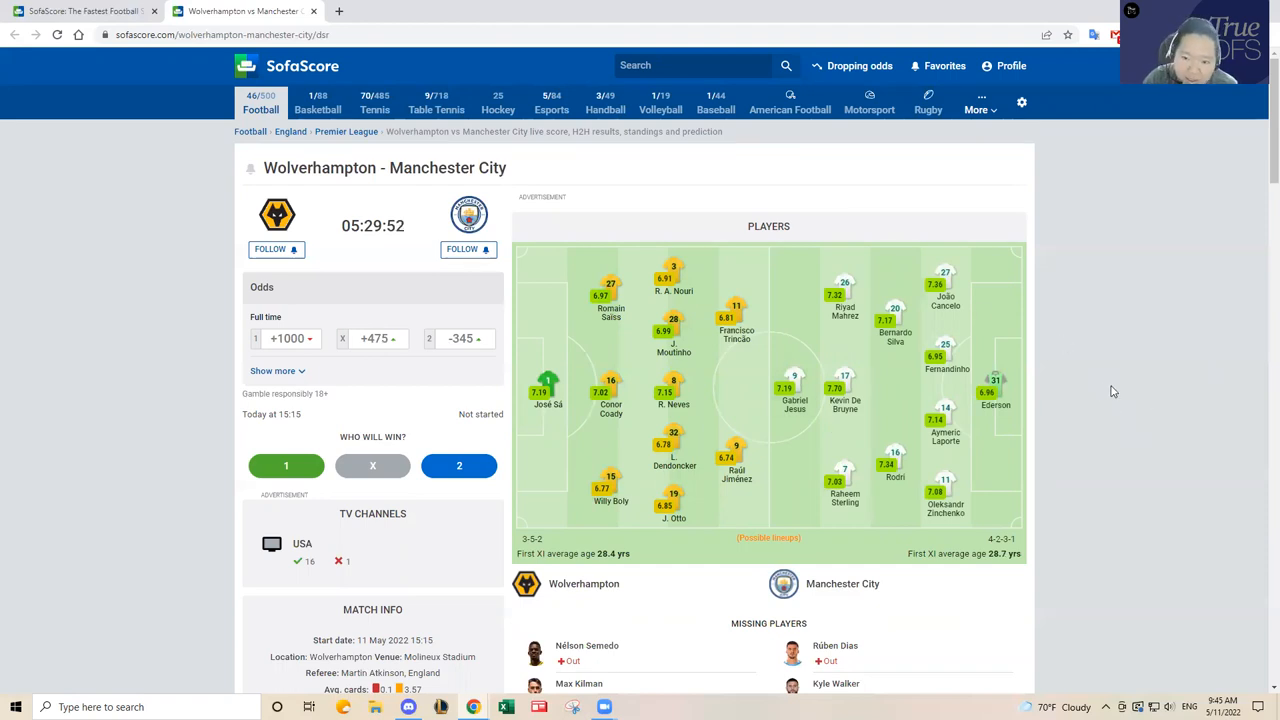
pyautogui.moveTo(884, 396)
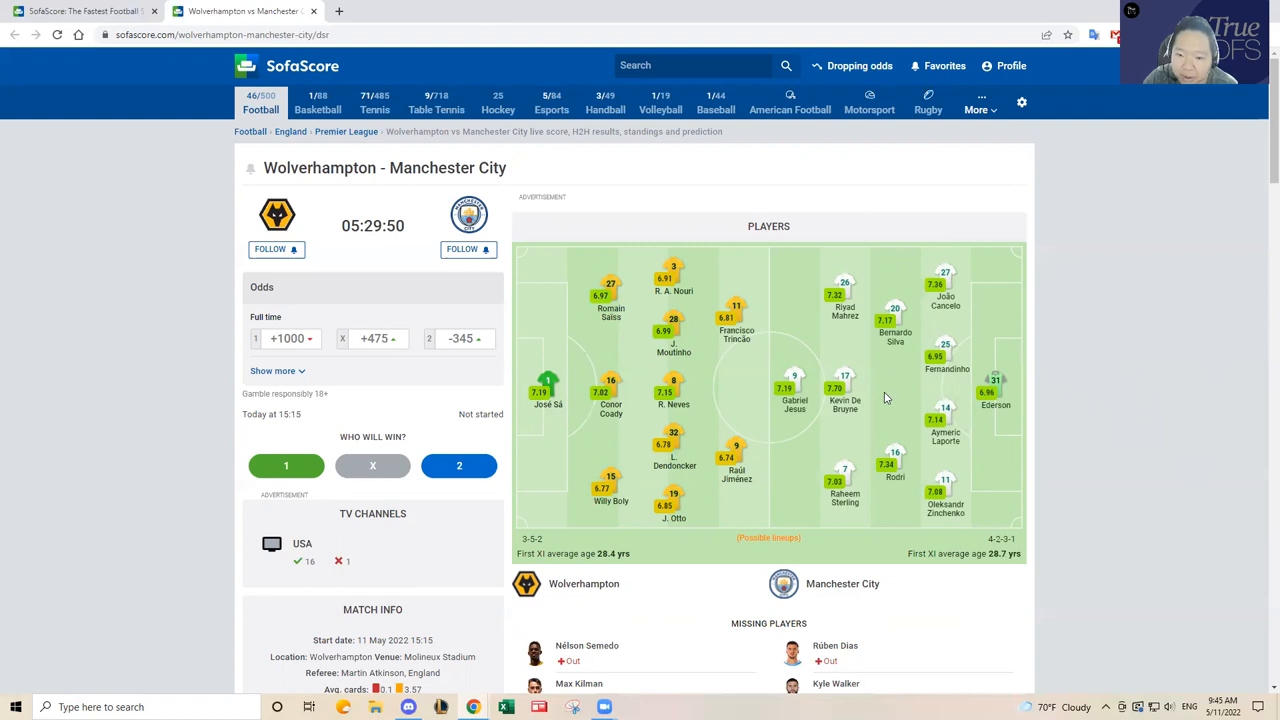
pyautogui.moveTo(892, 398)
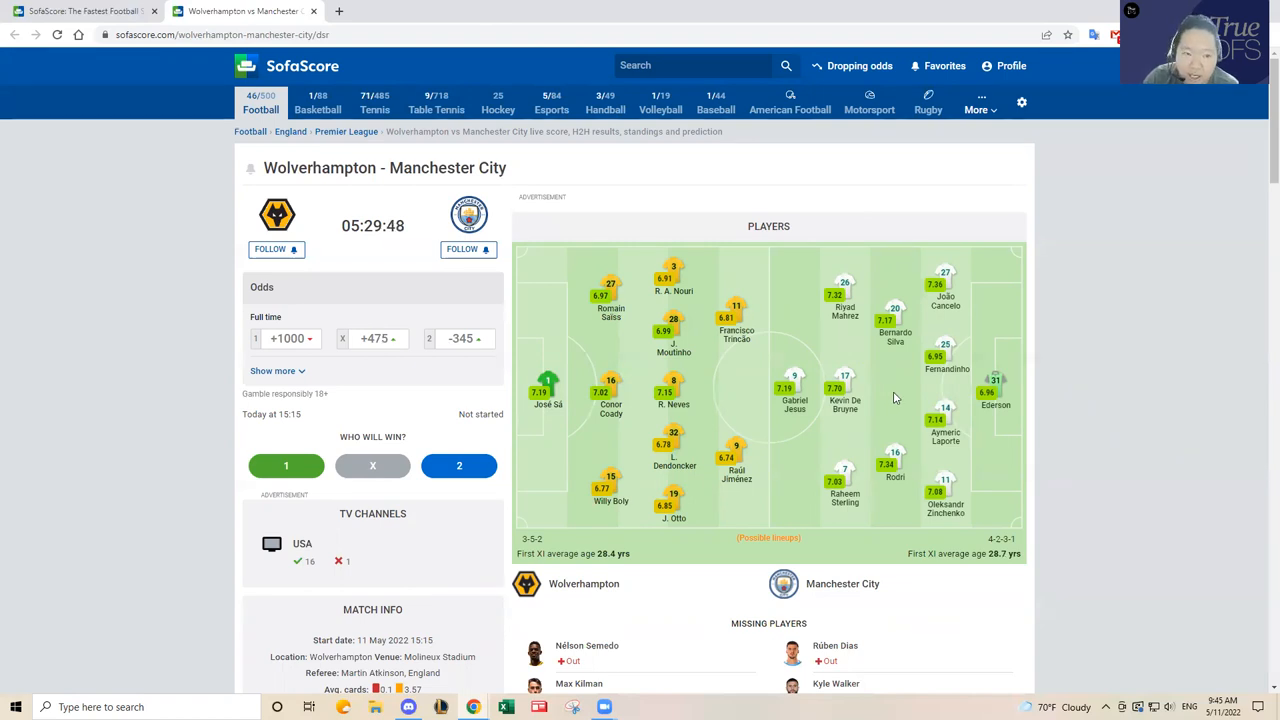
pyautogui.moveTo(884, 388)
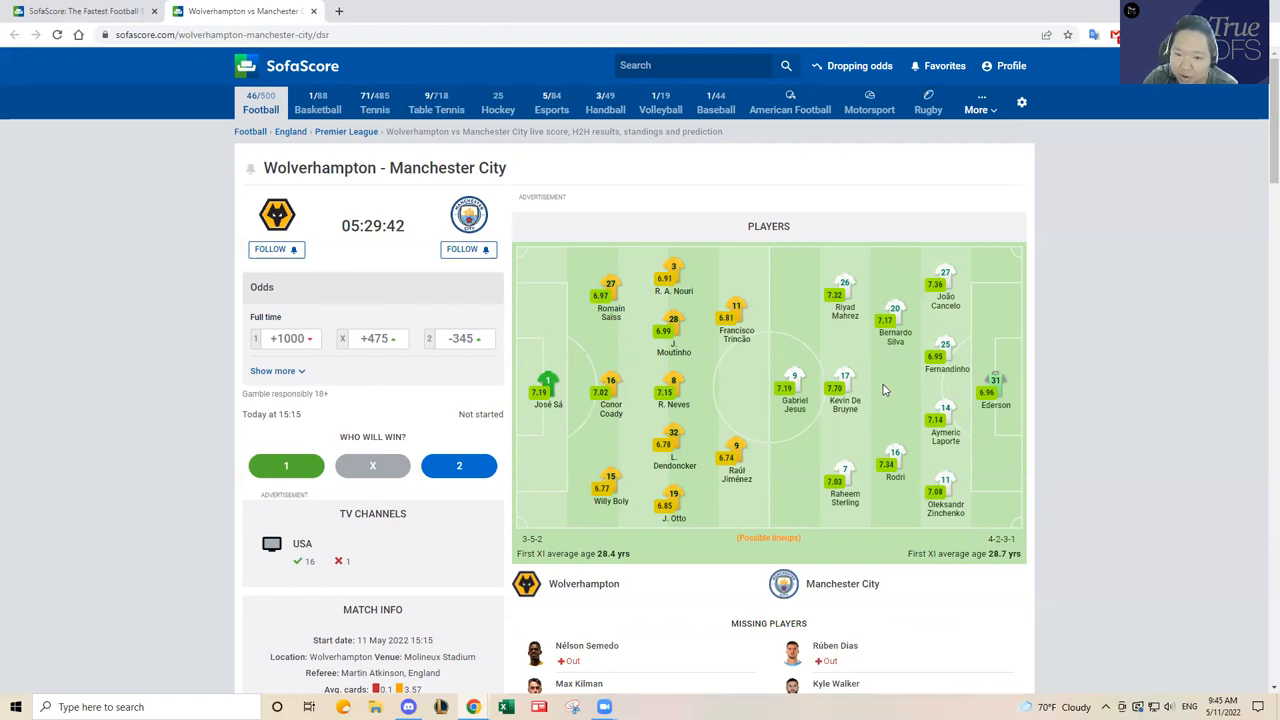
pyautogui.scroll(-3)
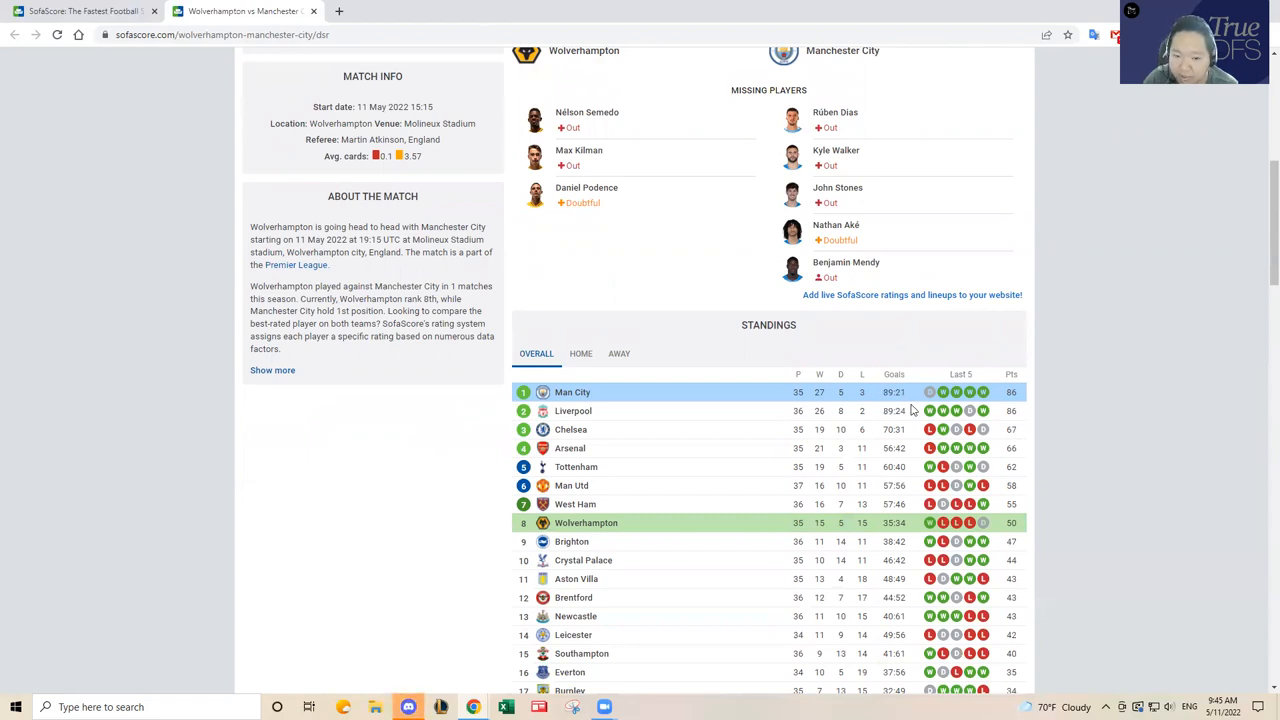
pyautogui.moveTo(904, 404)
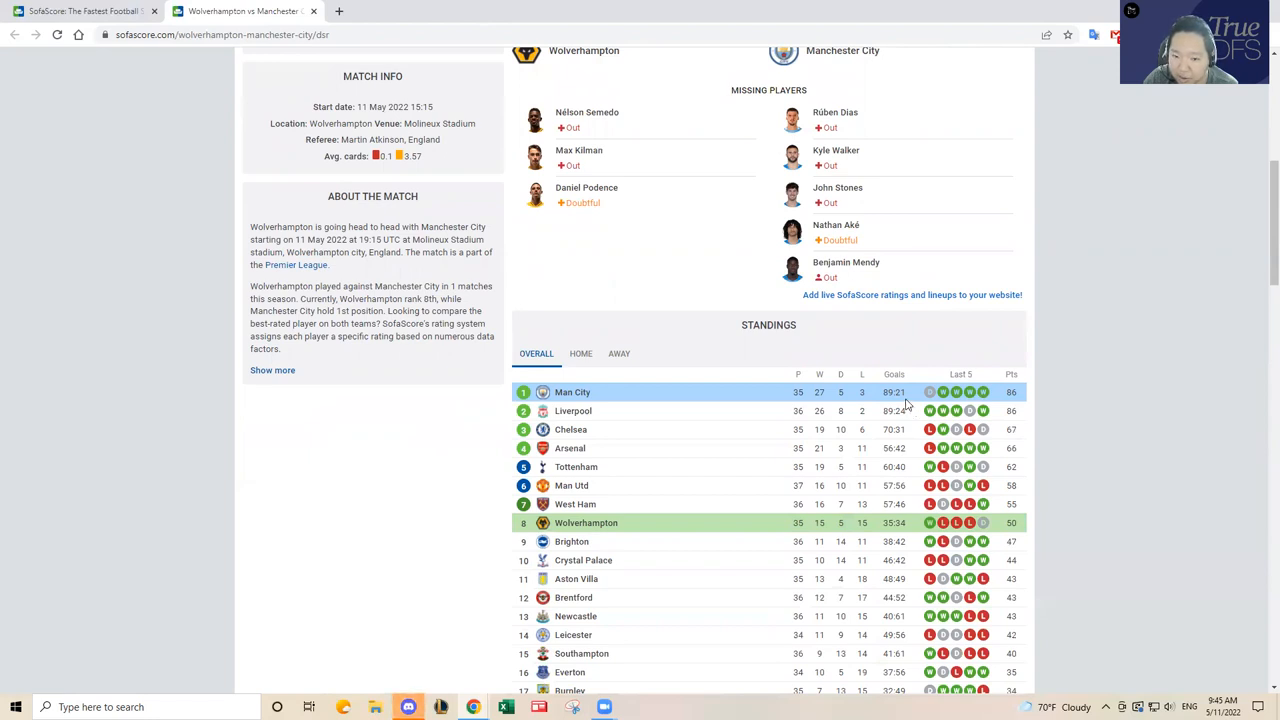
pyautogui.scroll(3)
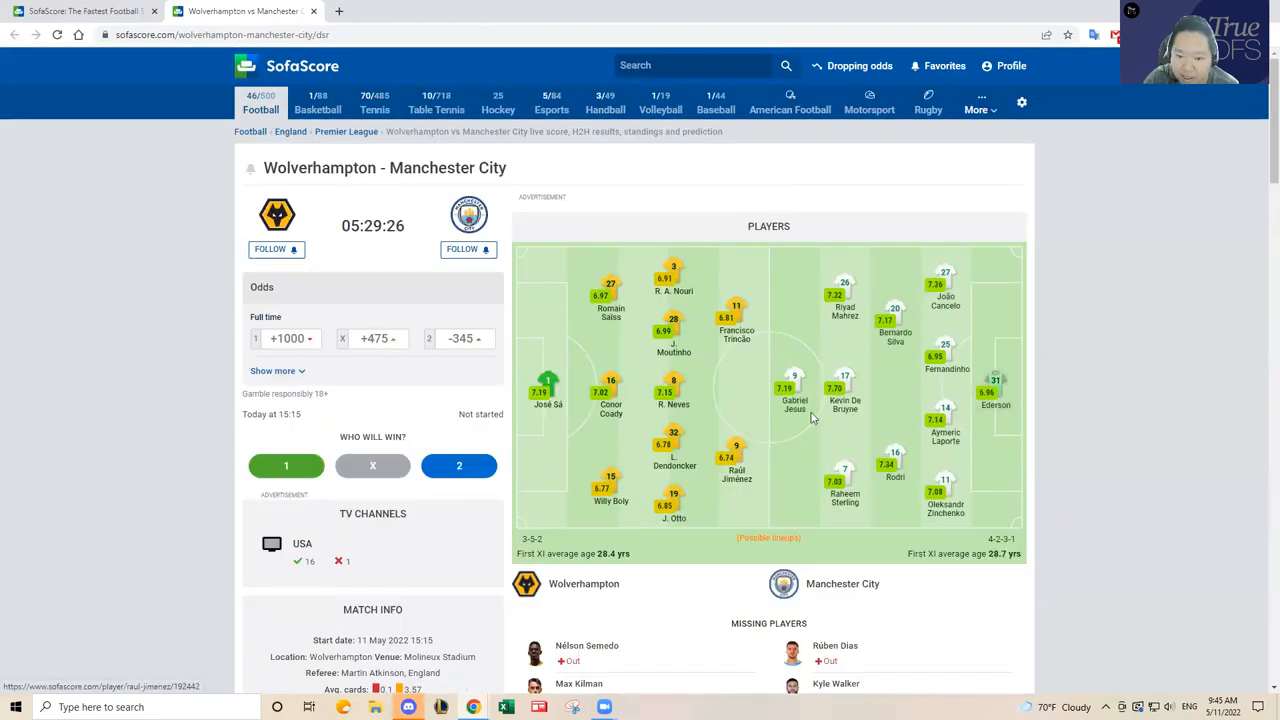
pyautogui.scroll(-3)
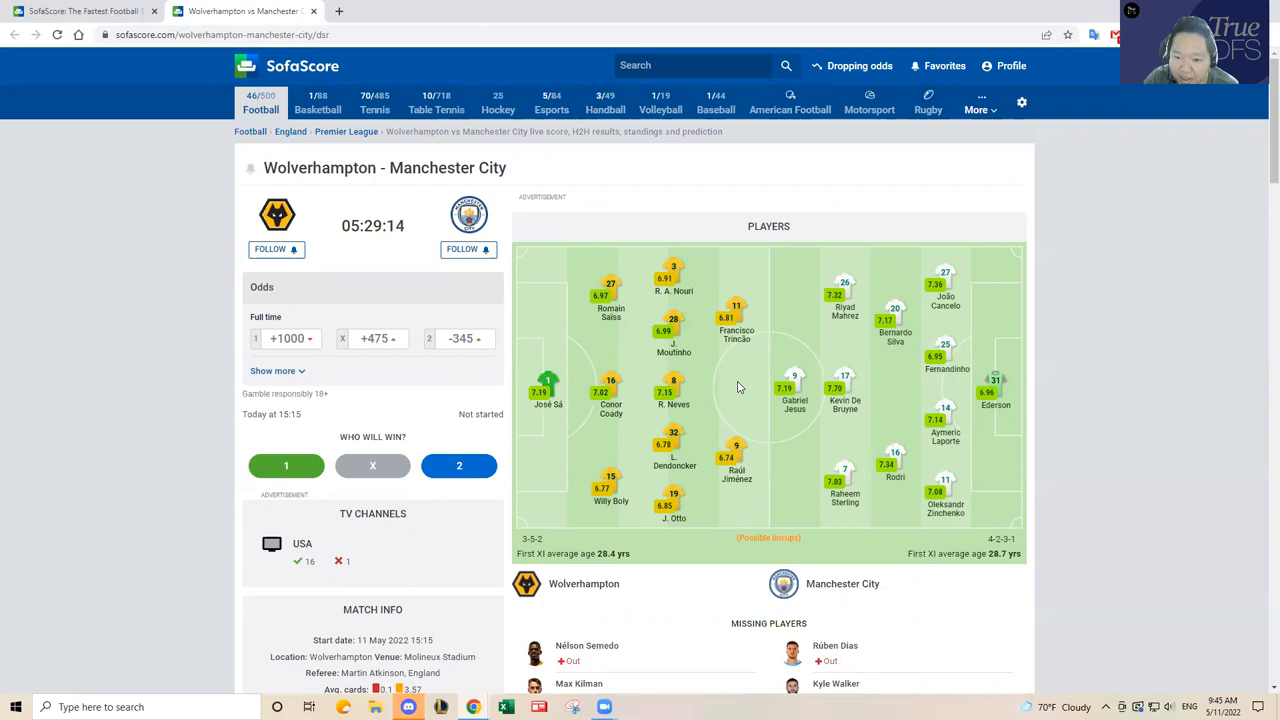
pyautogui.moveTo(844, 384)
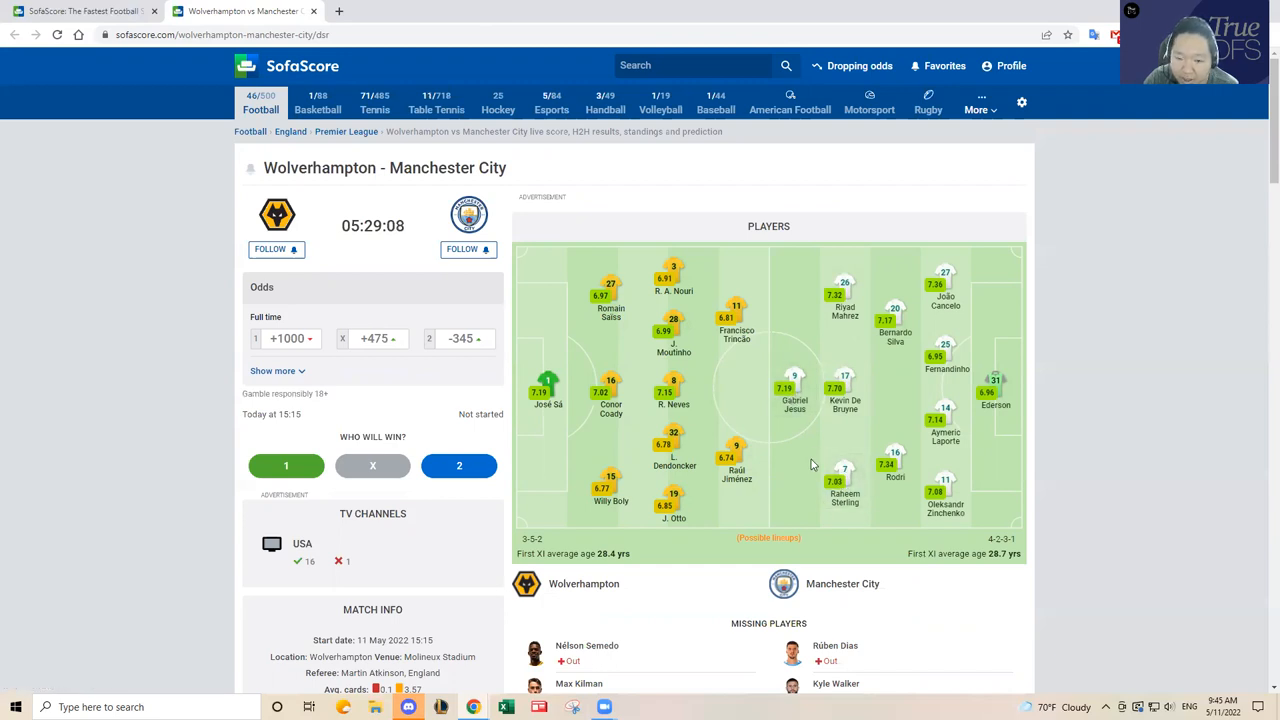
pyautogui.moveTo(848, 504)
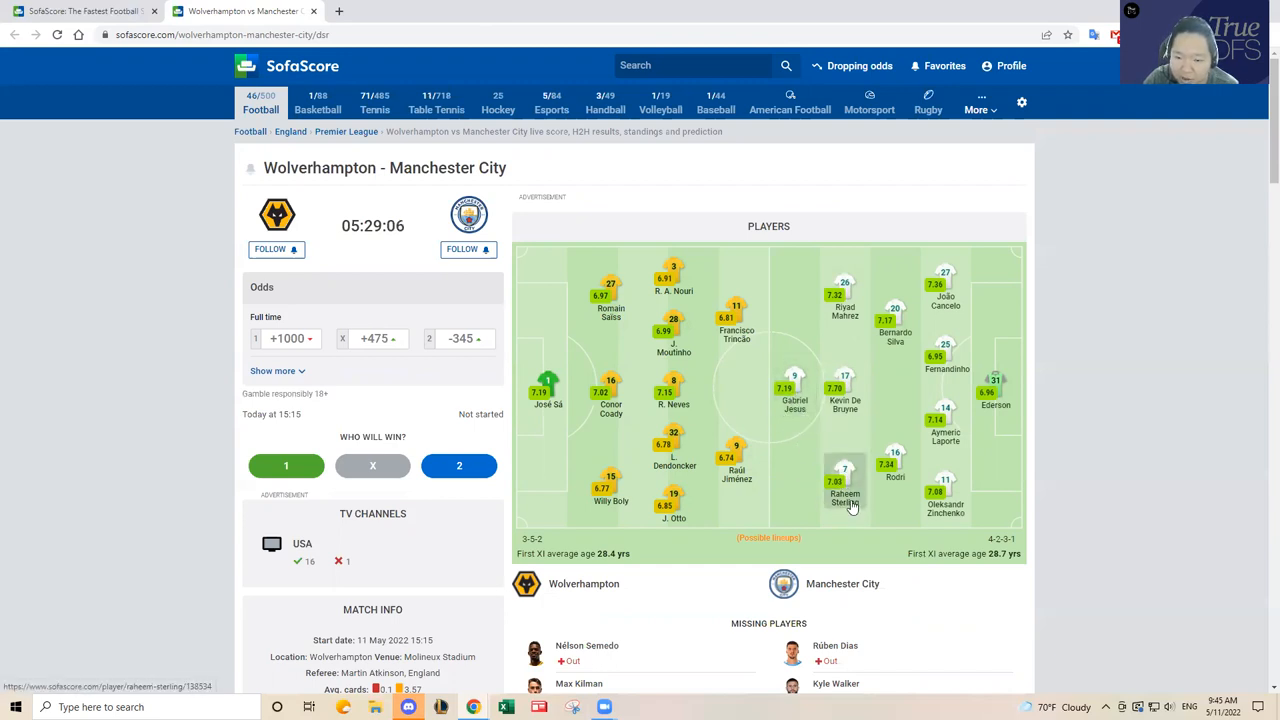
pyautogui.moveTo(900, 476)
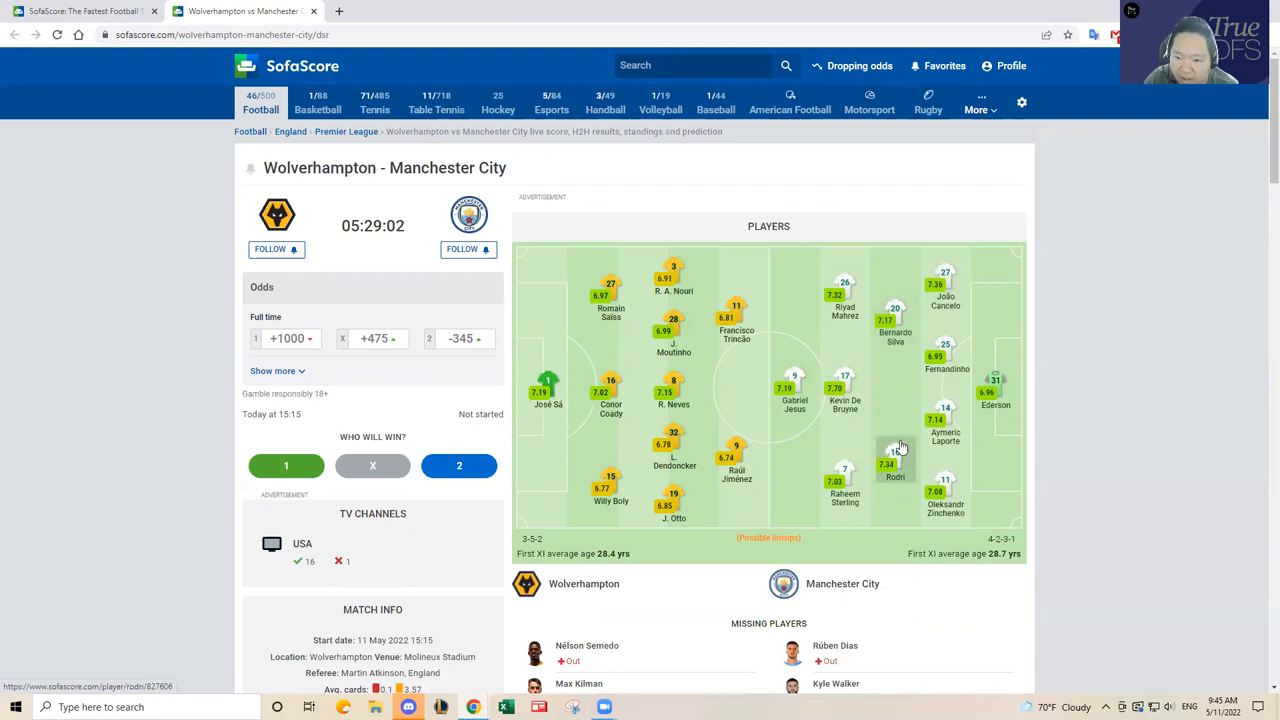
pyautogui.moveTo(964, 490)
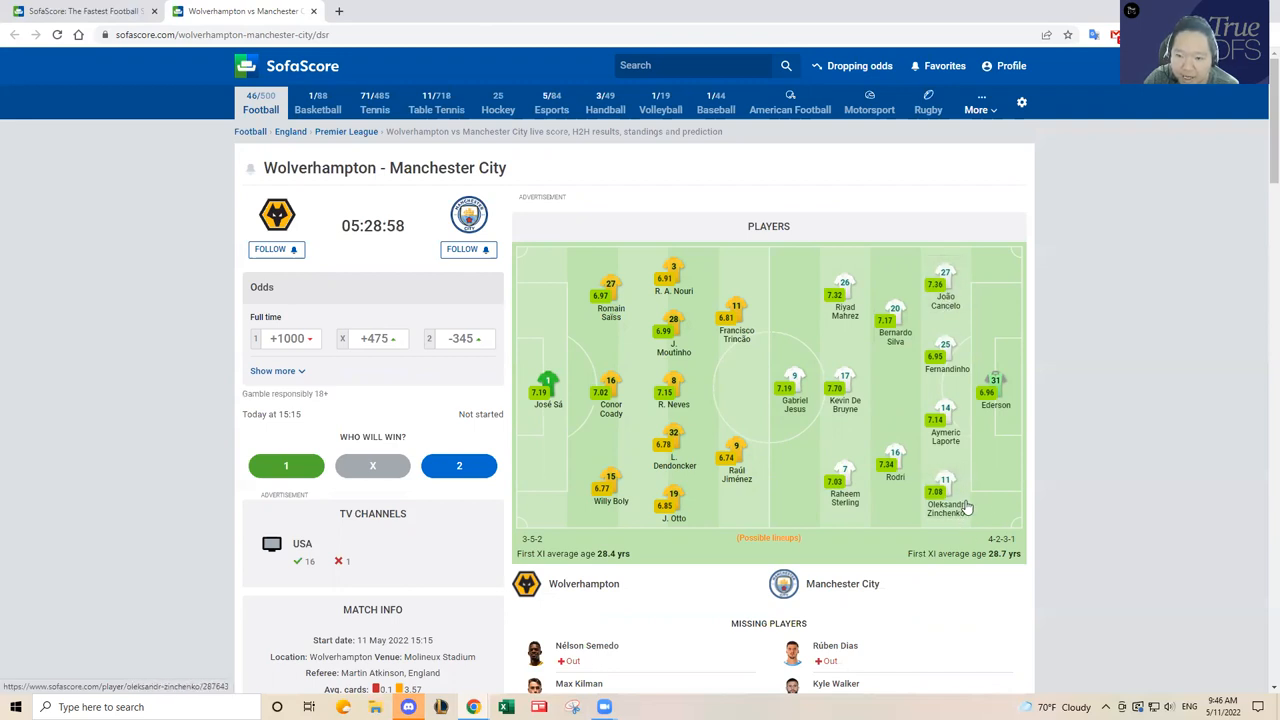
pyautogui.moveTo(864, 368)
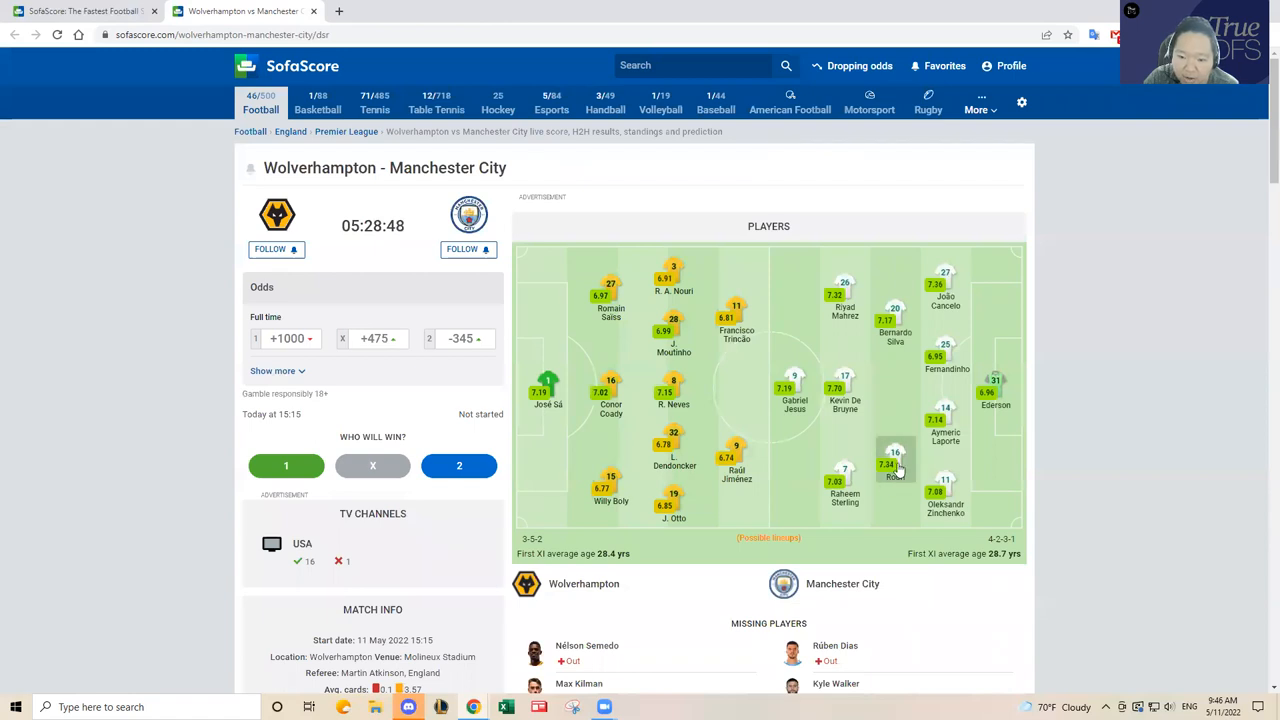
pyautogui.moveTo(896, 476)
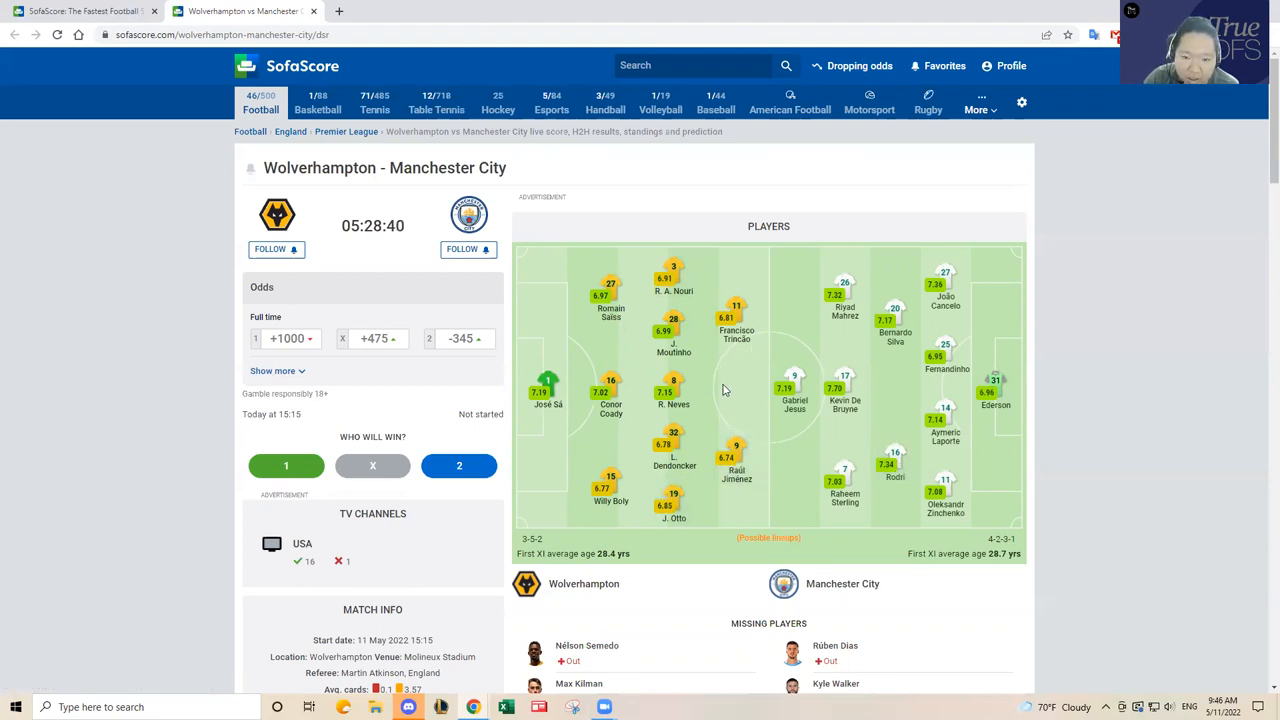
pyautogui.moveTo(730, 386)
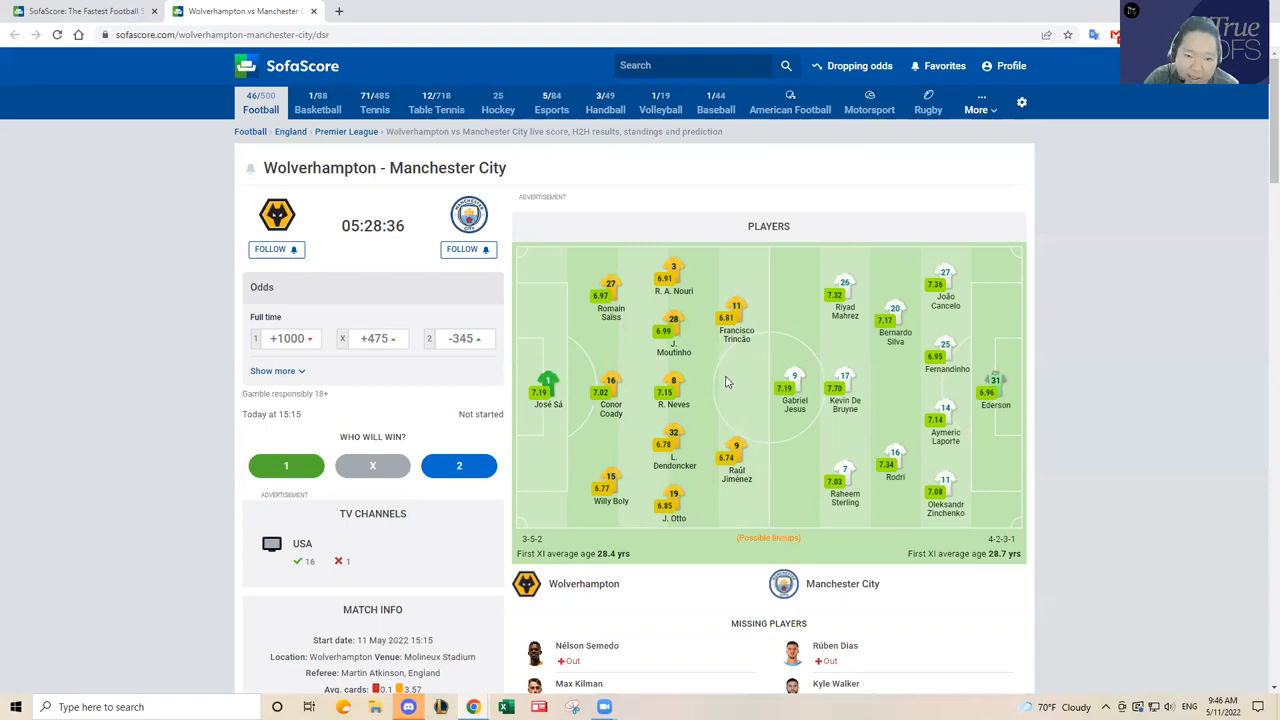
pyautogui.moveTo(732, 388)
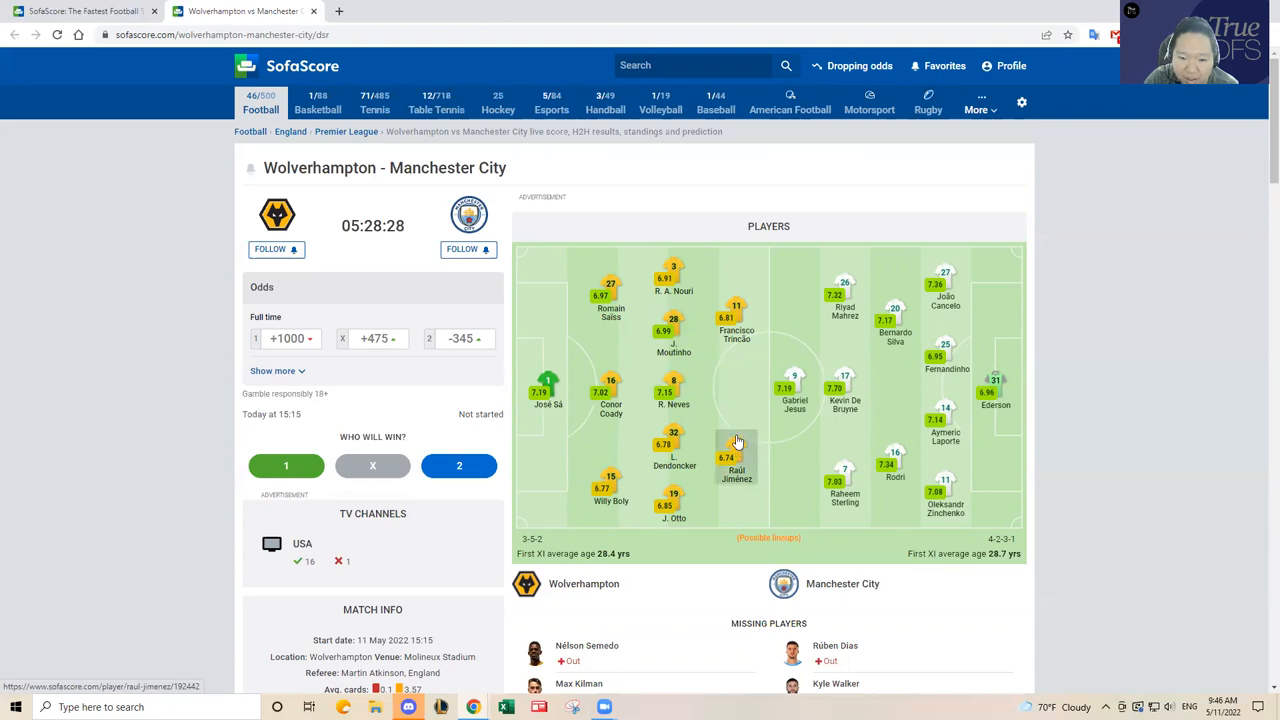
pyautogui.moveTo(676, 336)
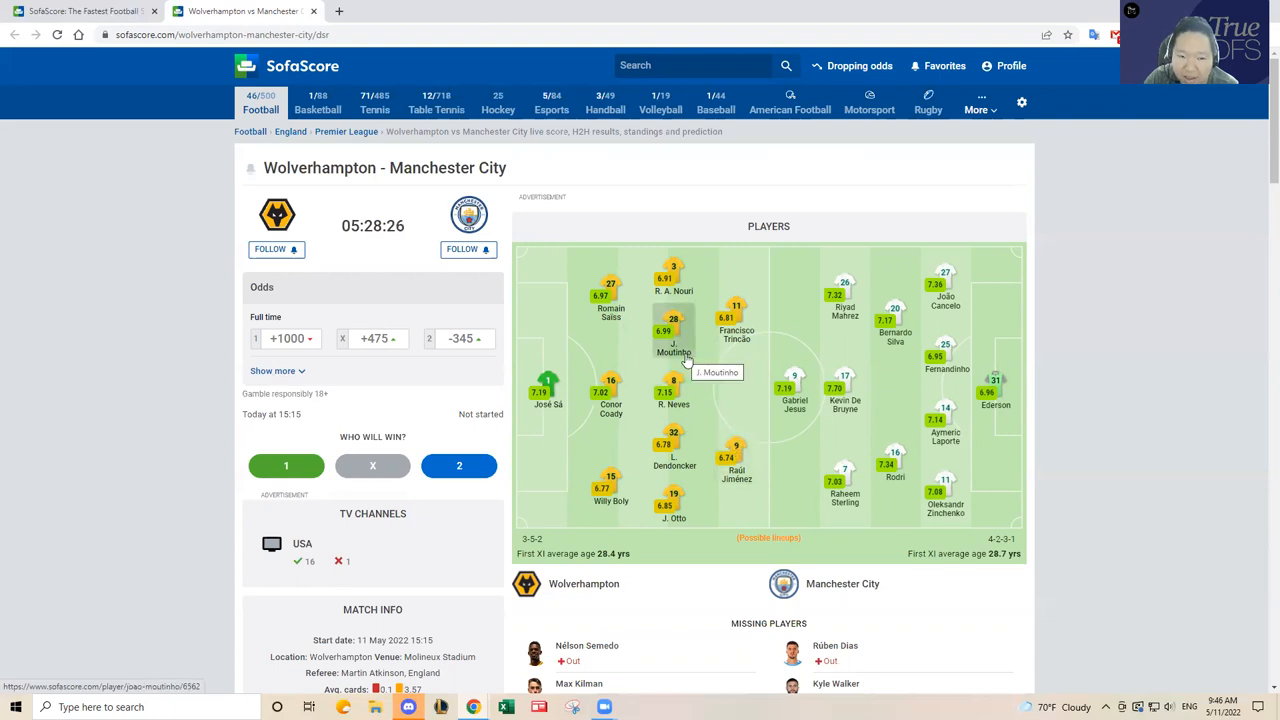
pyautogui.moveTo(688, 428)
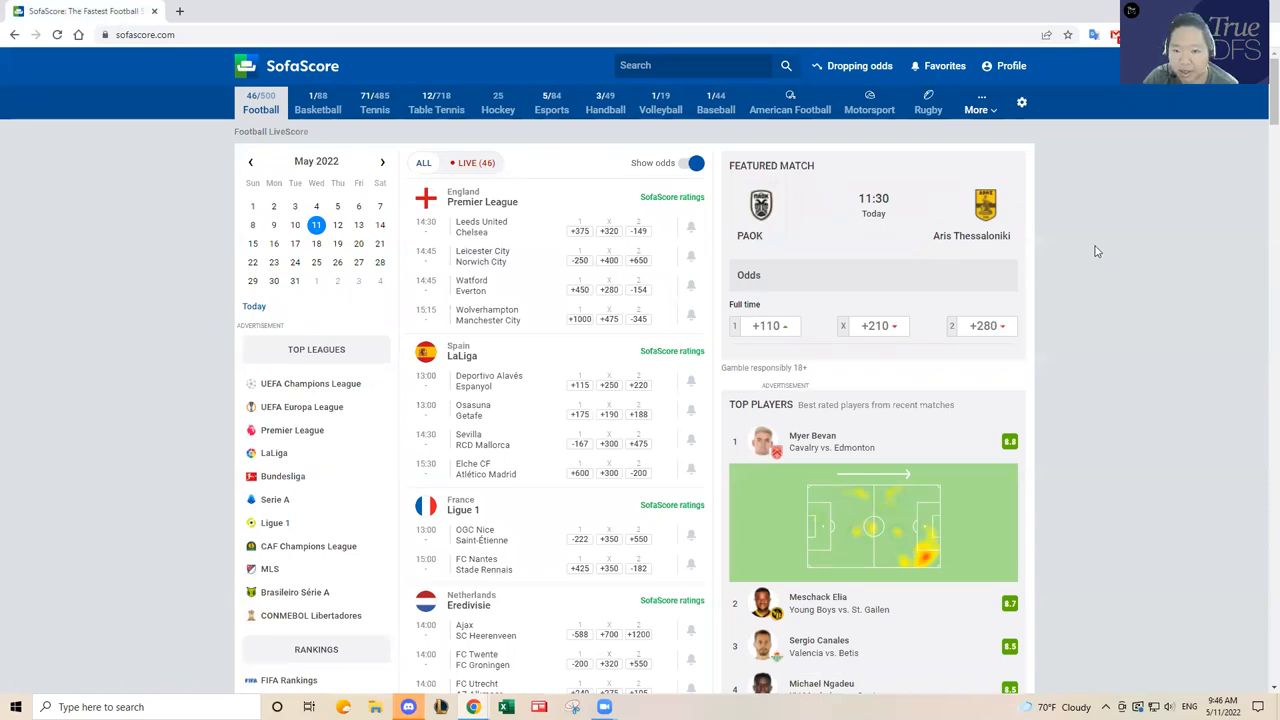
pyautogui.moveTo(1108, 216)
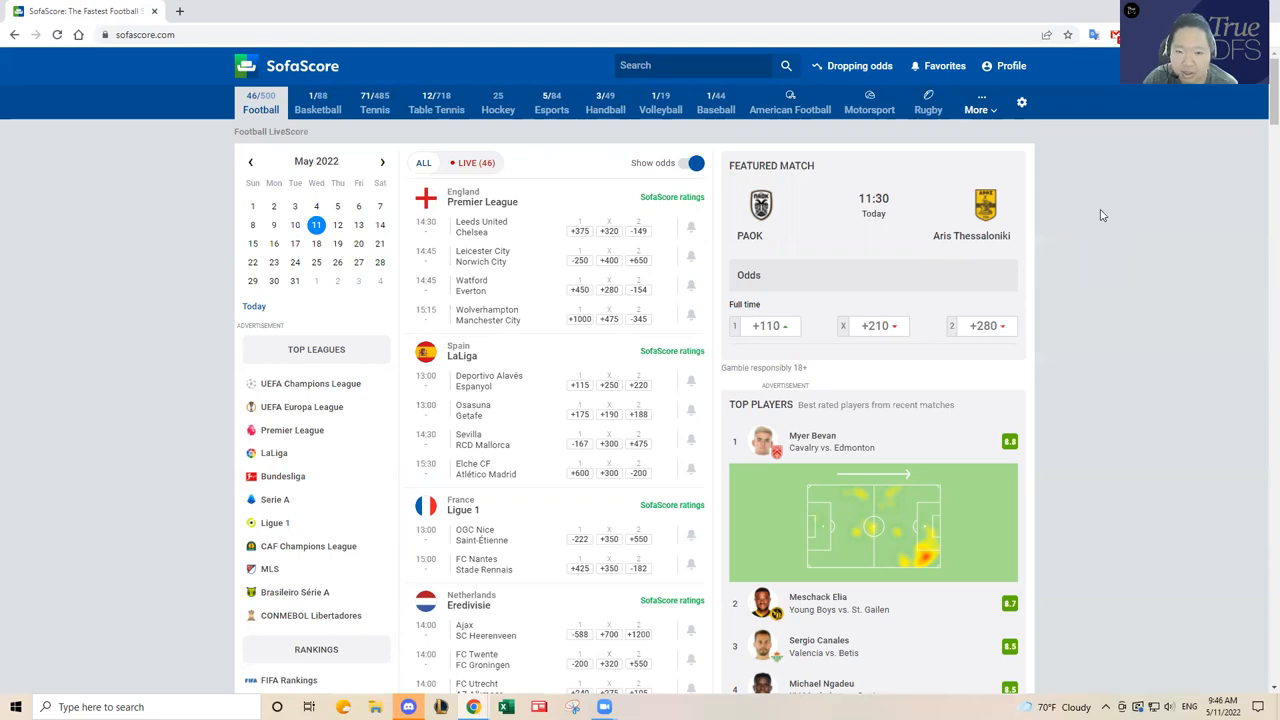
pyautogui.moveTo(652, 668)
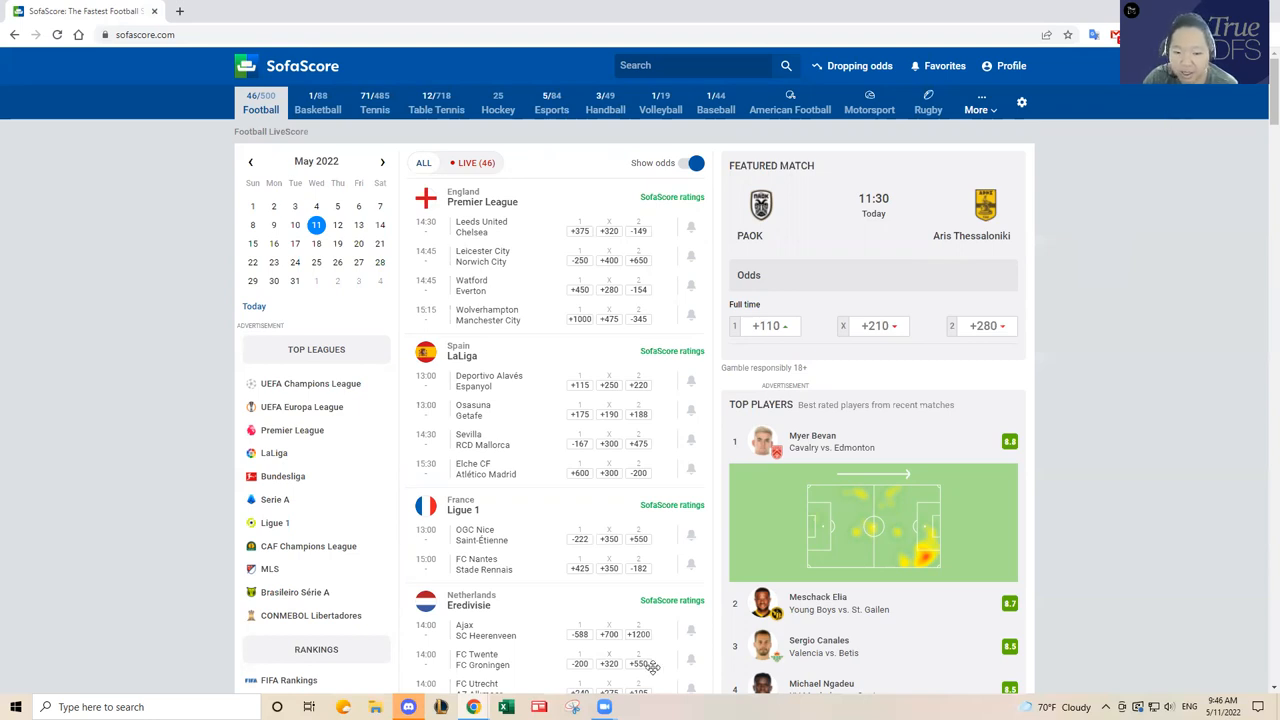